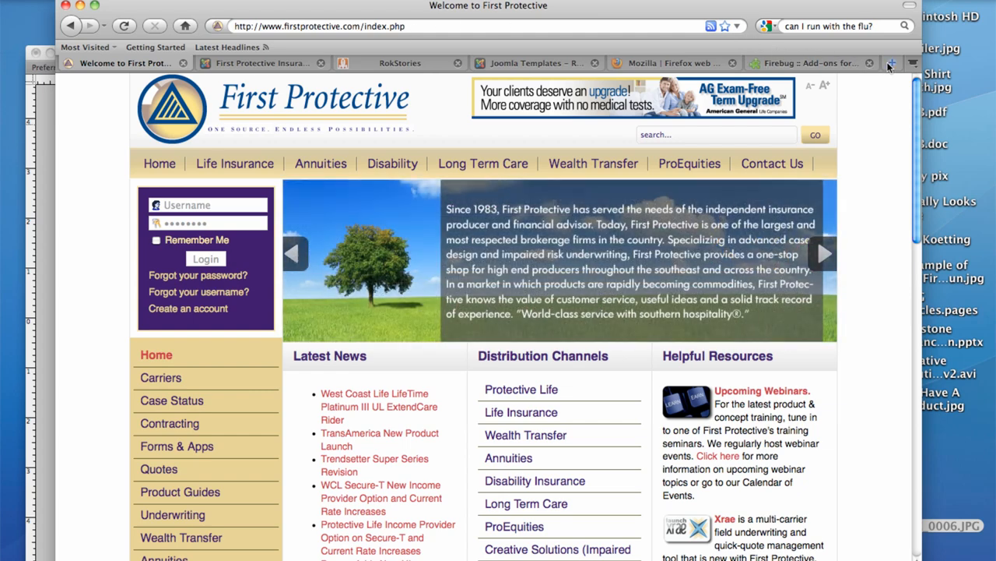
- Load google.com/analytics in a new browser tab
click(891, 62)
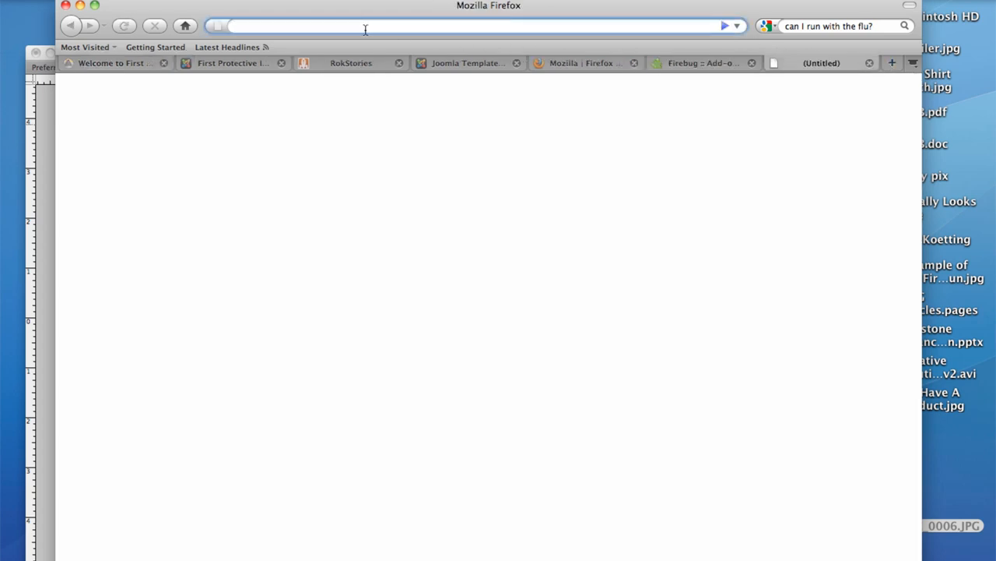
text(http://www.google.com/analytics/)
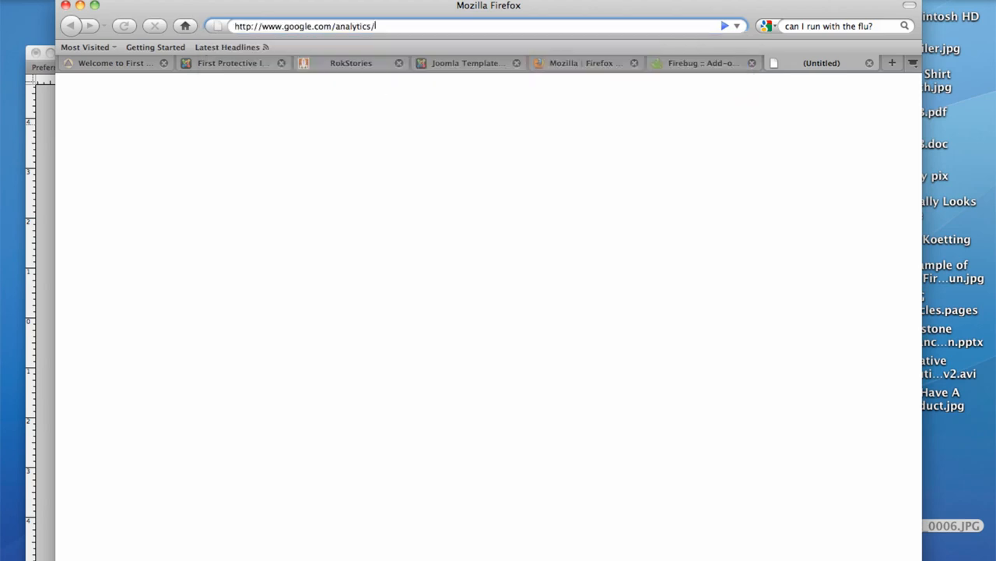
key(enter)
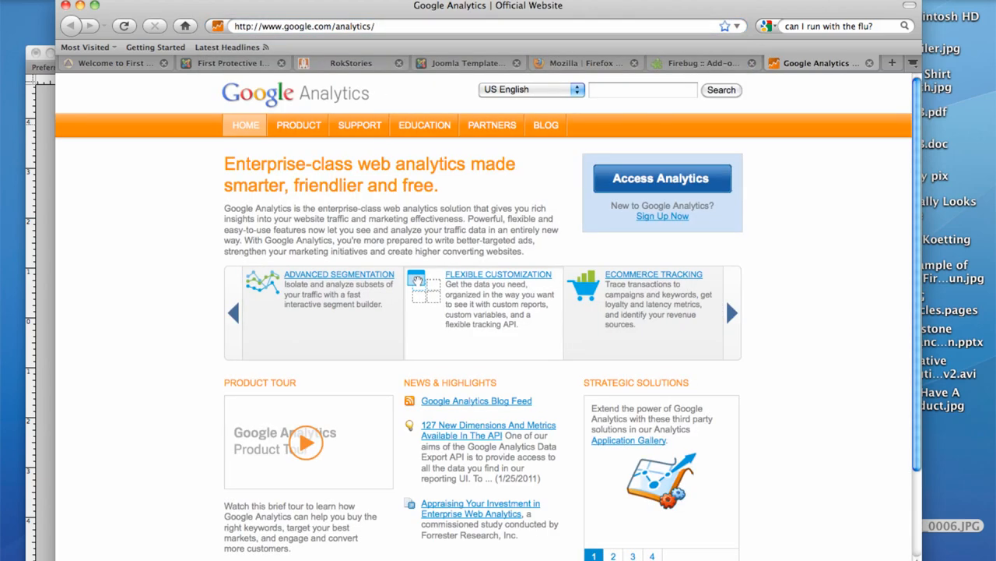
click(664, 178)
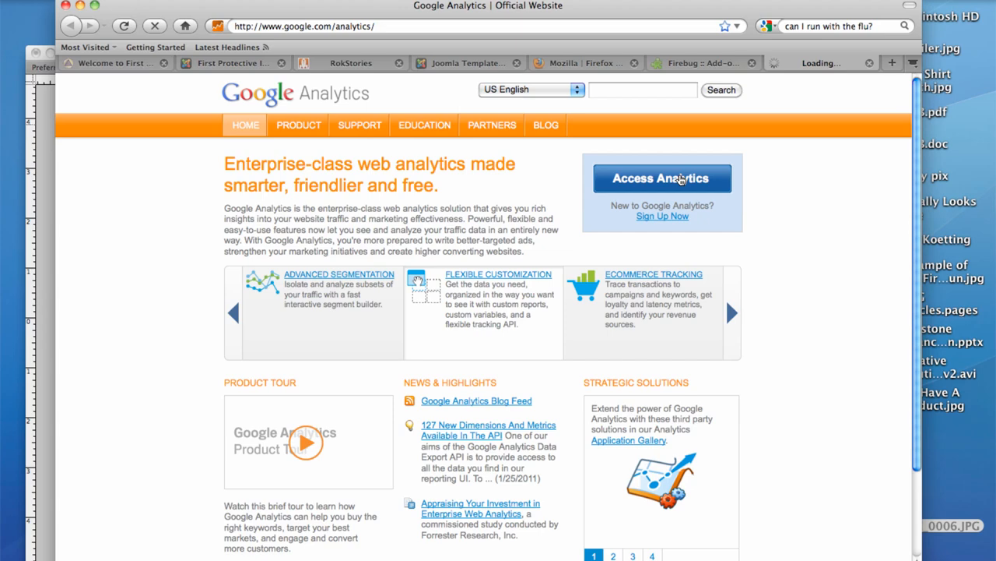
click(663, 177)
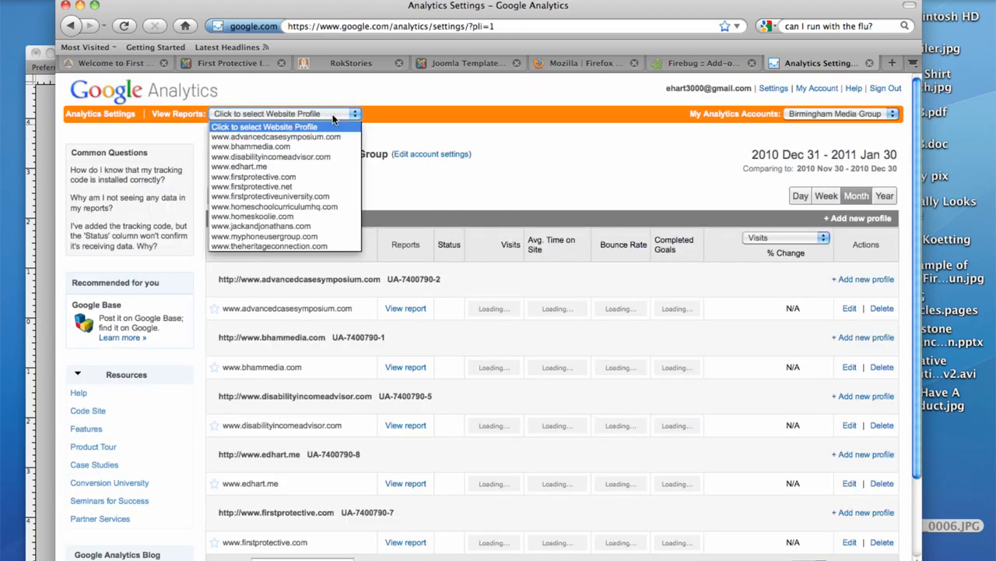
click(253, 176)
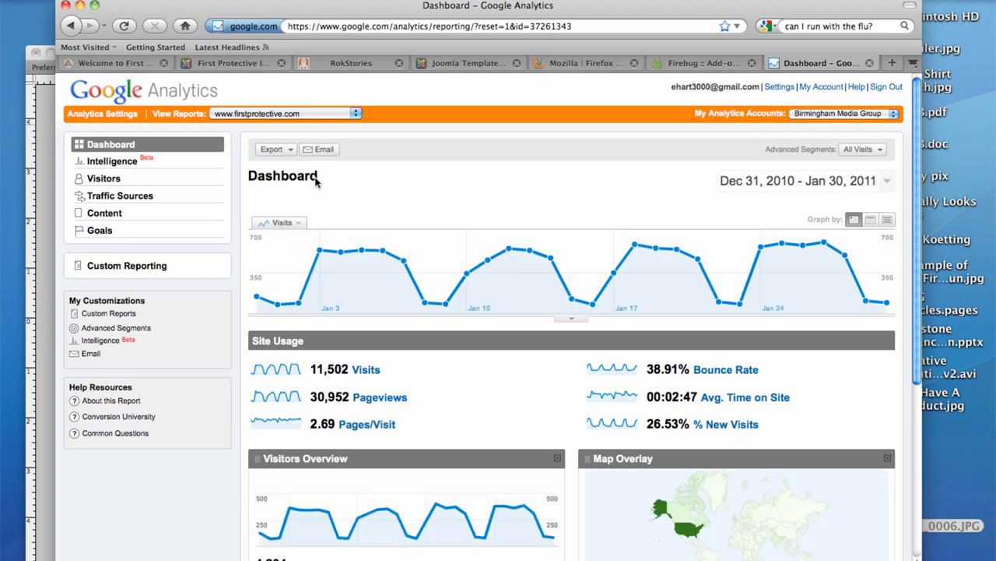
mouse_move(125, 212)
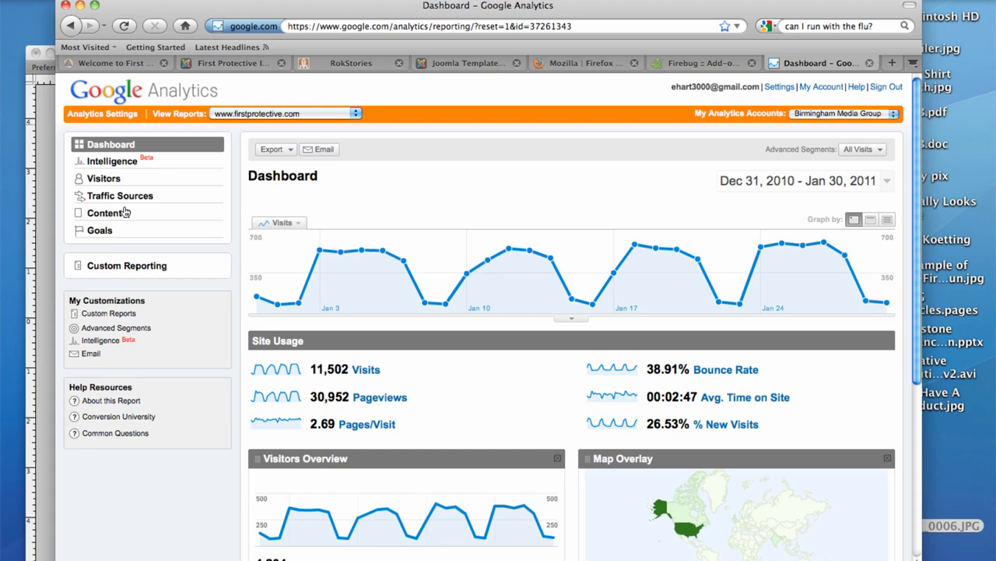
- Show the Content by Title report with the Content Performance table in view
click(104, 212)
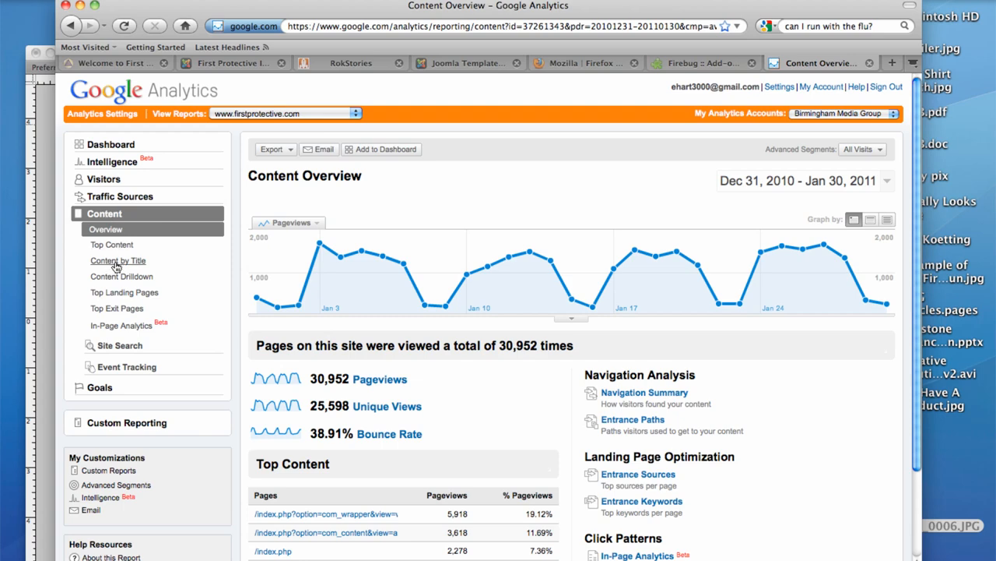
click(118, 262)
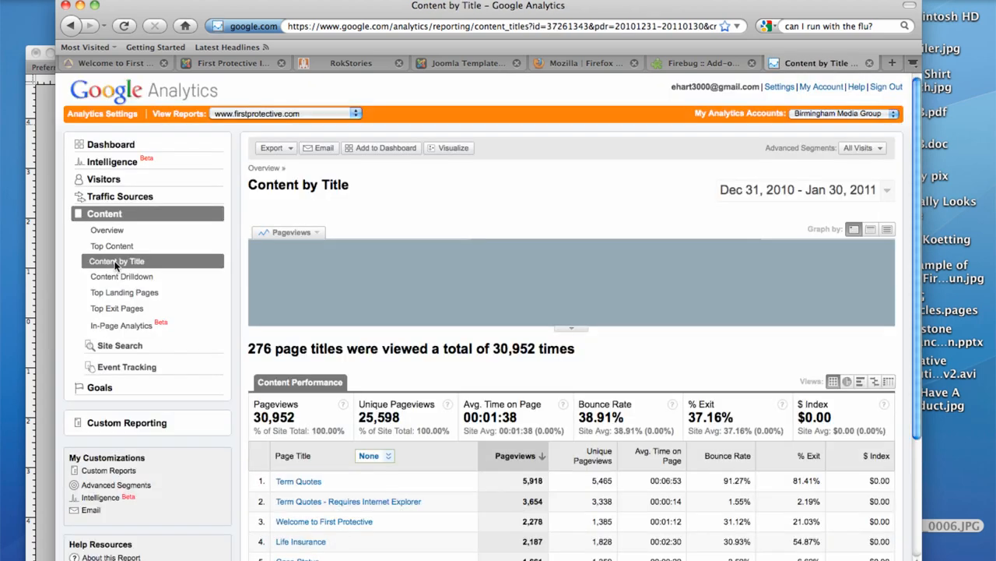
scroll(down, 3)
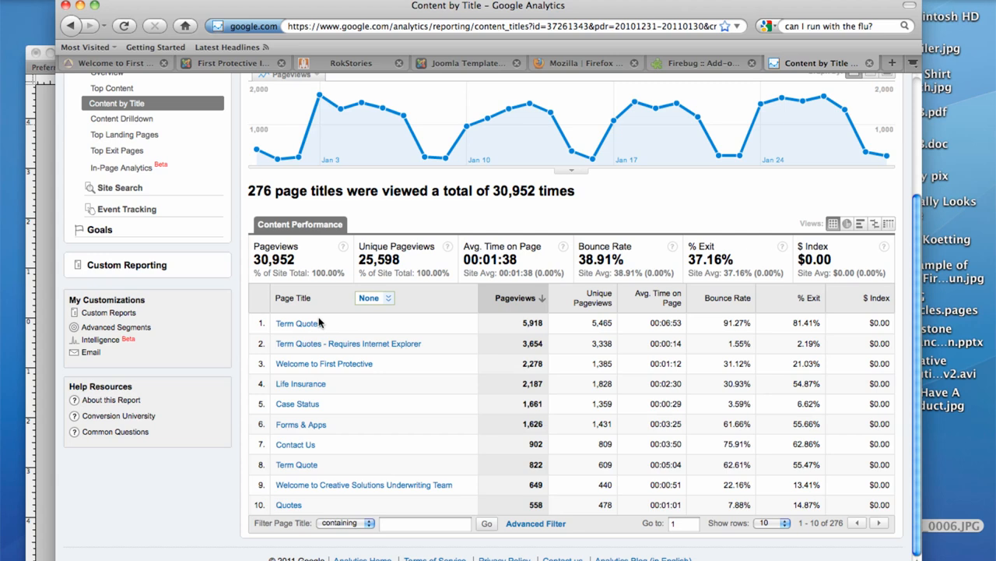
mouse_move(417, 449)
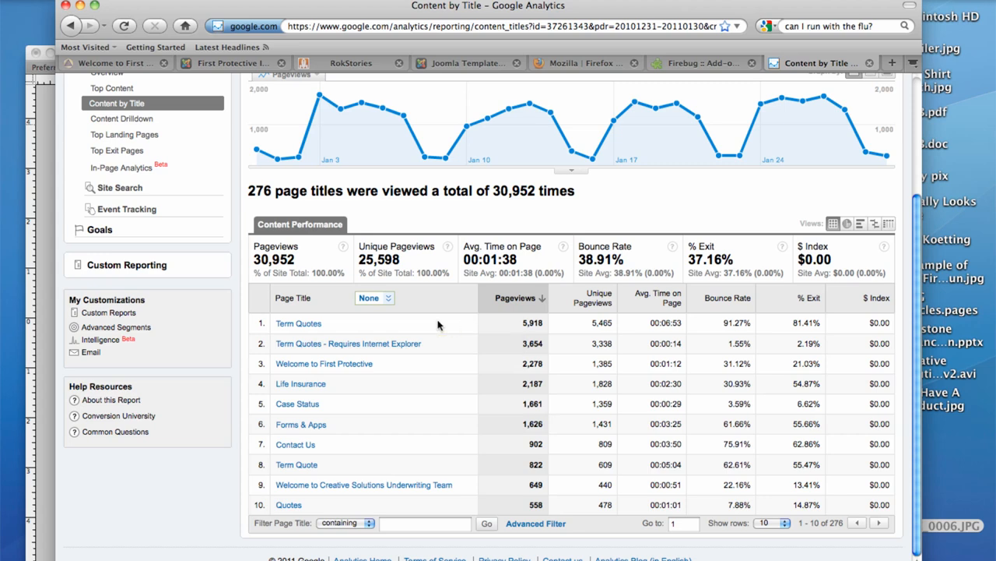
mouse_move(340, 327)
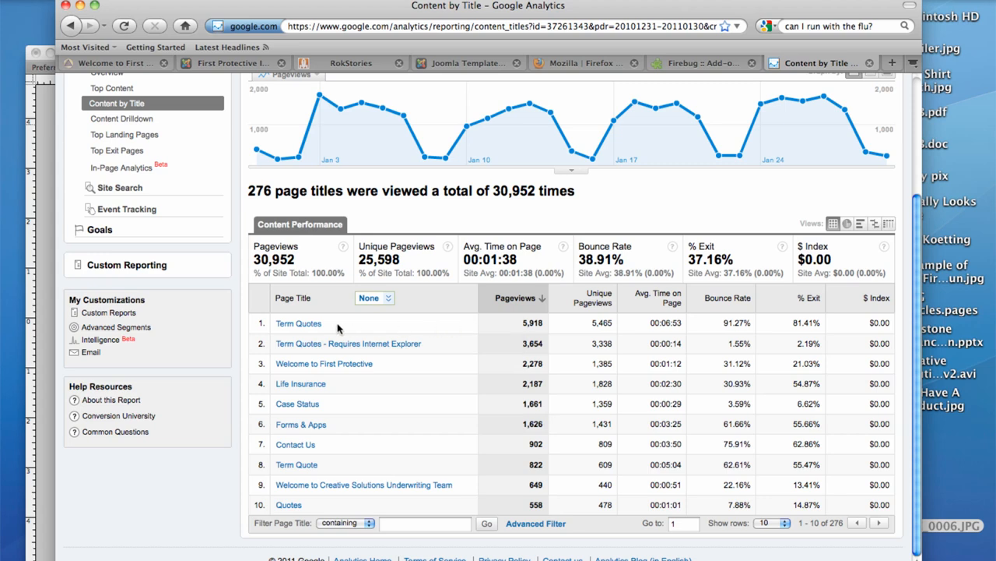
mouse_move(343, 330)
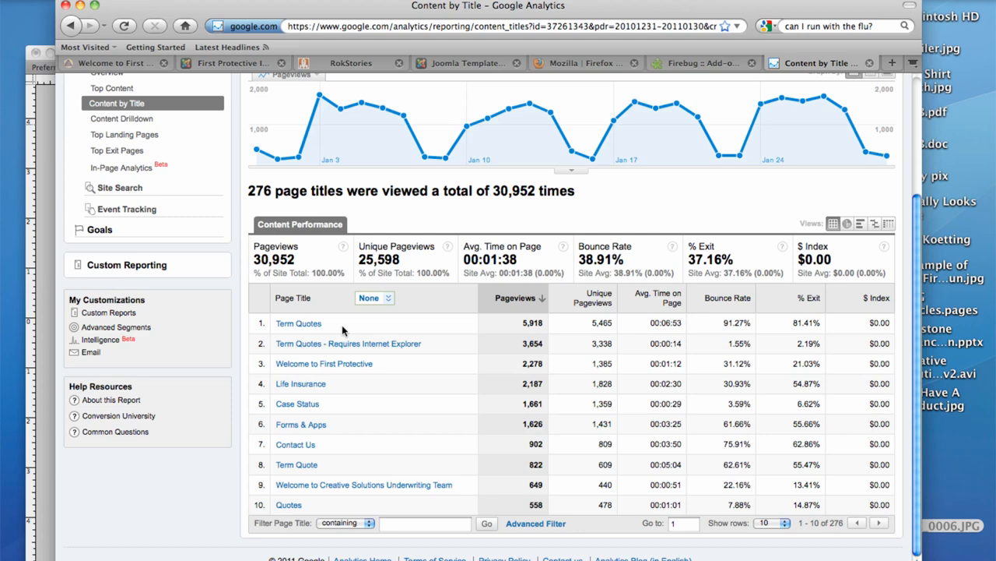
mouse_move(343, 344)
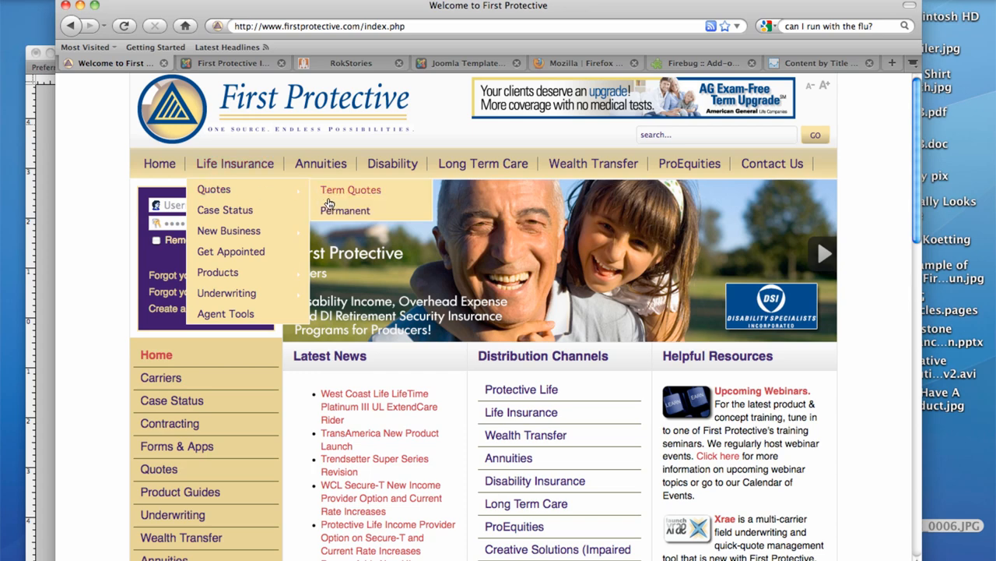
- Bring up the Term Quotes page via Life Insurance > Quotes and review it
click(350, 190)
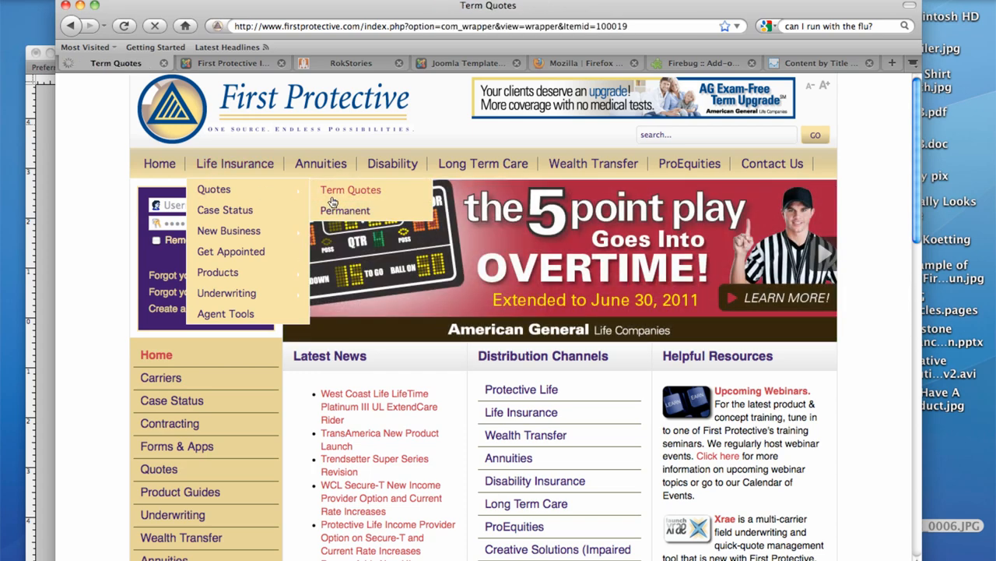
click(350, 190)
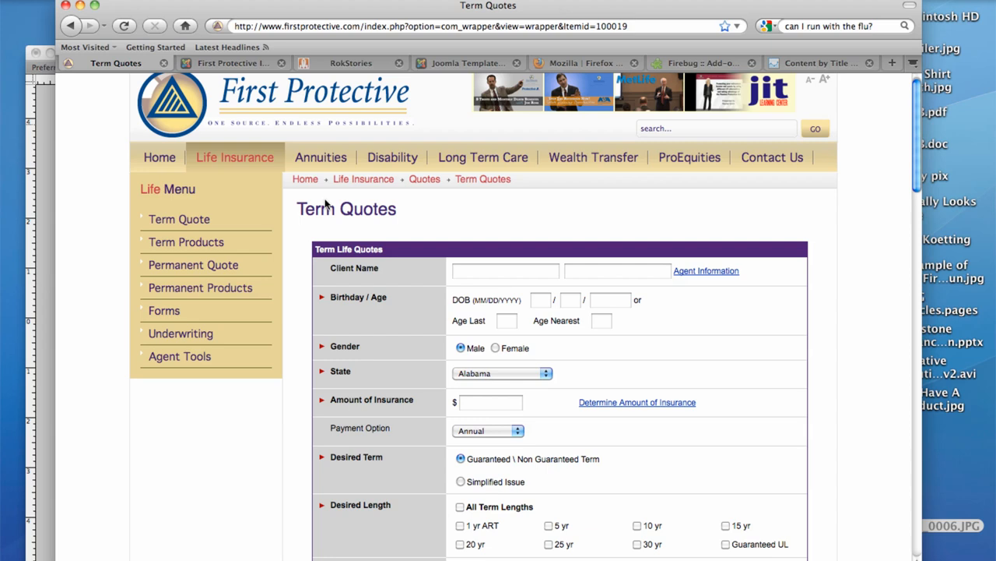
scroll(down, 3)
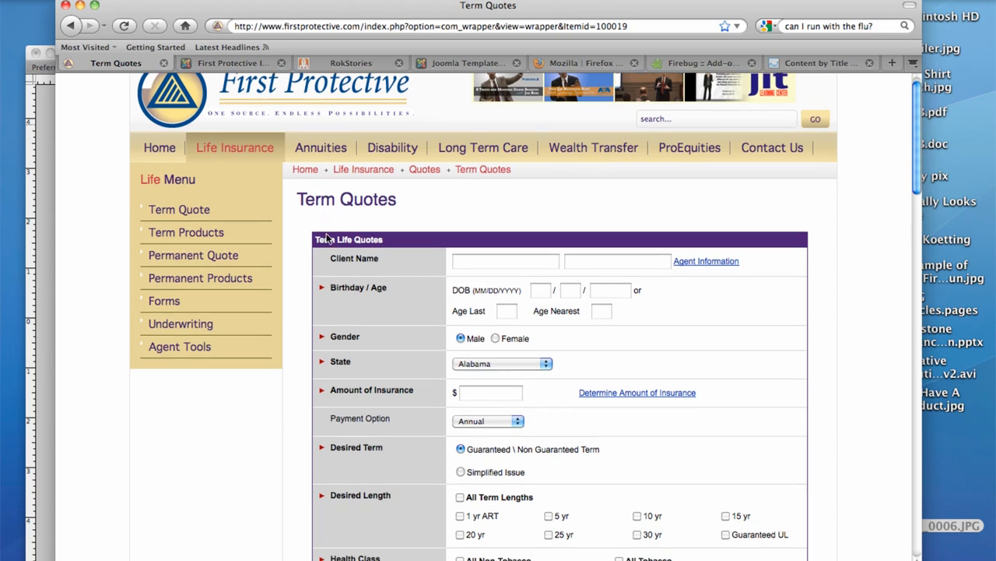
scroll(down, 3)
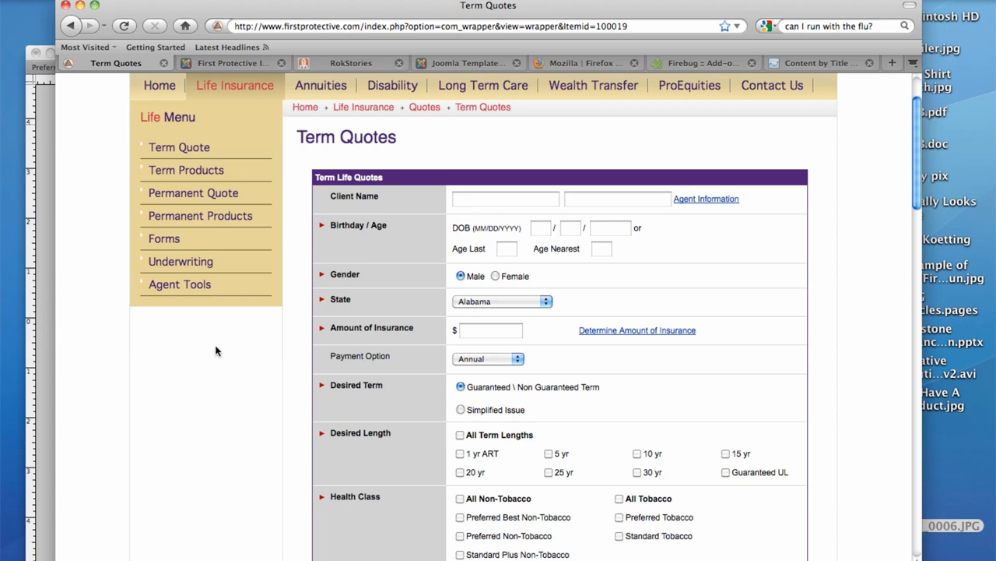
mouse_move(202, 352)
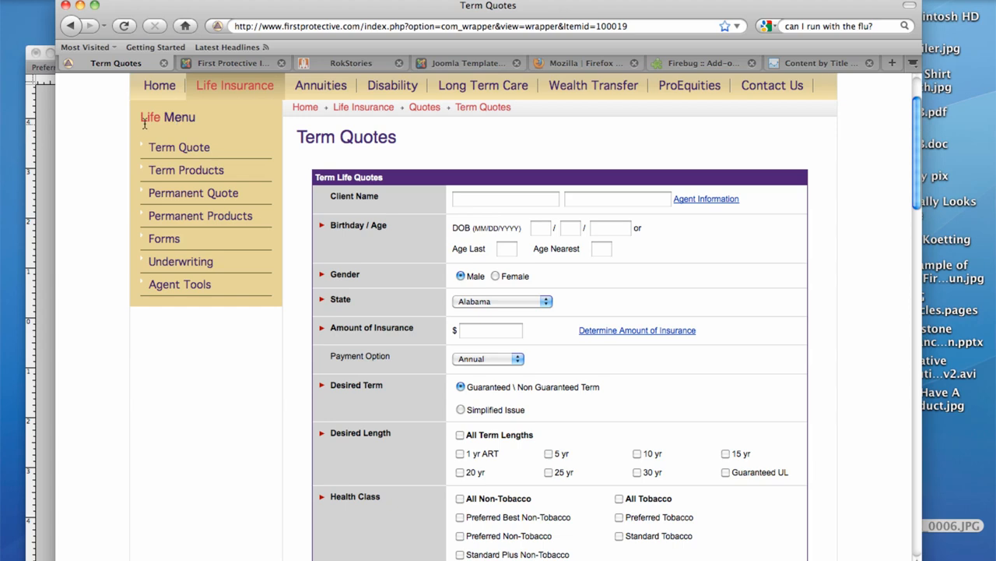
mouse_move(148, 235)
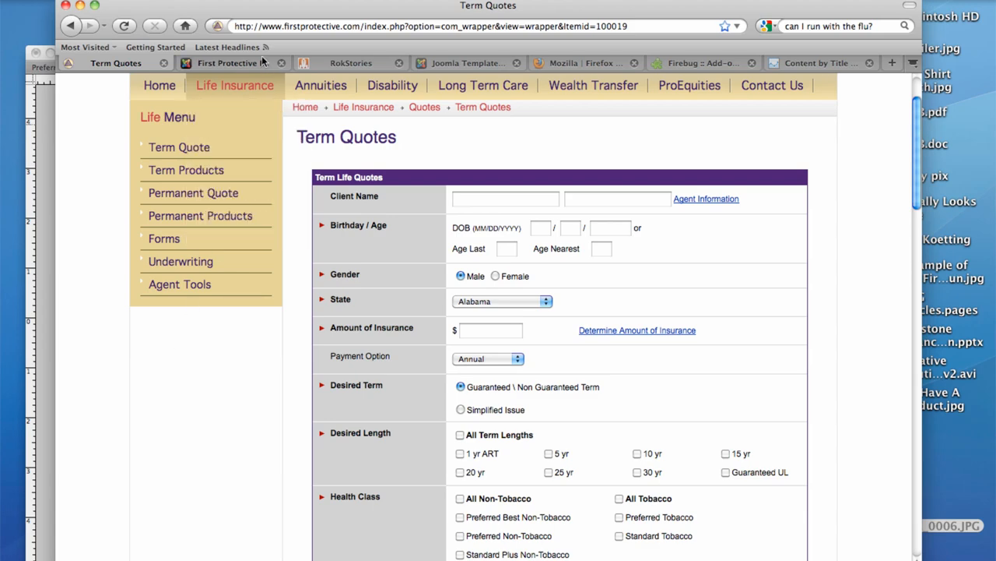
- Switch to the site's Joomla administration control panel
click(230, 63)
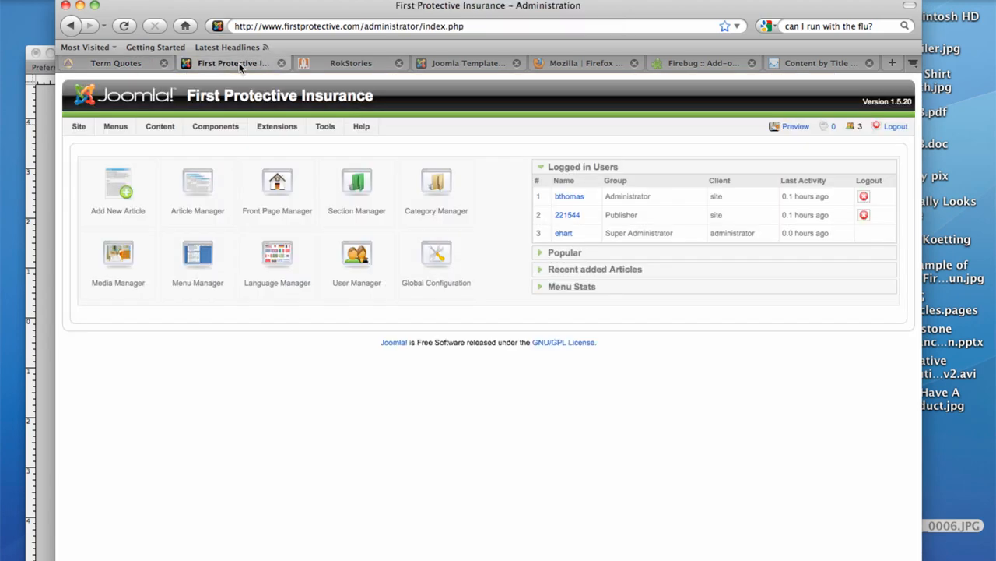
- Show the Versatility 4 template's 45 Module Positions diagram in the demo tab
click(467, 62)
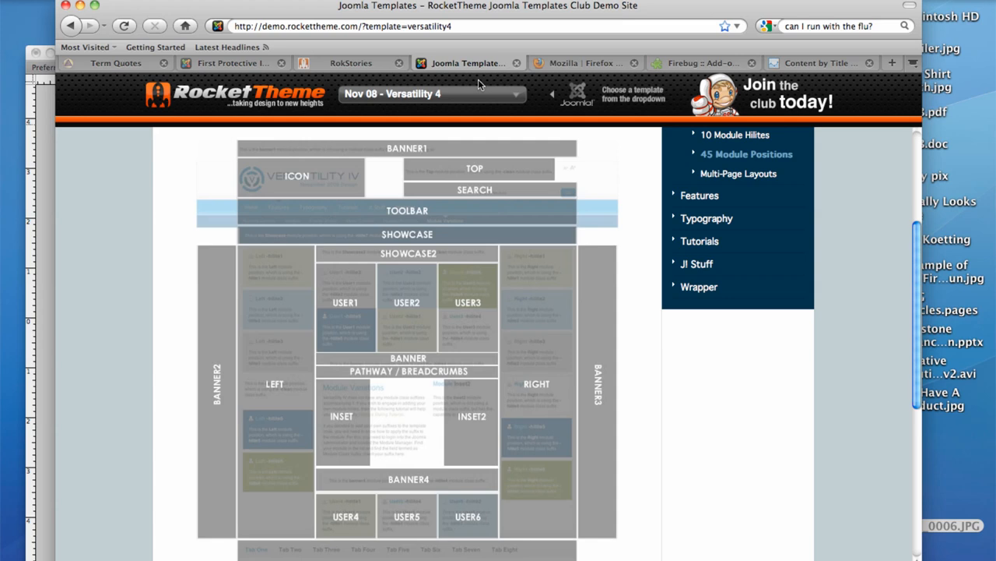
scroll(down, 3)
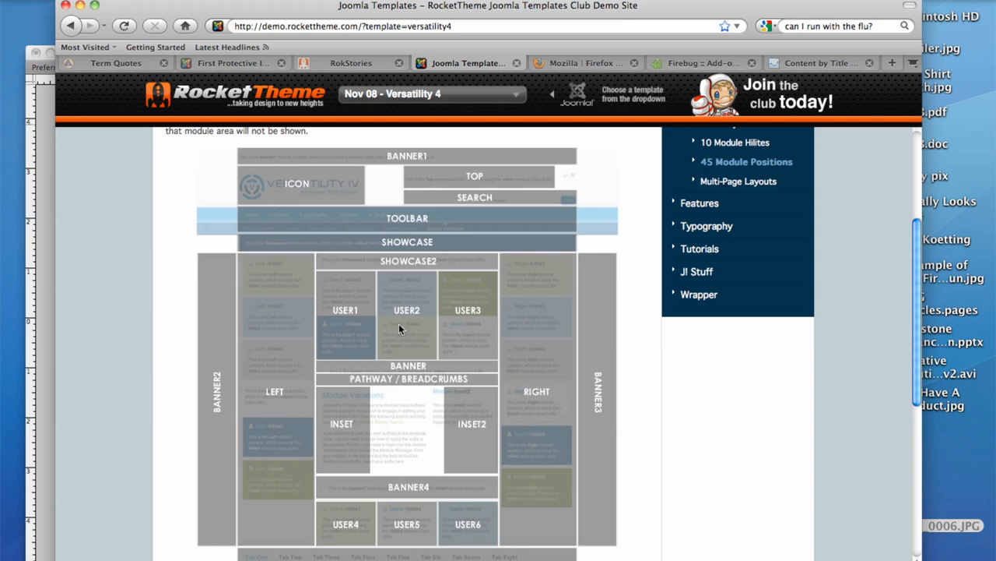
mouse_move(278, 299)
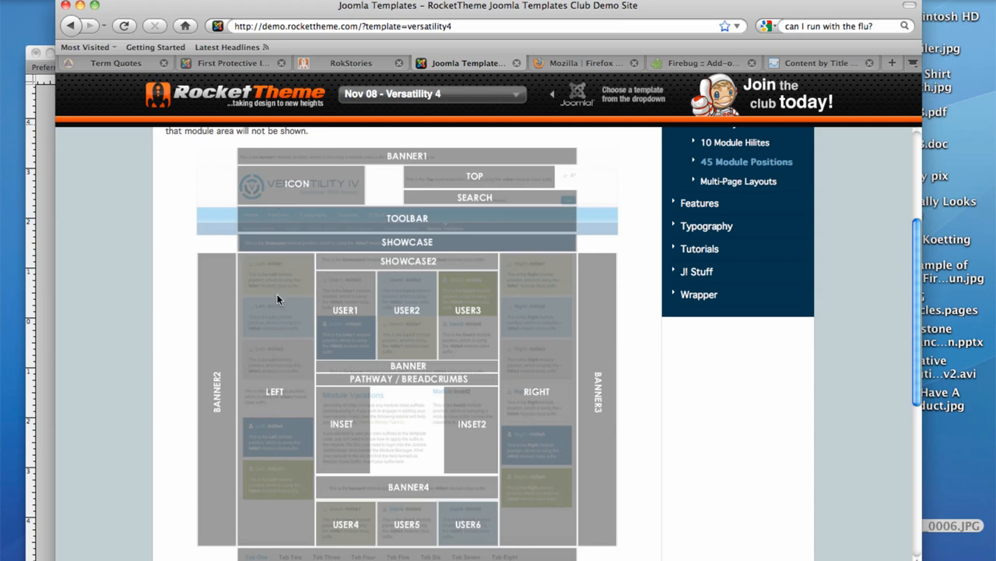
mouse_move(246, 299)
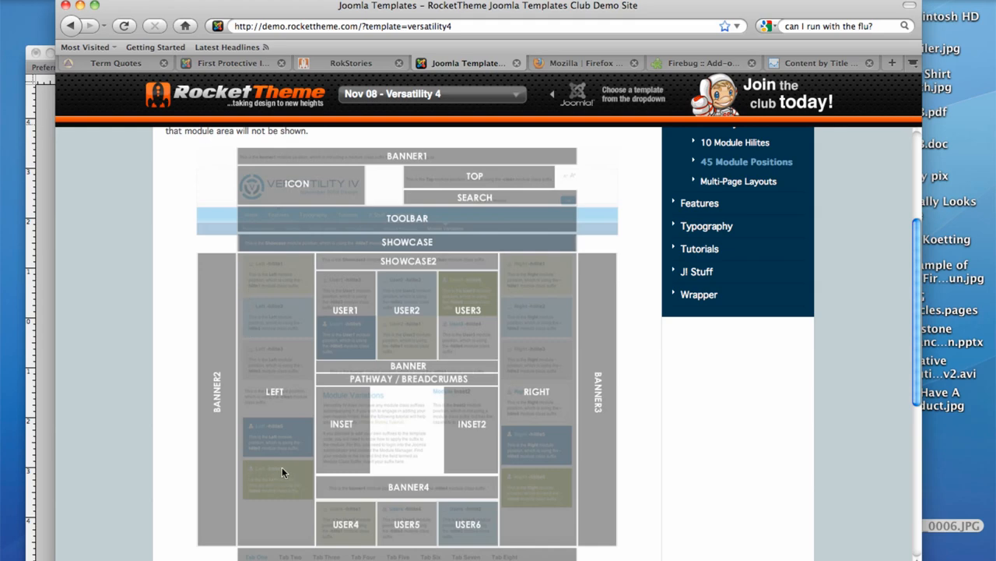
mouse_move(236, 89)
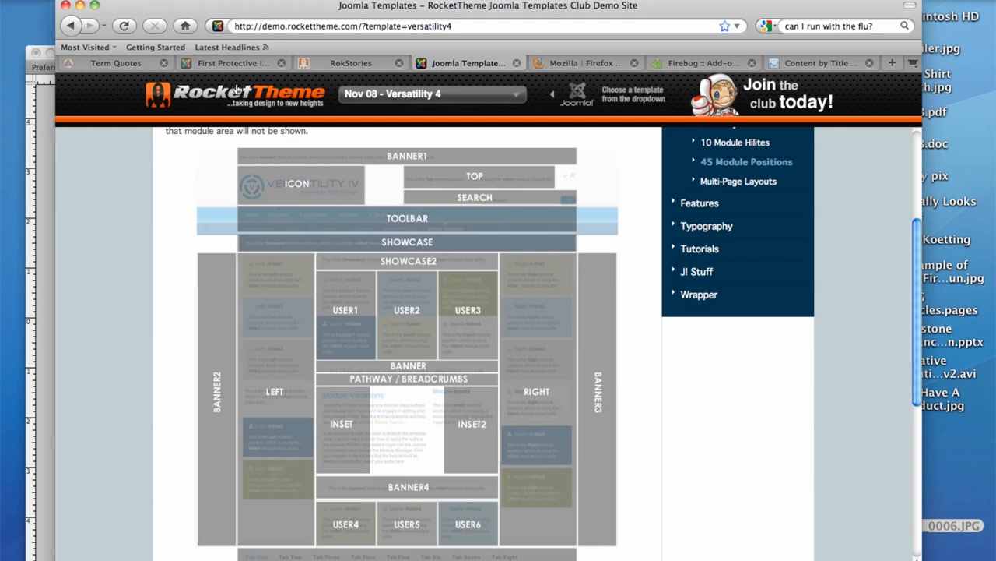
- Filter Module Manager to the left position, then return to the Term Quotes page
click(230, 63)
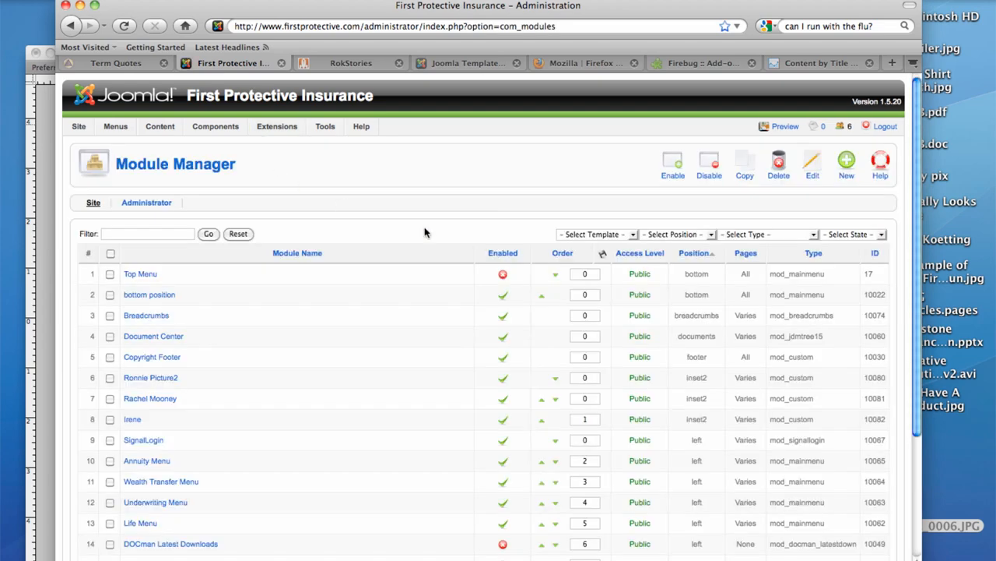
click(676, 233)
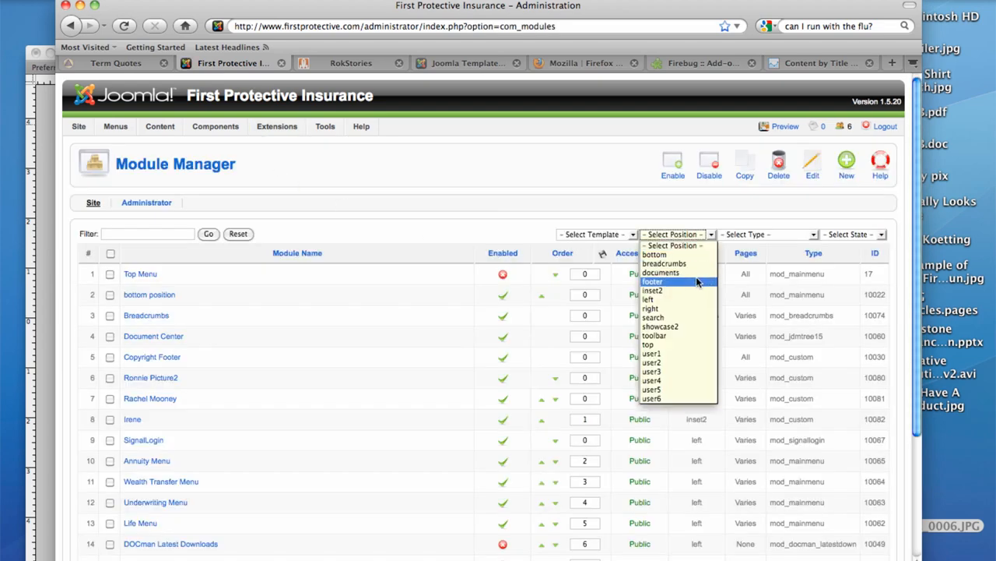
click(647, 299)
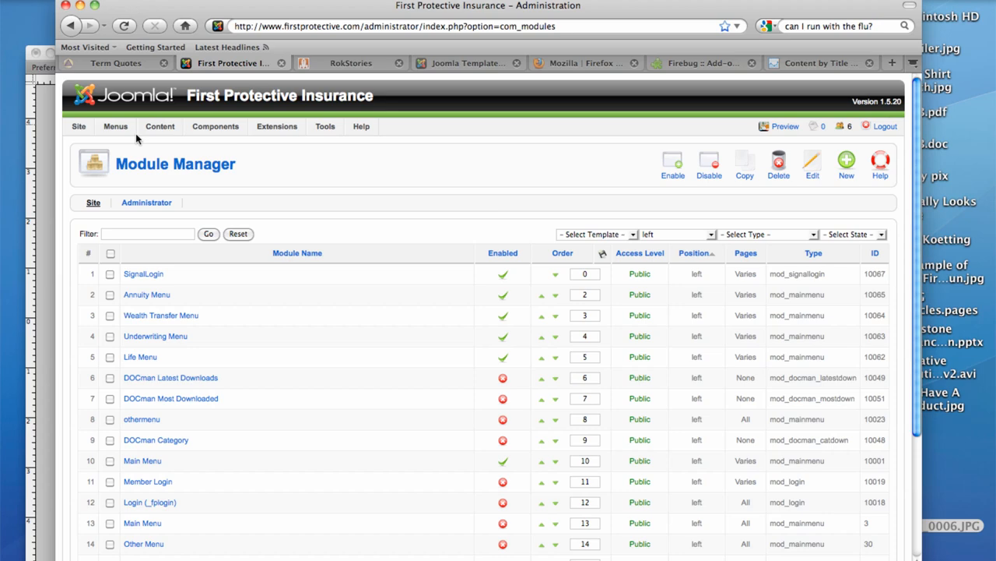
click(115, 62)
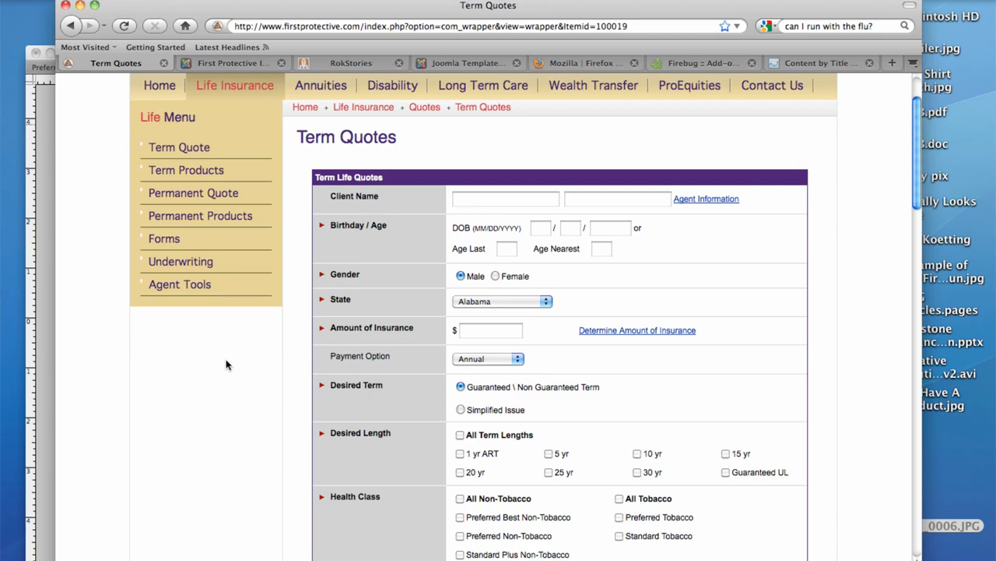
mouse_move(532, 250)
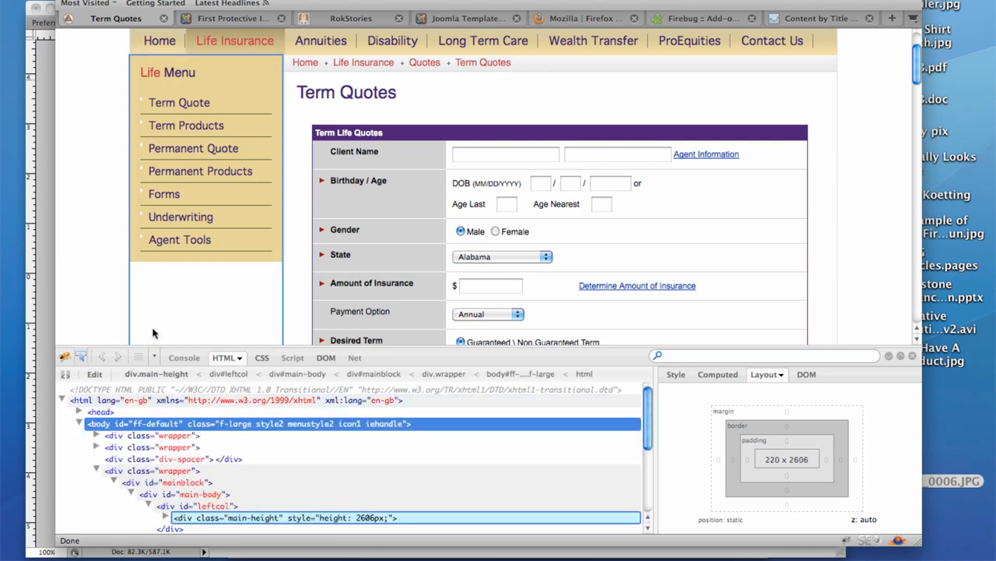
mouse_move(218, 302)
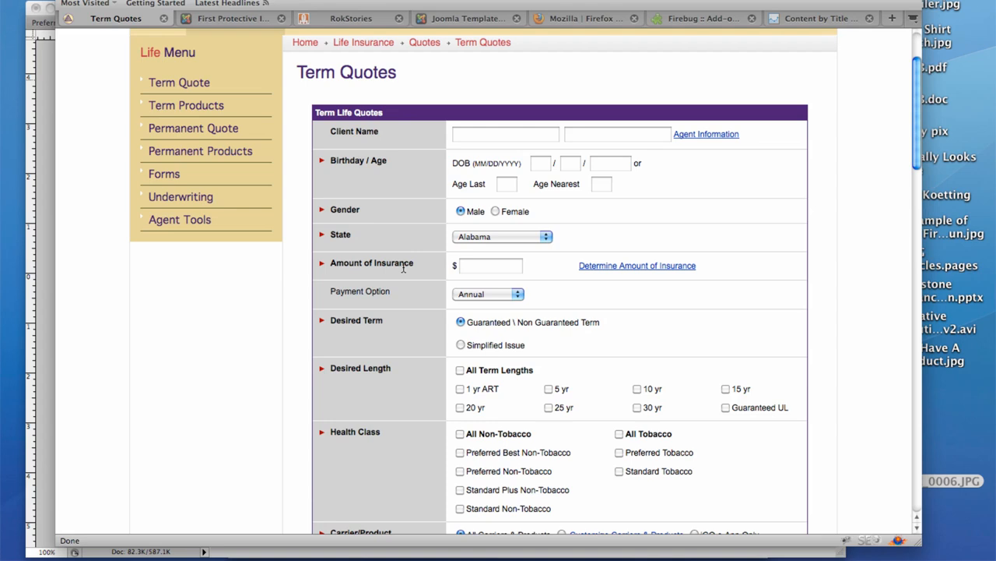
mouse_move(360, 248)
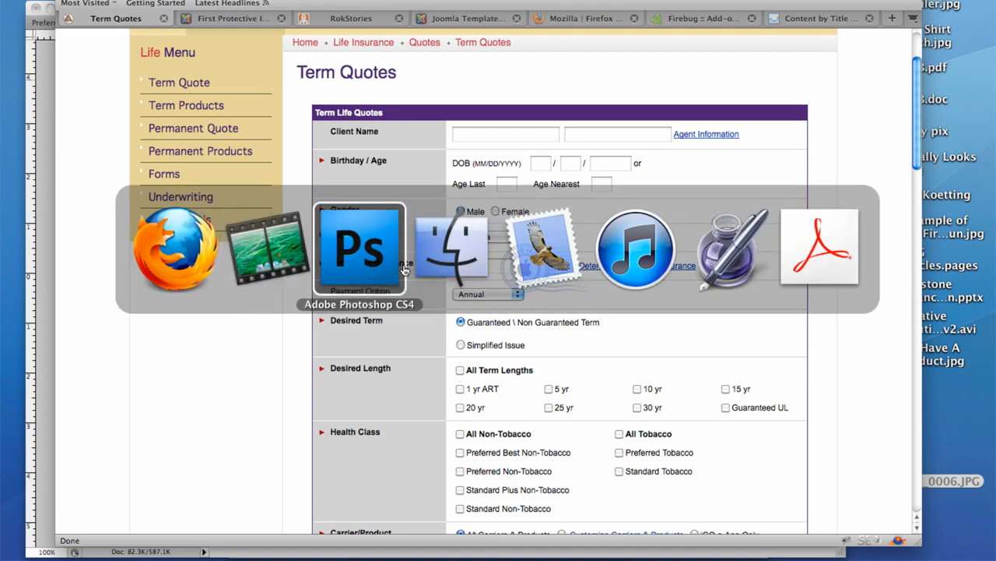
- Create a new blank 220 × 220 pixel document via File > New
click(149, 6)
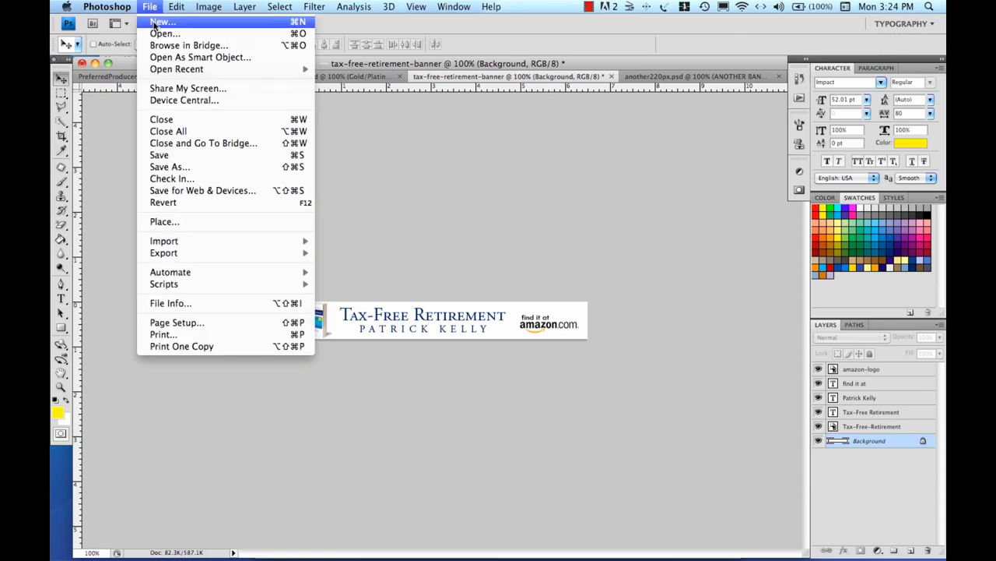
click(162, 22)
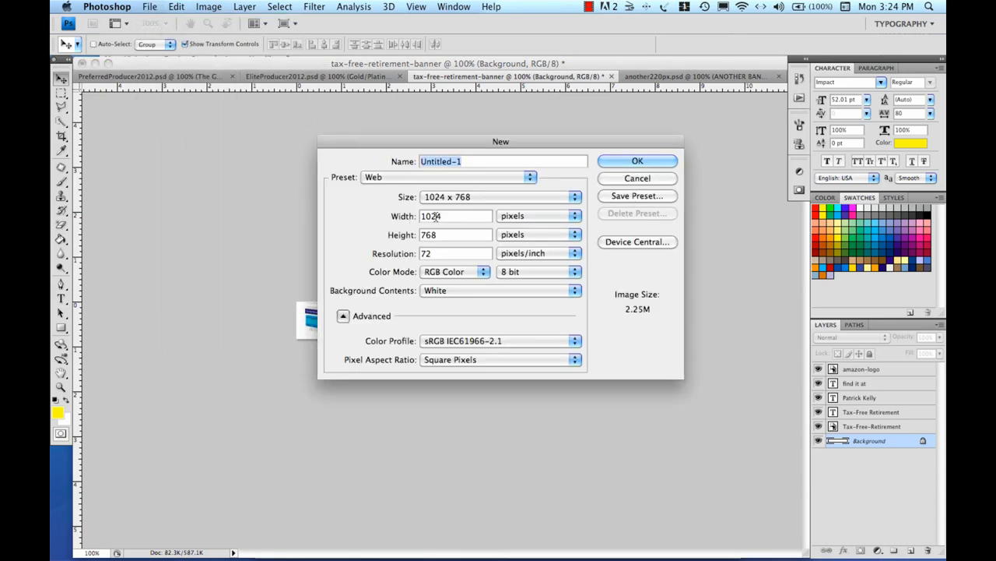
text(220)
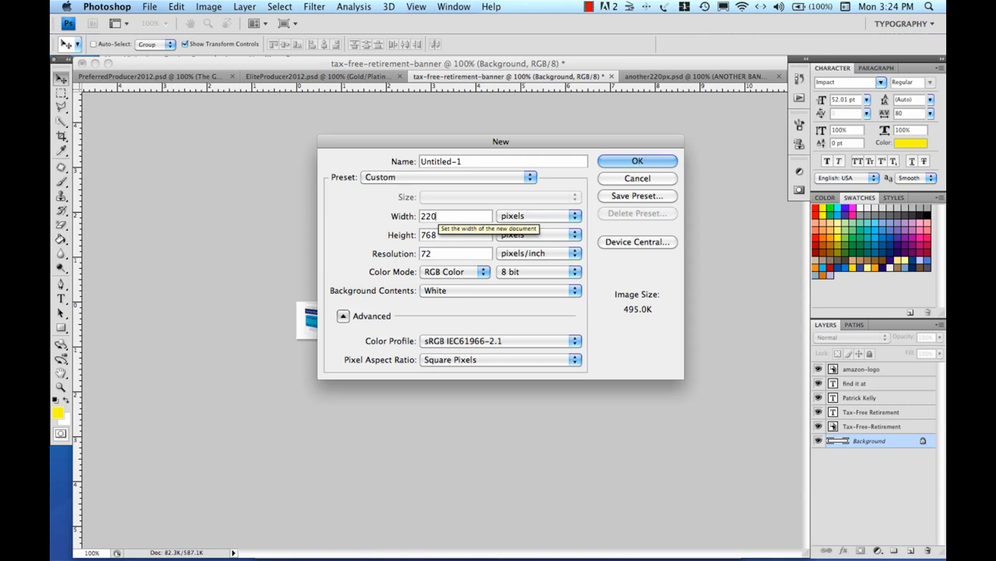
text(220)
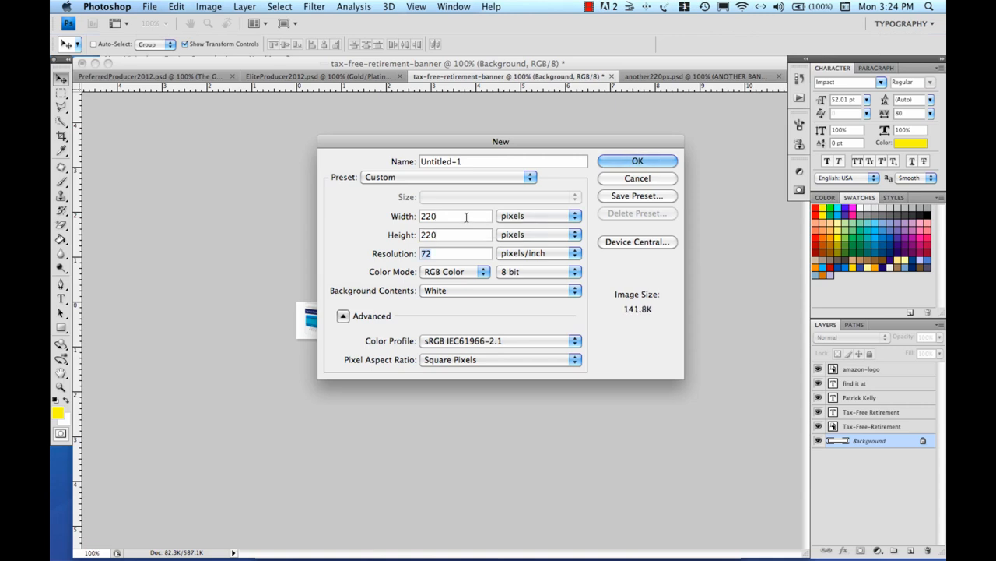
click(637, 161)
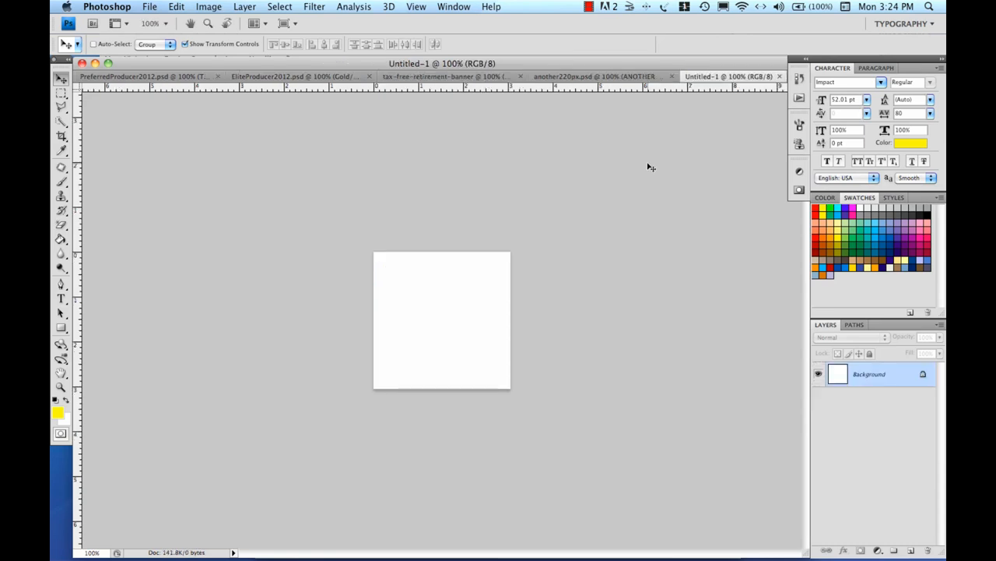
mouse_move(218, 397)
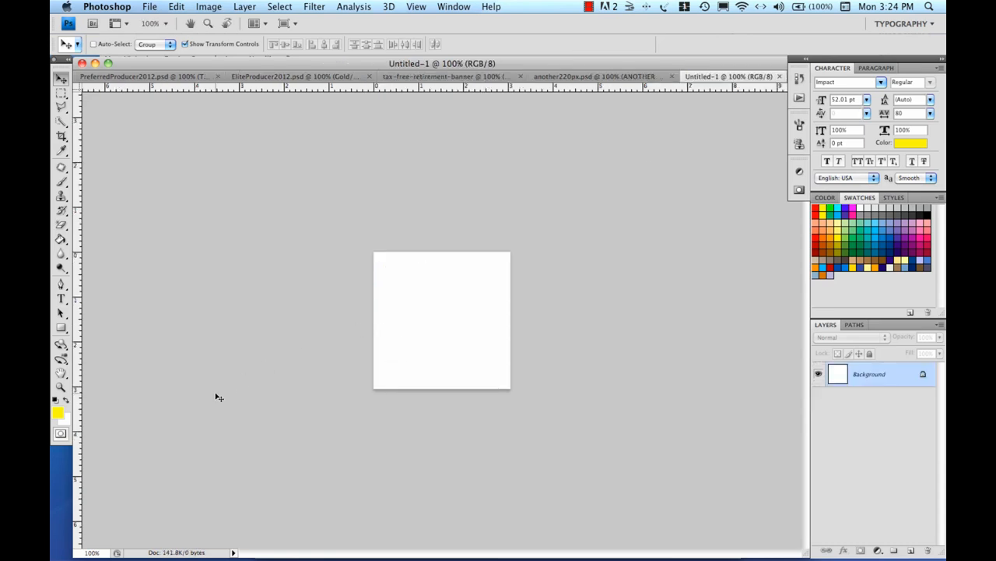
mouse_move(134, 389)
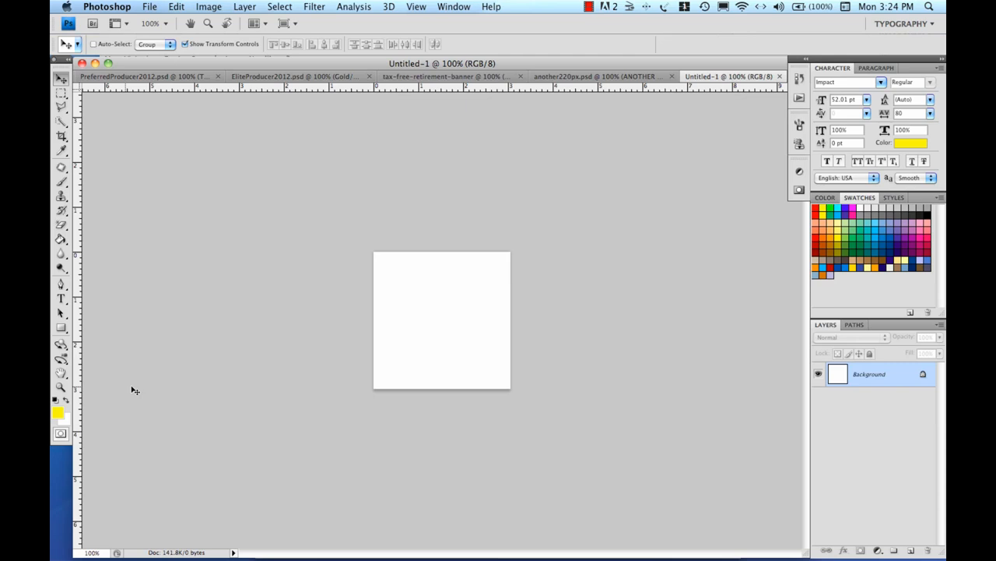
mouse_move(92, 268)
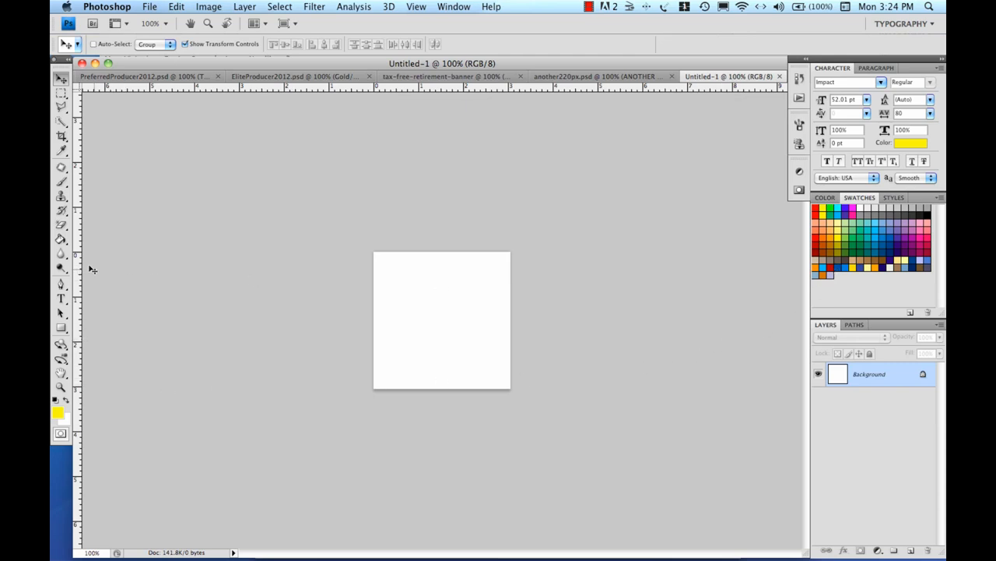
- Fill the canvas solid blue with the Paint Bucket
click(60, 239)
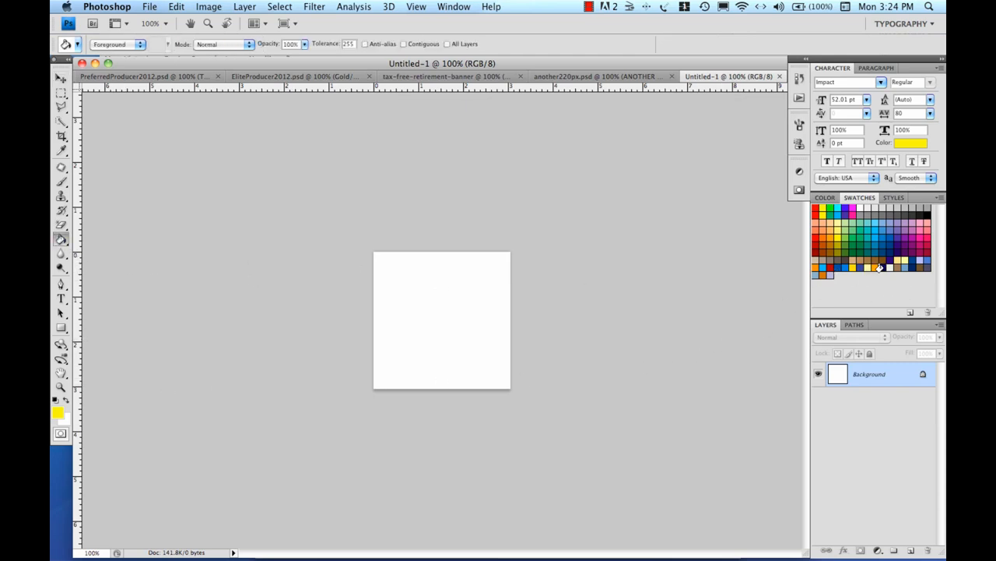
click(880, 268)
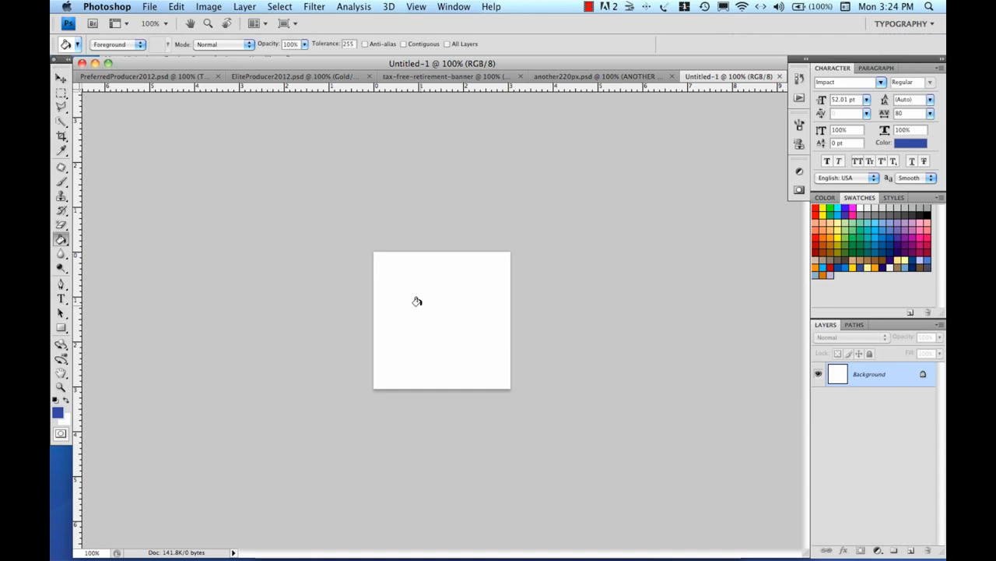
click(418, 299)
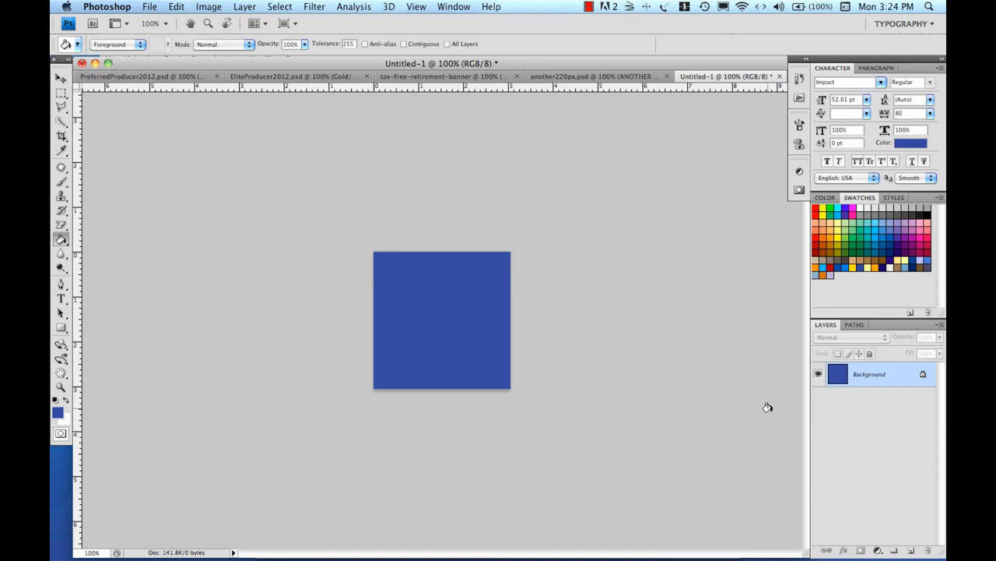
- Add a new layer and set the Type tool's text colour to yellow
click(894, 549)
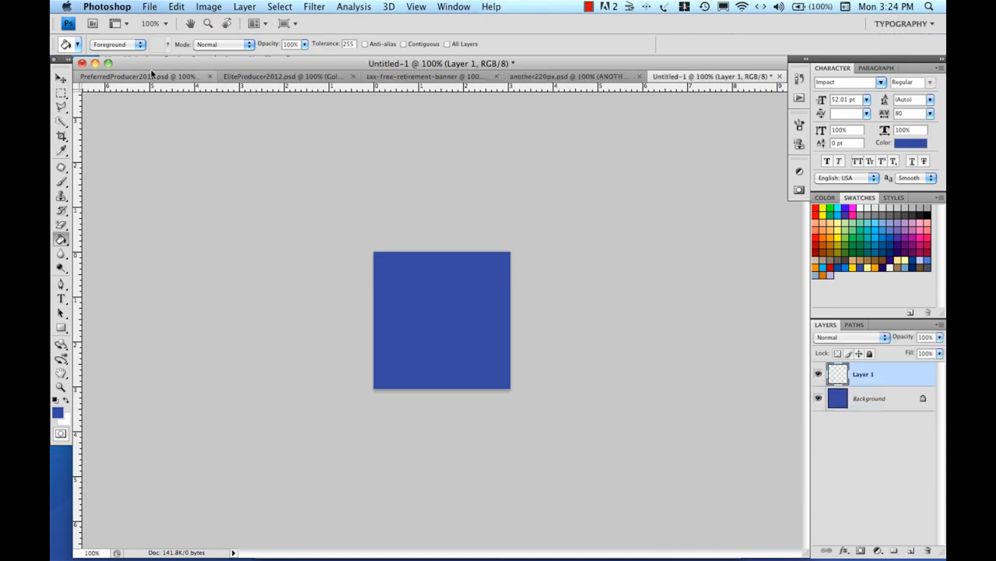
click(61, 299)
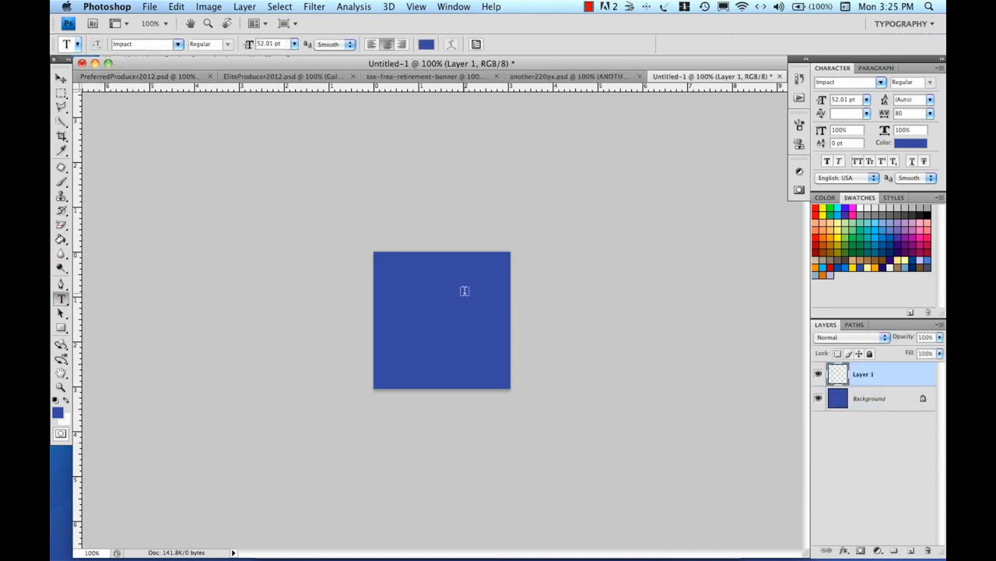
click(427, 43)
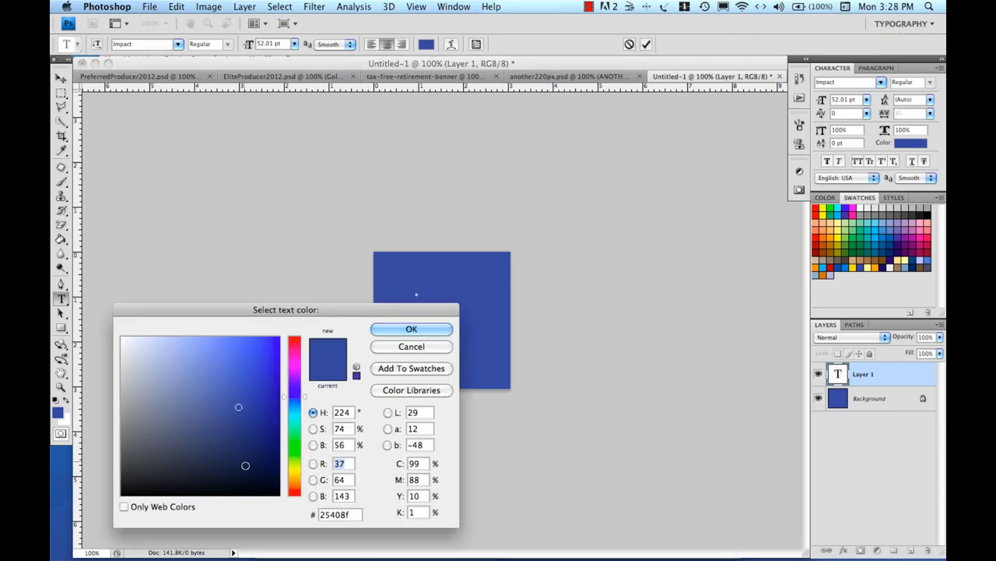
click(293, 470)
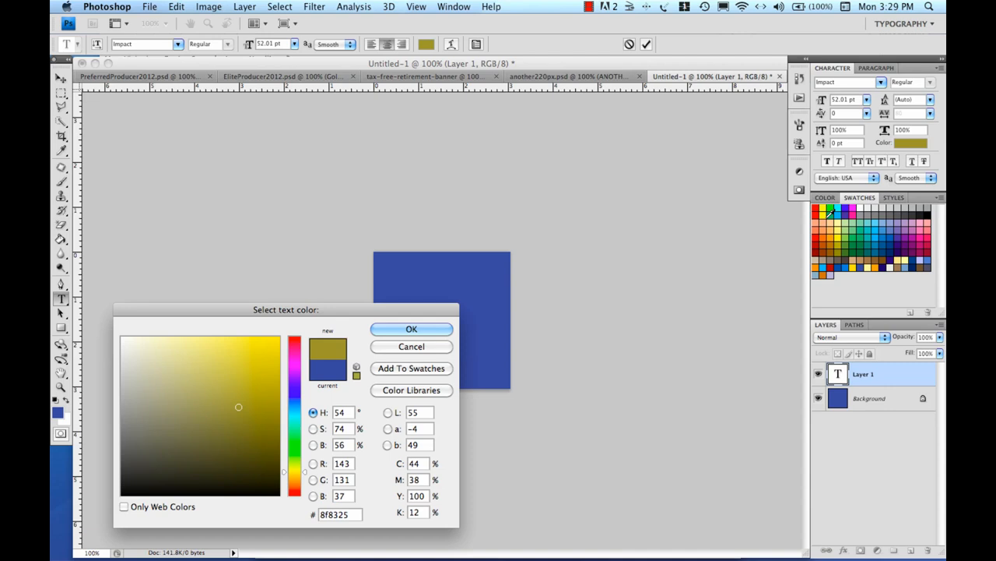
click(411, 328)
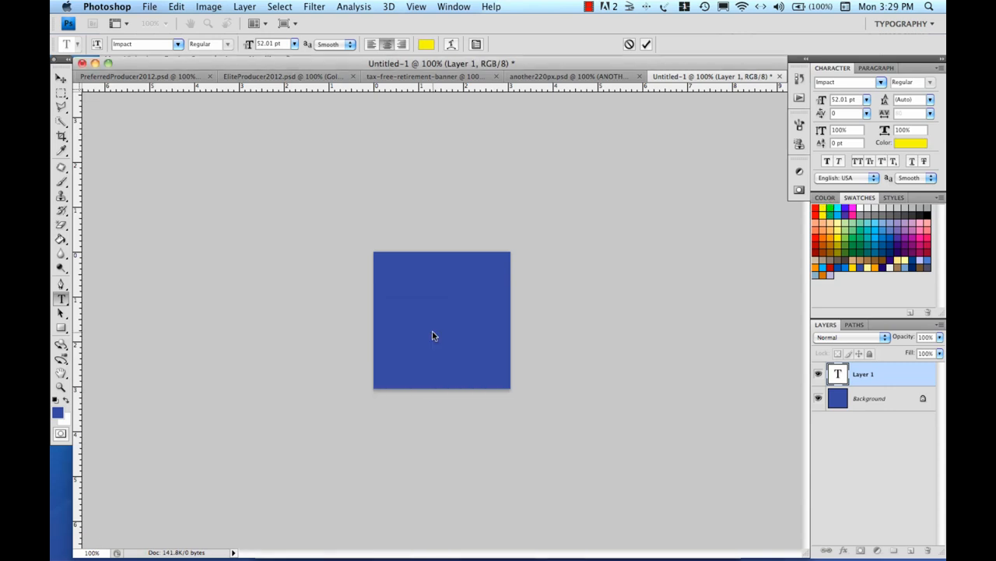
- Write 'Sample Banner Ad' centred over the blue square
text(S)
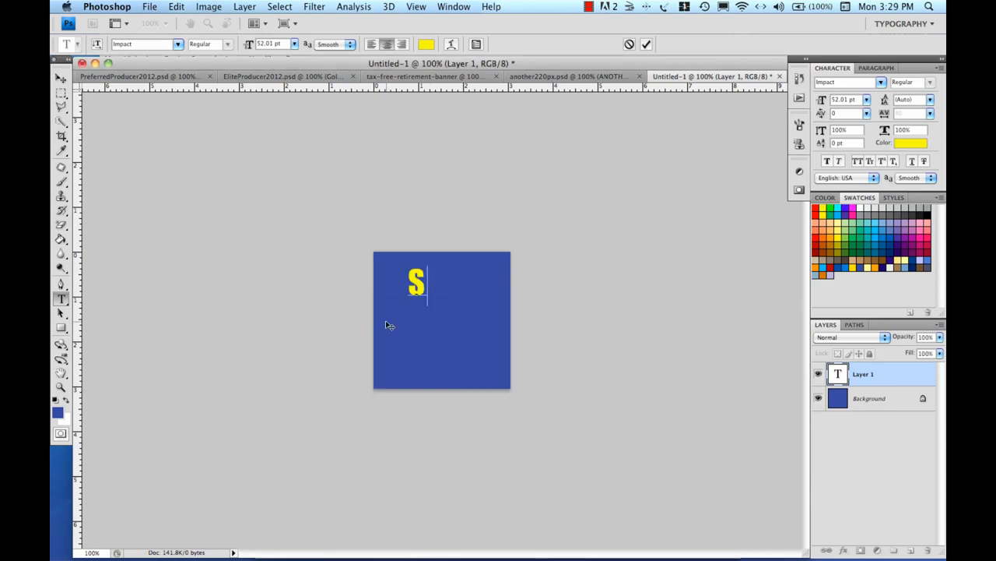
text(ample)
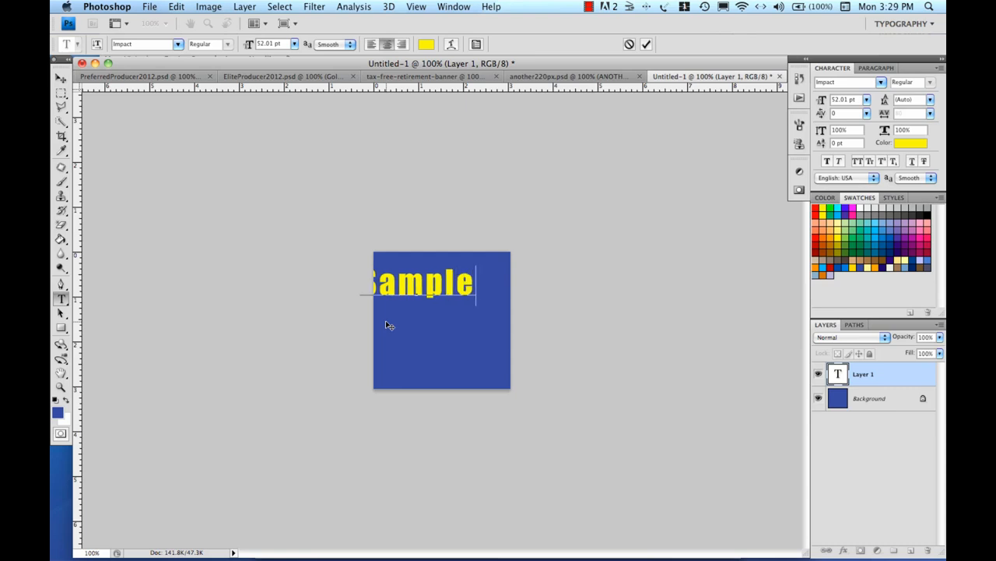
text(Banner)
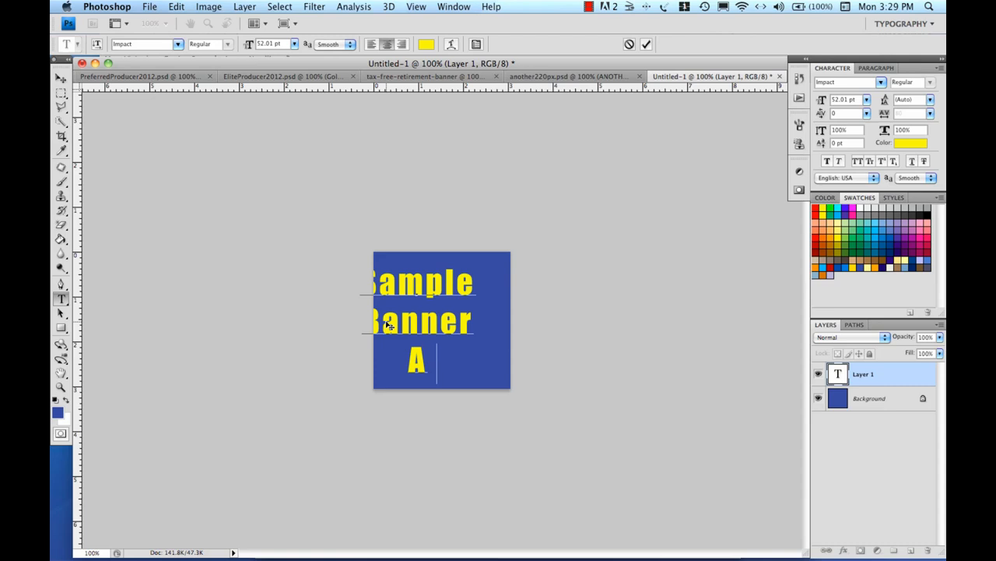
text(d)
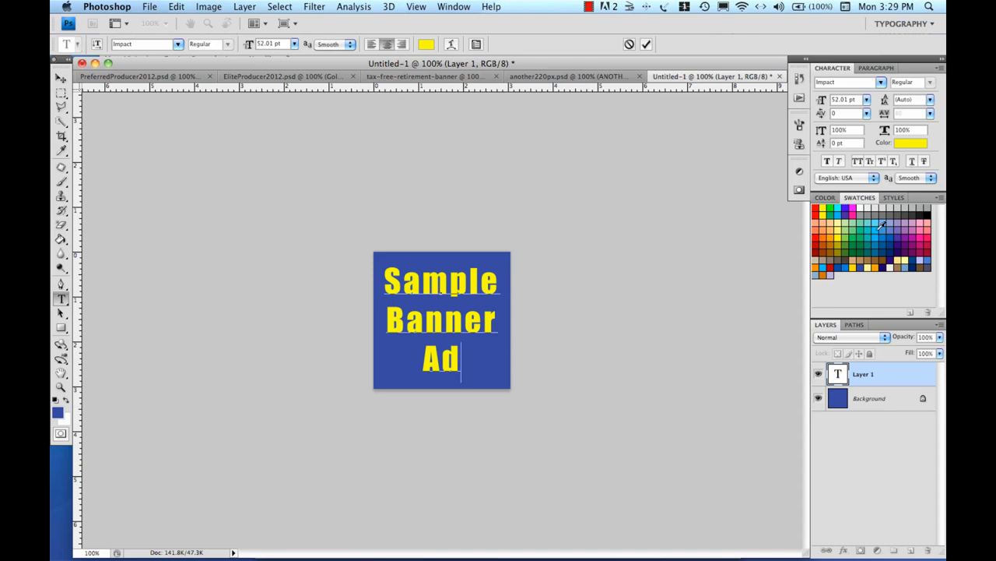
mouse_move(886, 399)
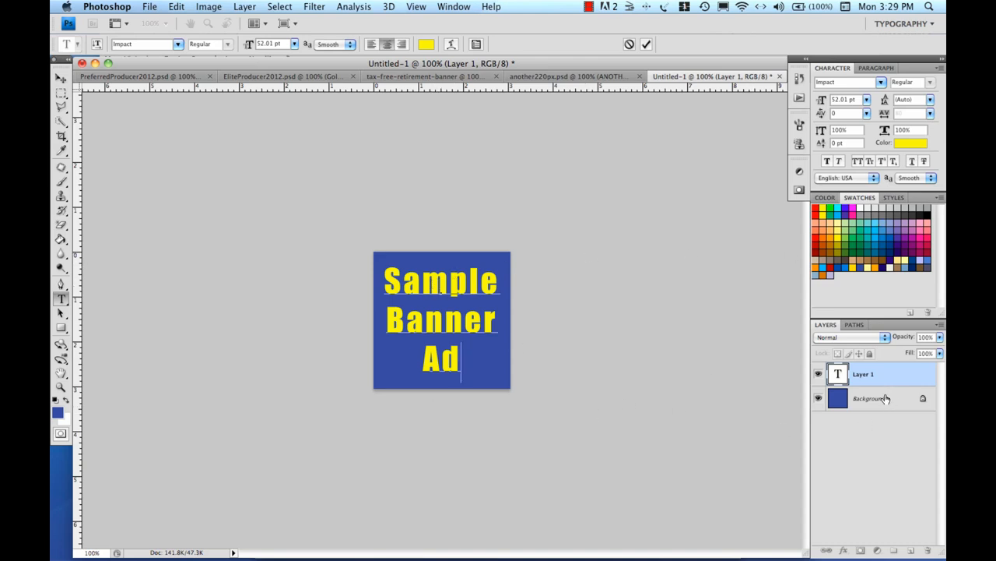
- Apply an Inner Shadow layer style to the text layer
click(315, 6)
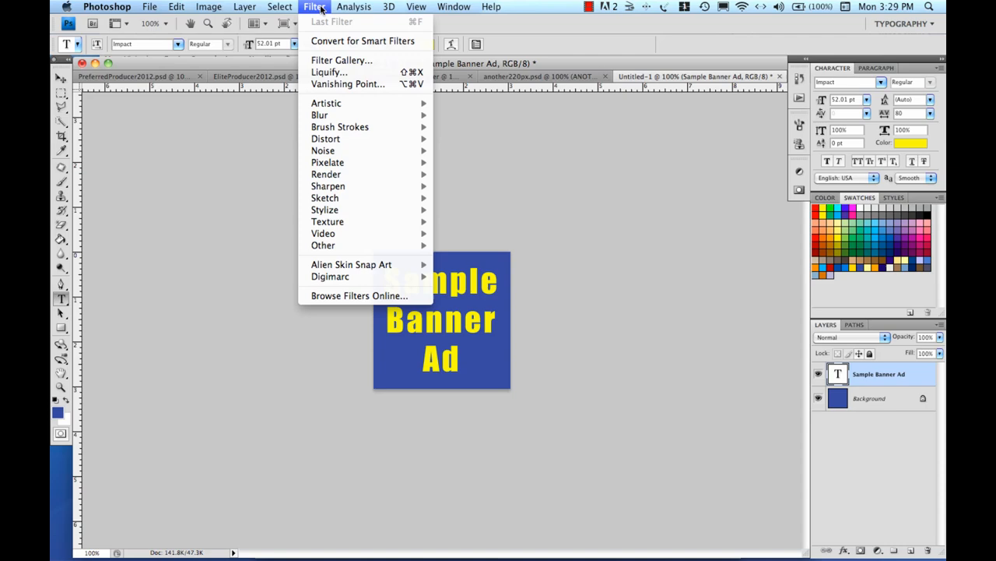
click(244, 6)
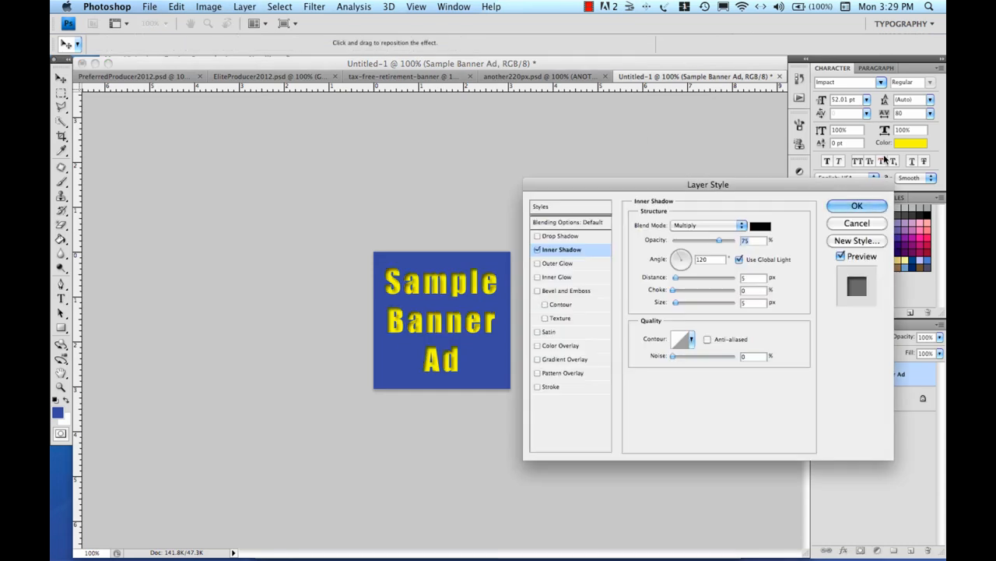
click(856, 205)
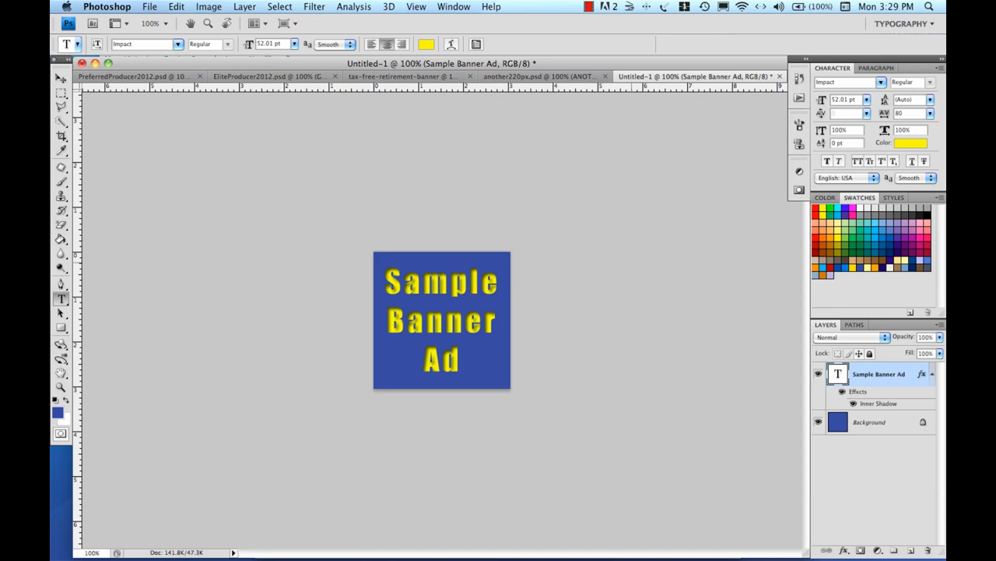
- Export via Save for Web as PNG-24 named sample220px.png into the Web folder
click(150, 6)
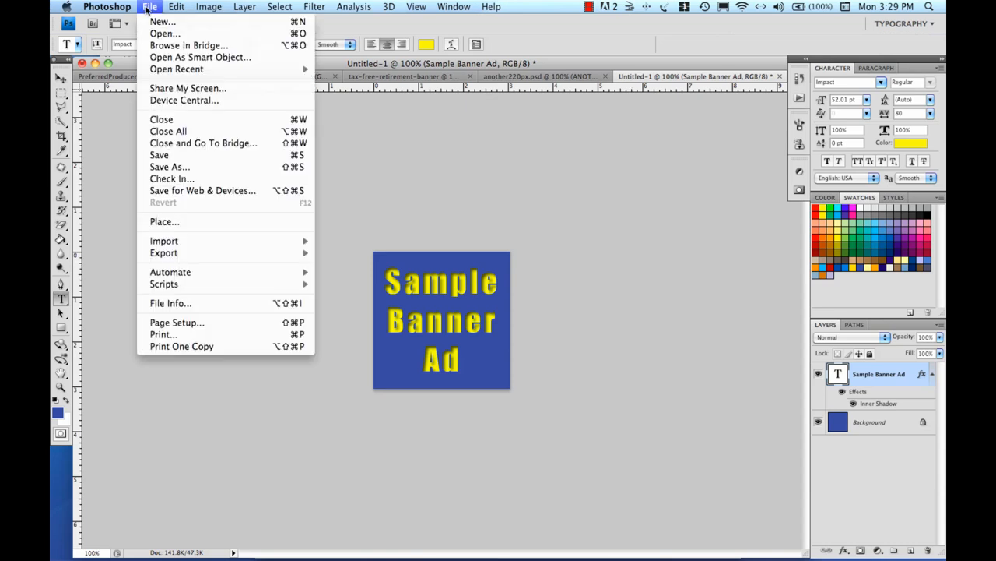
mouse_move(203, 190)
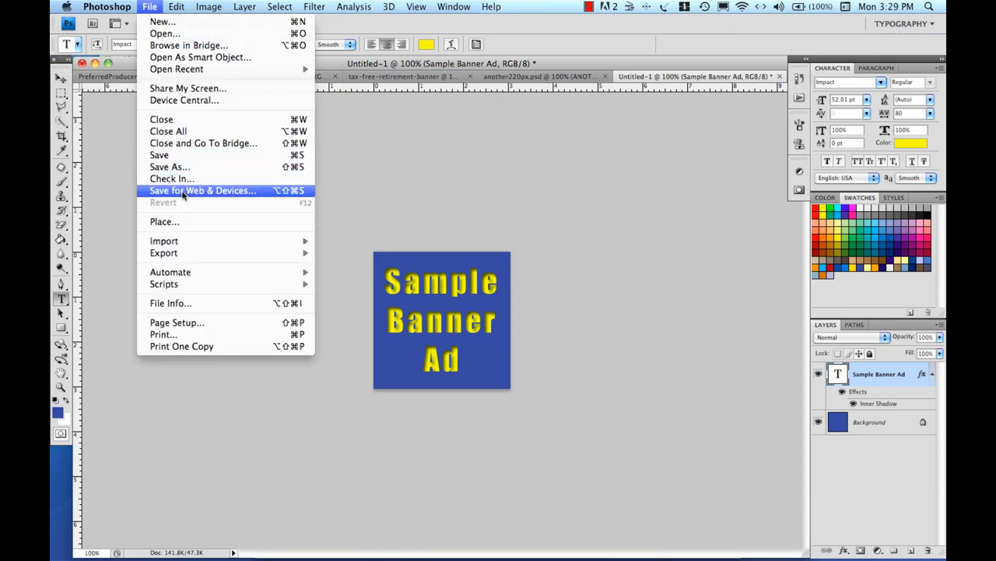
click(202, 190)
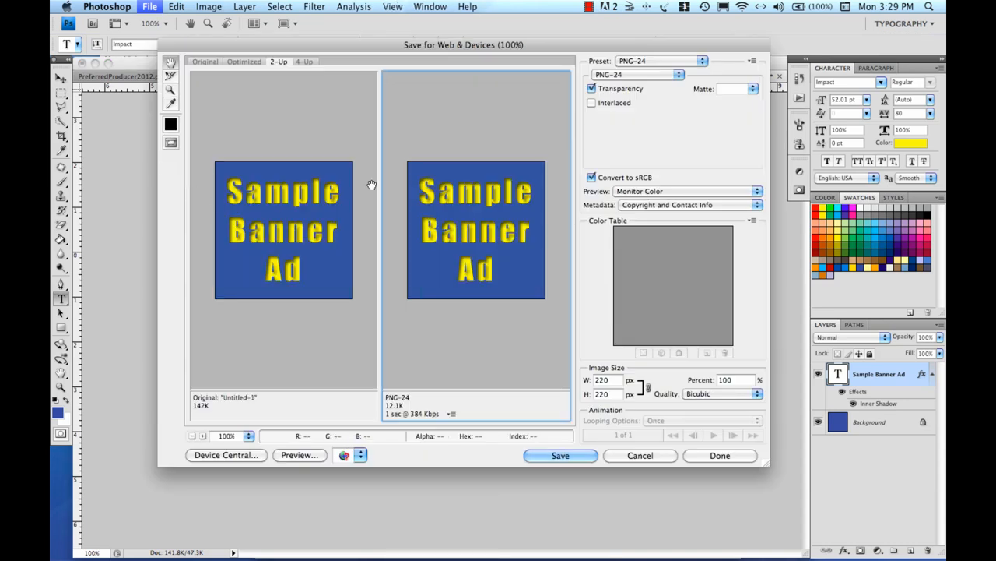
mouse_move(648, 66)
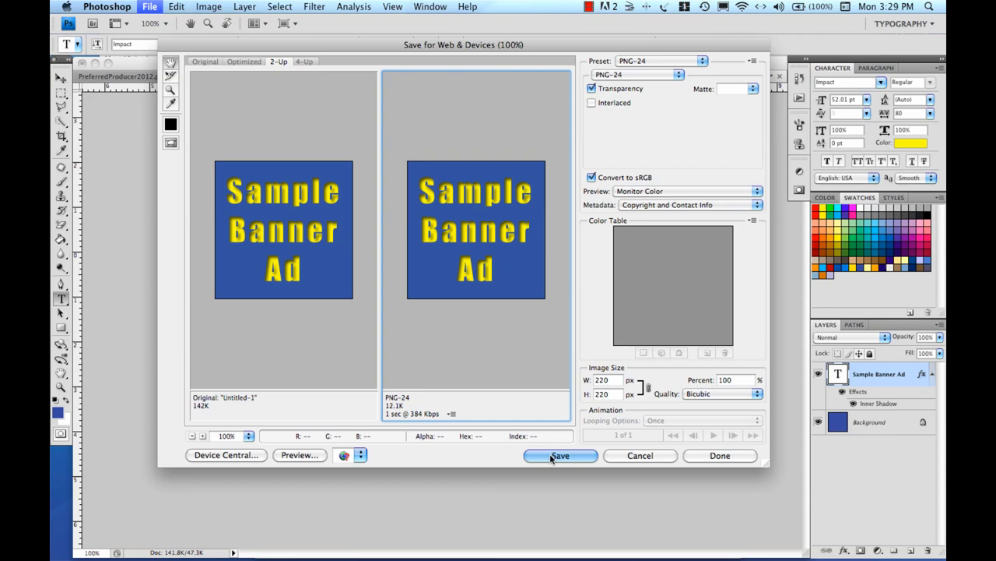
click(561, 455)
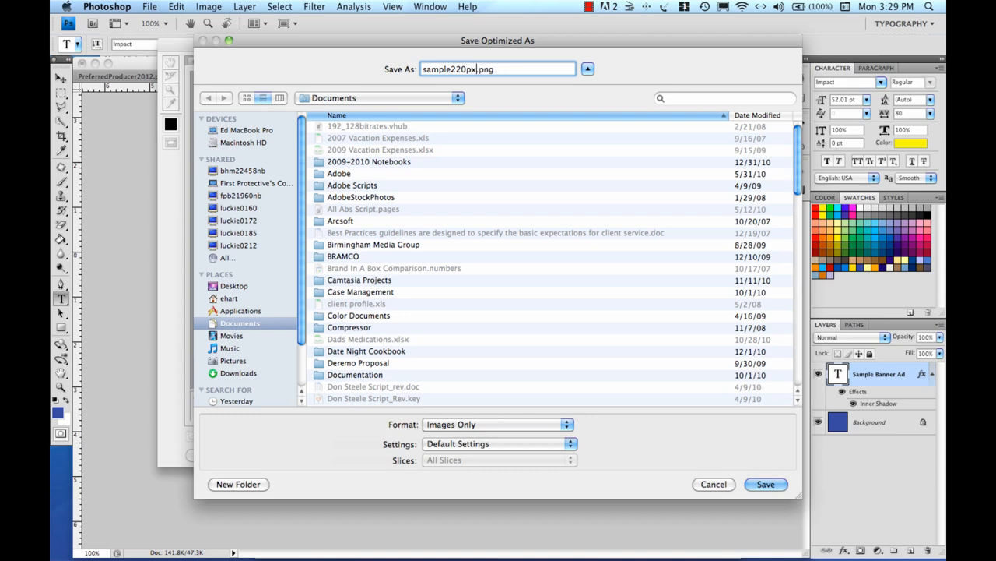
mouse_move(564, 395)
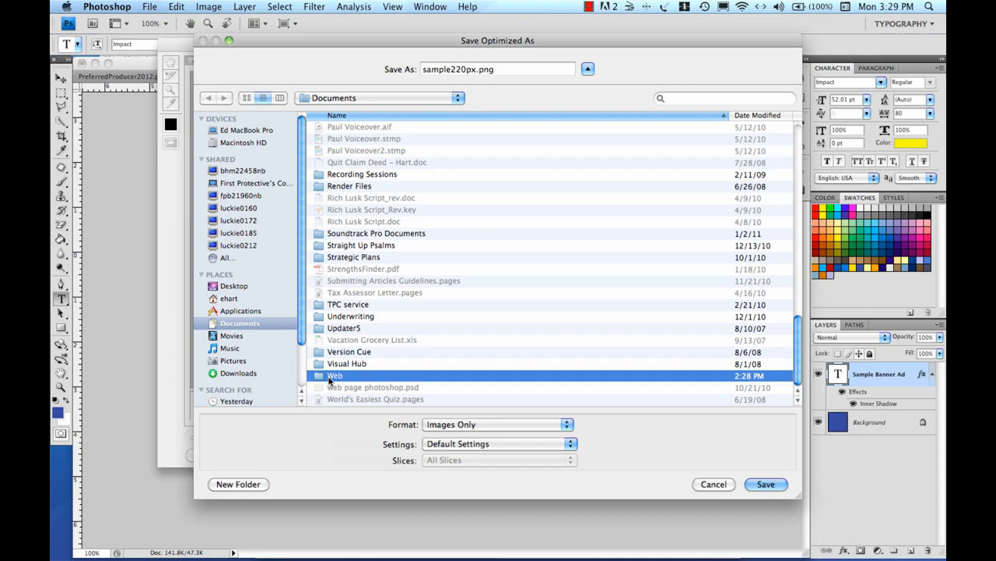
click(713, 483)
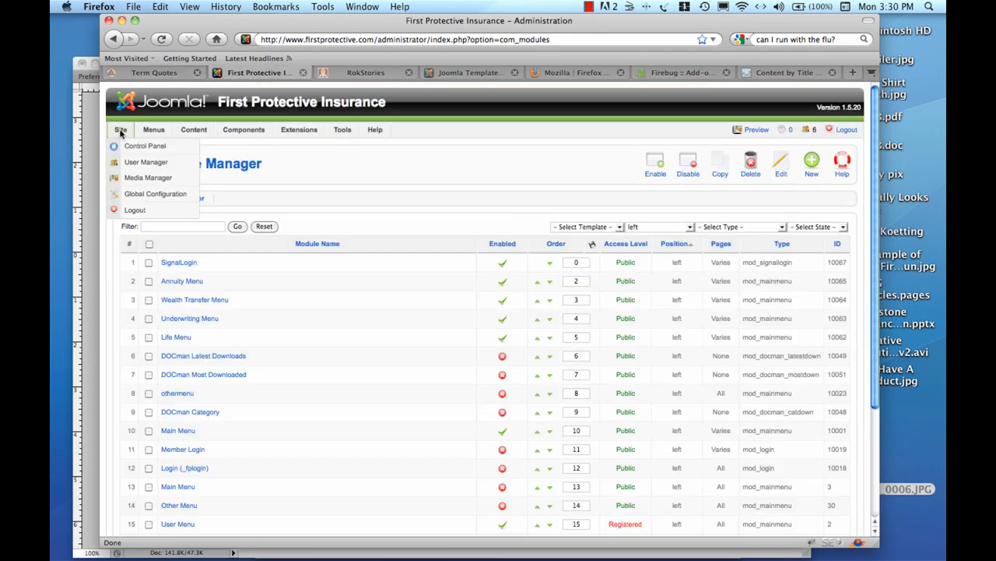
mouse_move(146, 177)
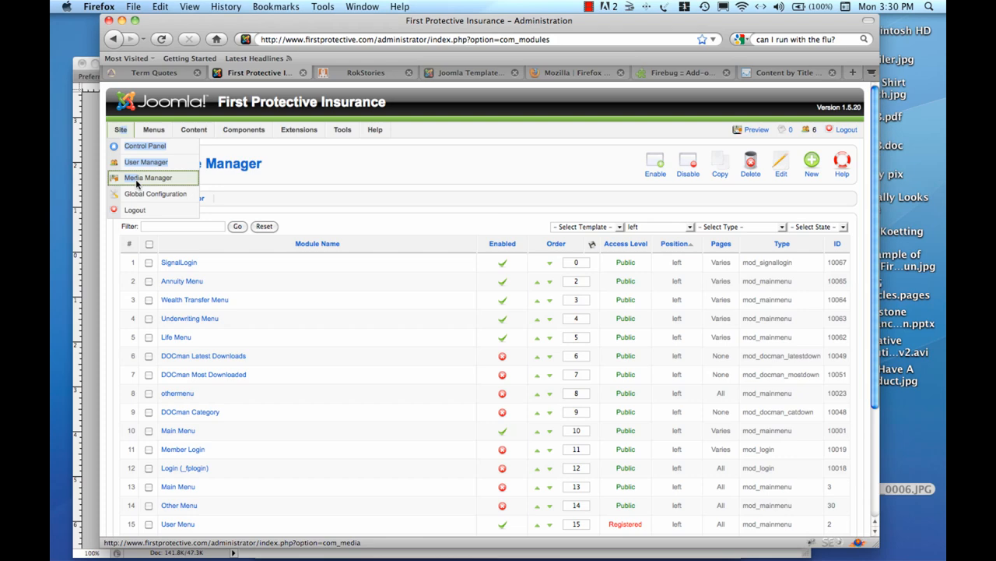
- Upload sample220px.png from Browse into the banners folder of Media Manager
click(146, 177)
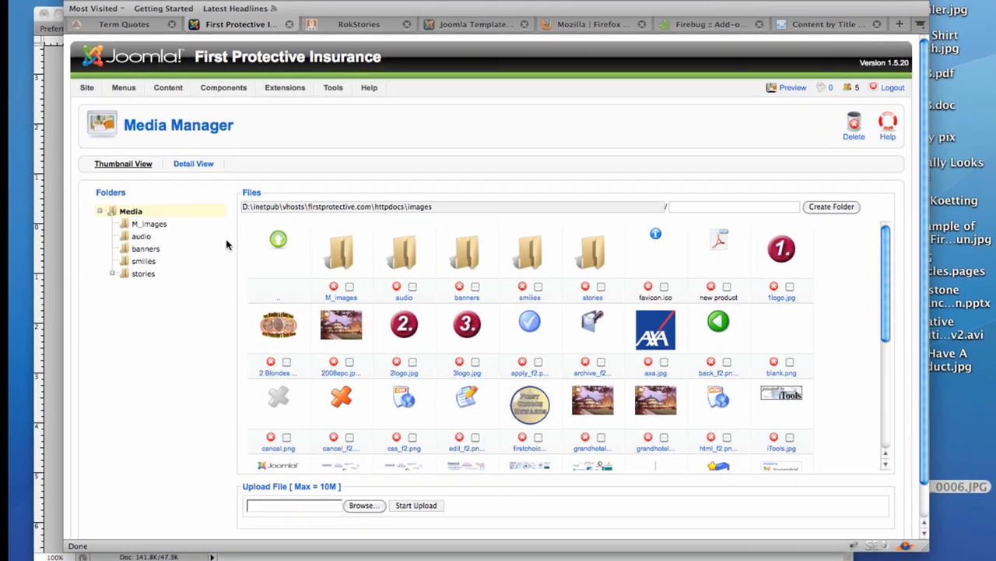
click(145, 249)
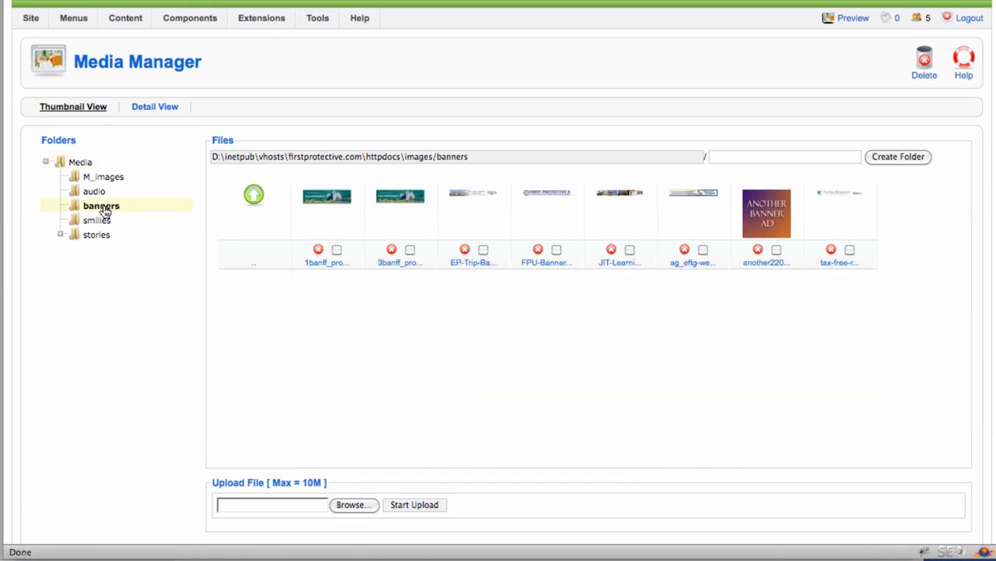
click(354, 504)
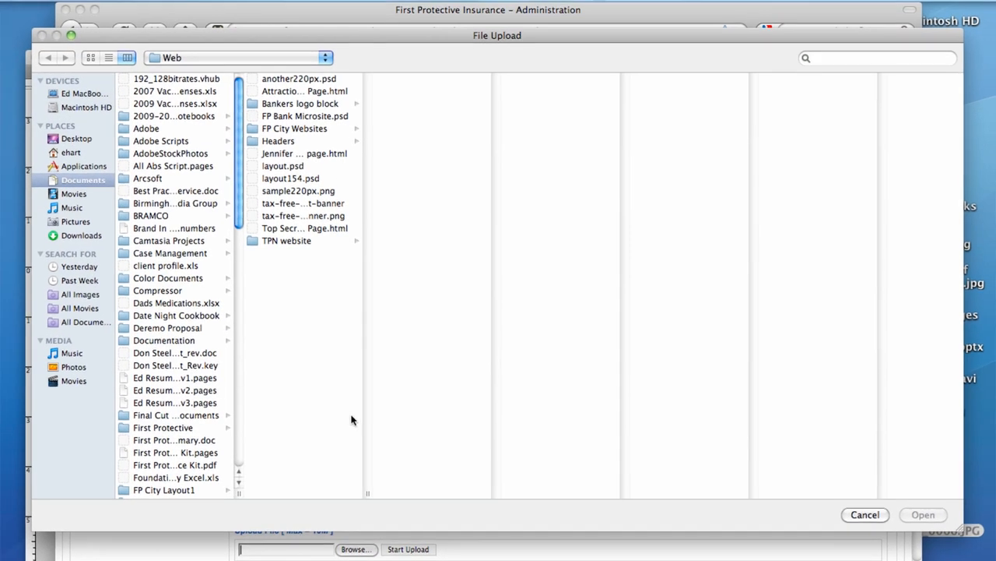
click(299, 190)
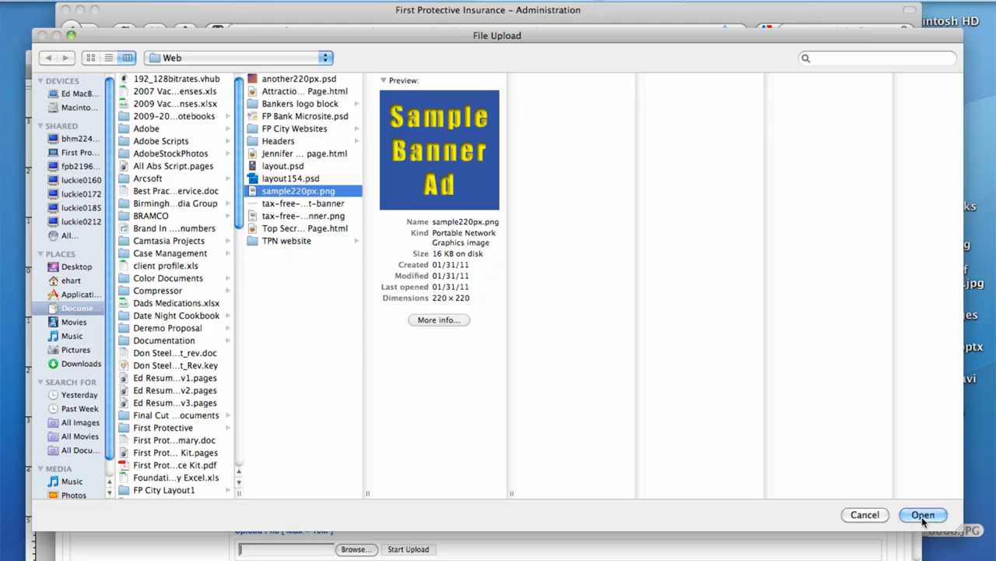
click(923, 514)
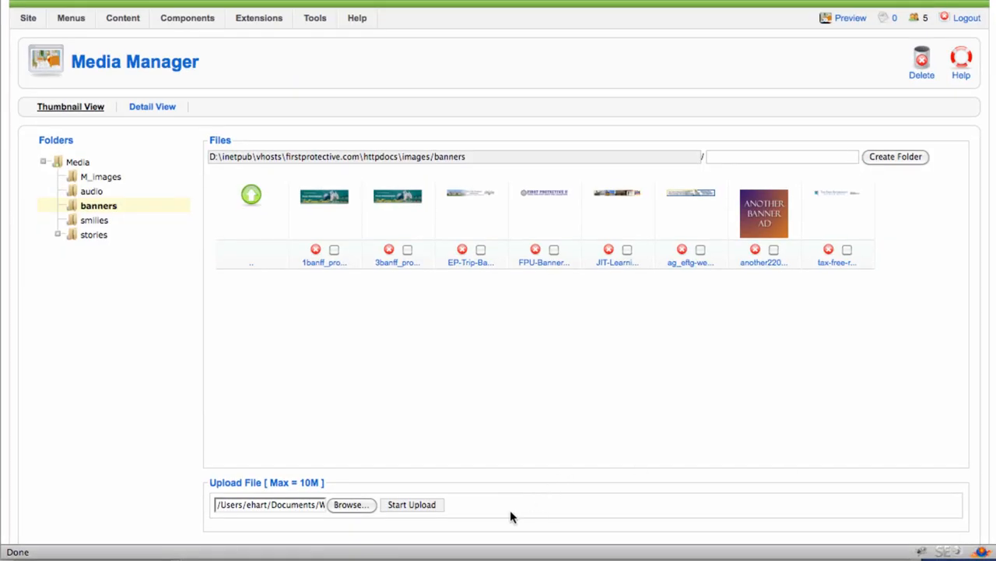
click(411, 504)
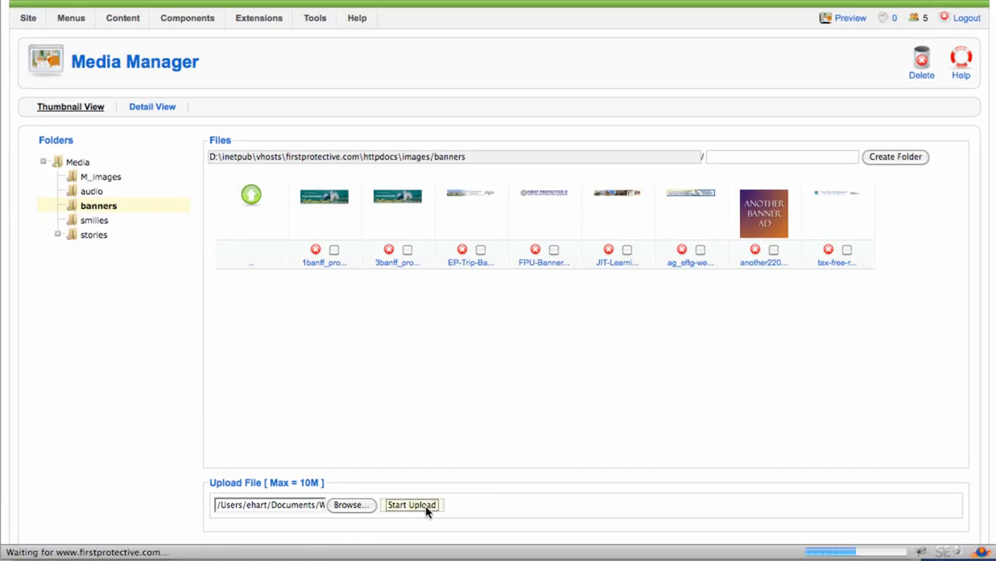
click(411, 505)
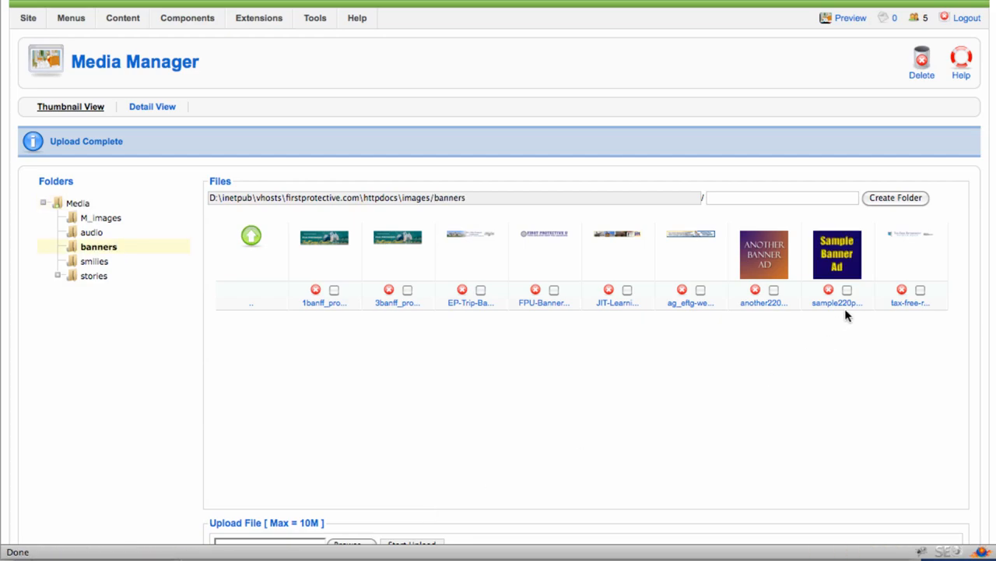
- Preview the uploaded Sample Banner Ad thumbnail and close the preview
click(838, 254)
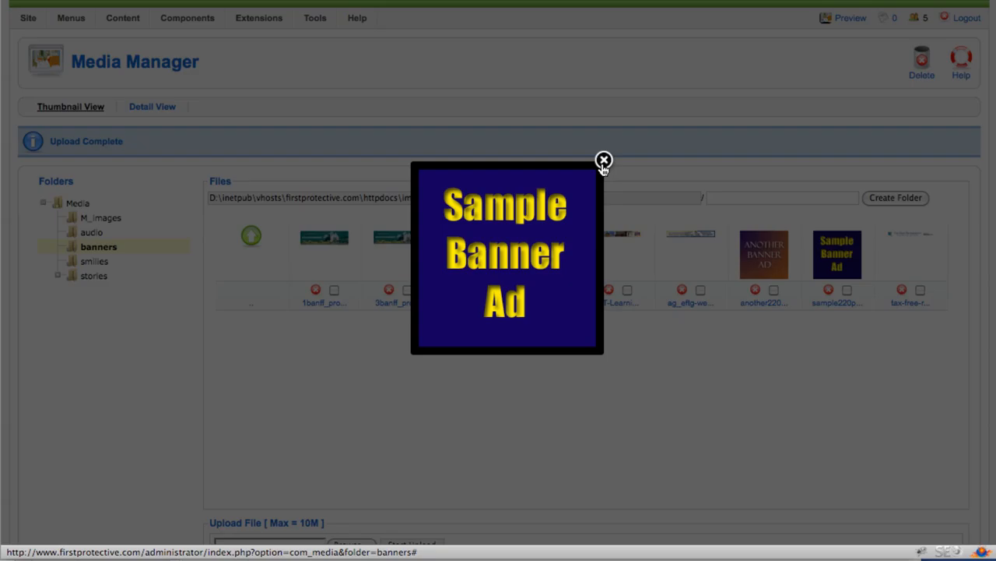
click(604, 159)
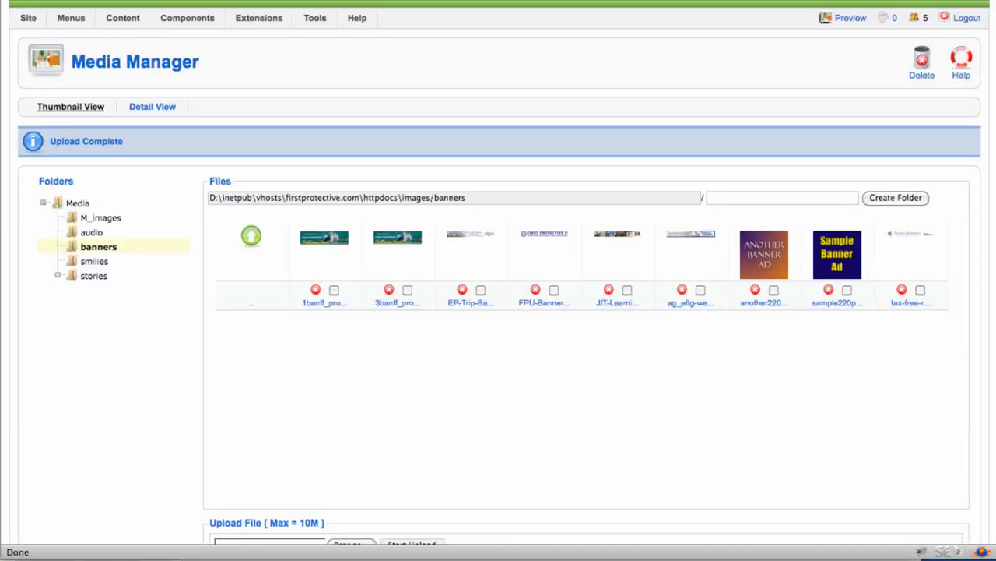
- Go to Components > Banner and show the Categories list in Banner Manager
click(187, 18)
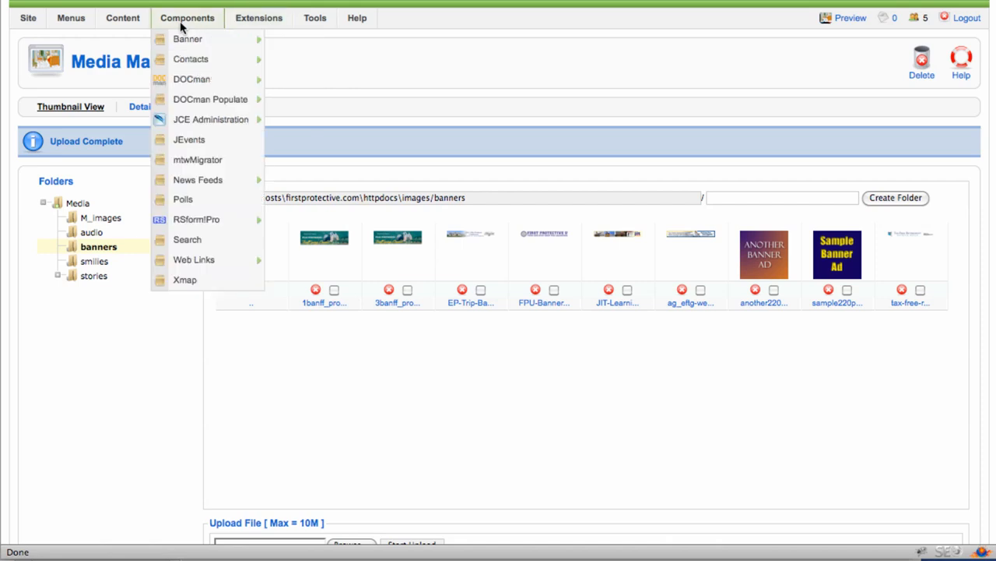
click(187, 39)
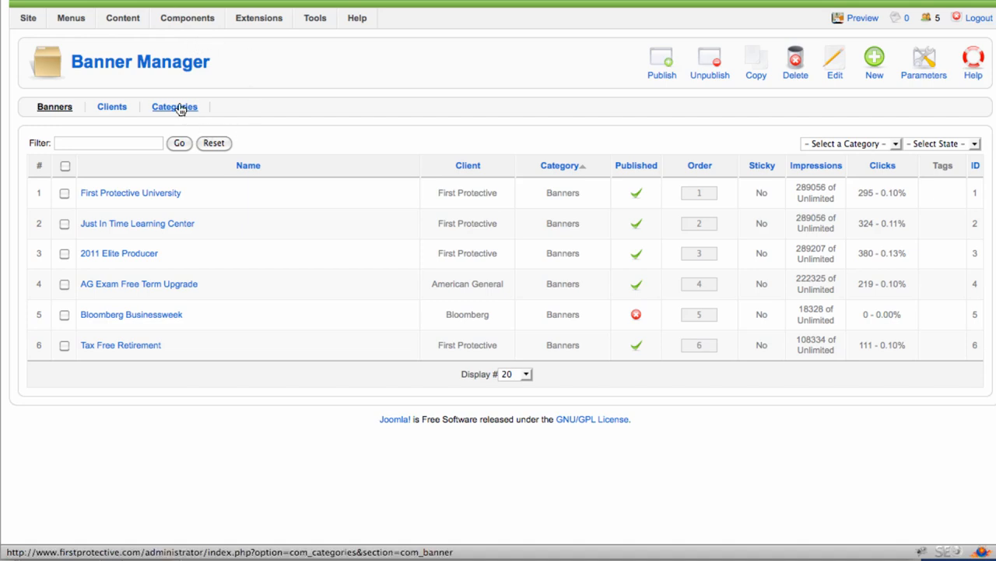
click(175, 106)
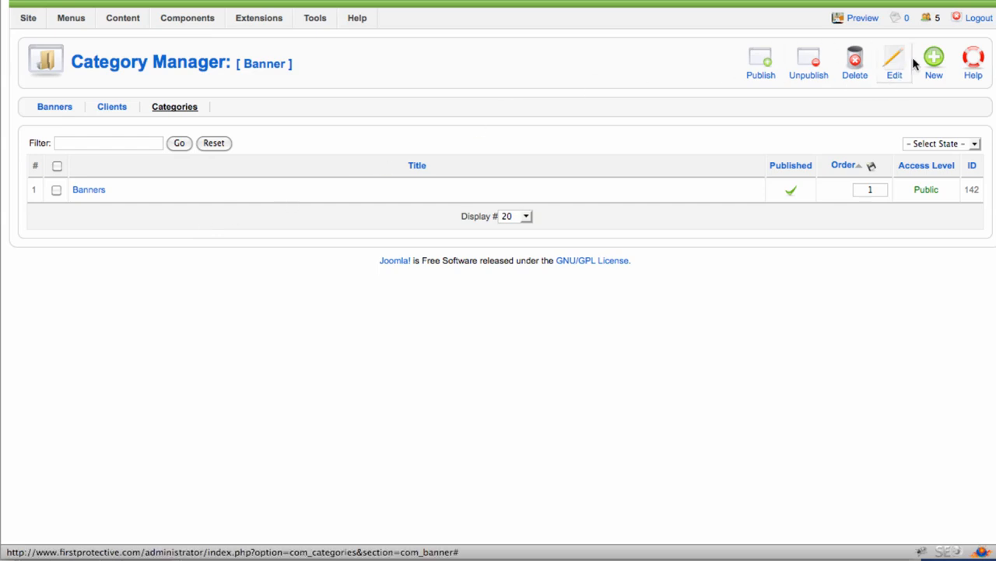
- Add a new banner category titled 'side banner', published and public, and save it
click(934, 62)
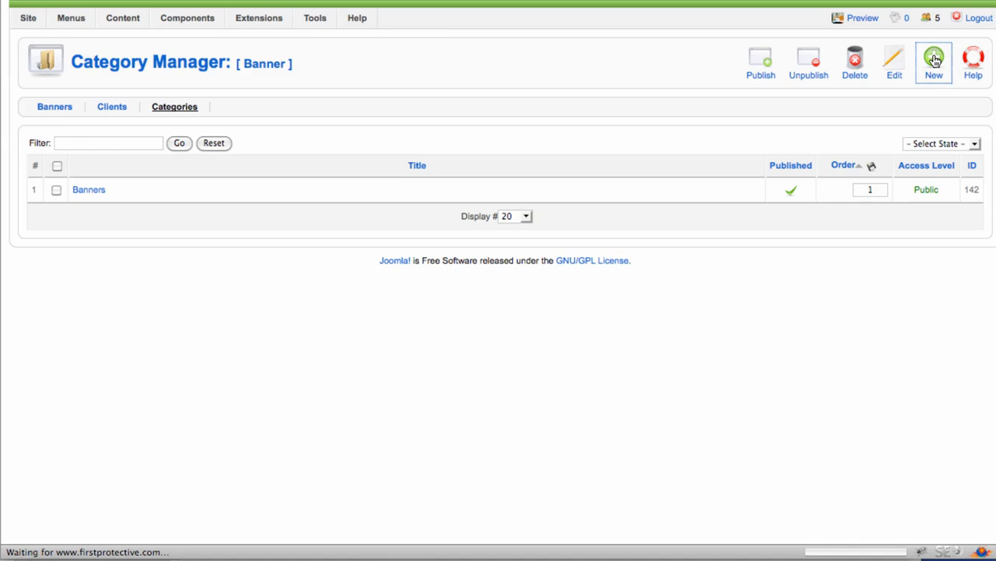
click(934, 61)
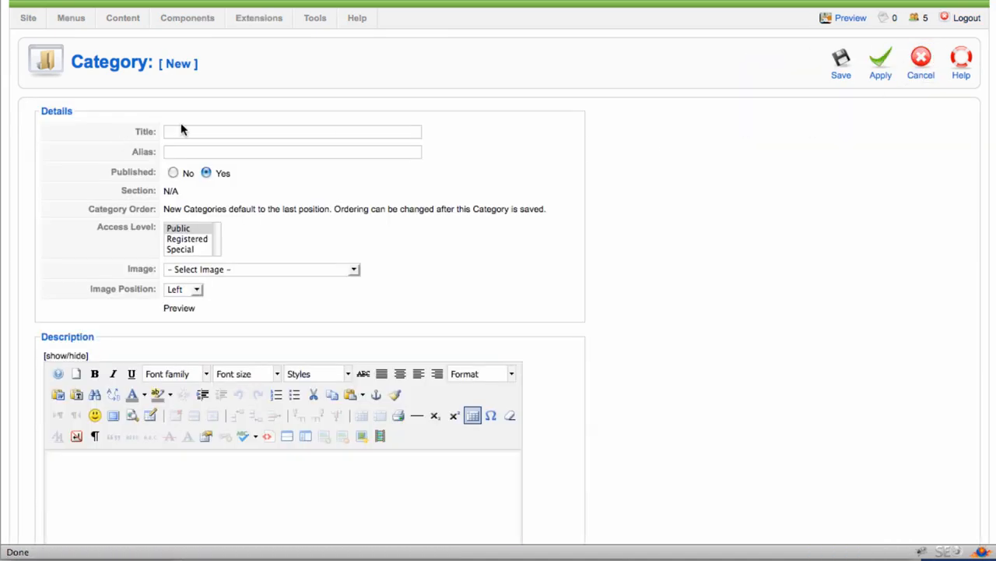
text(s)
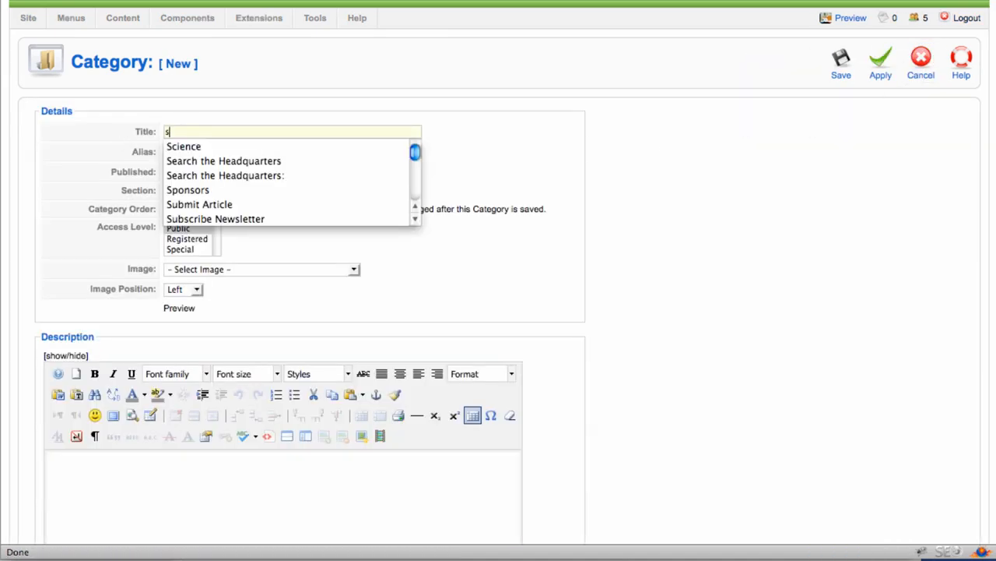
text(ide banner)
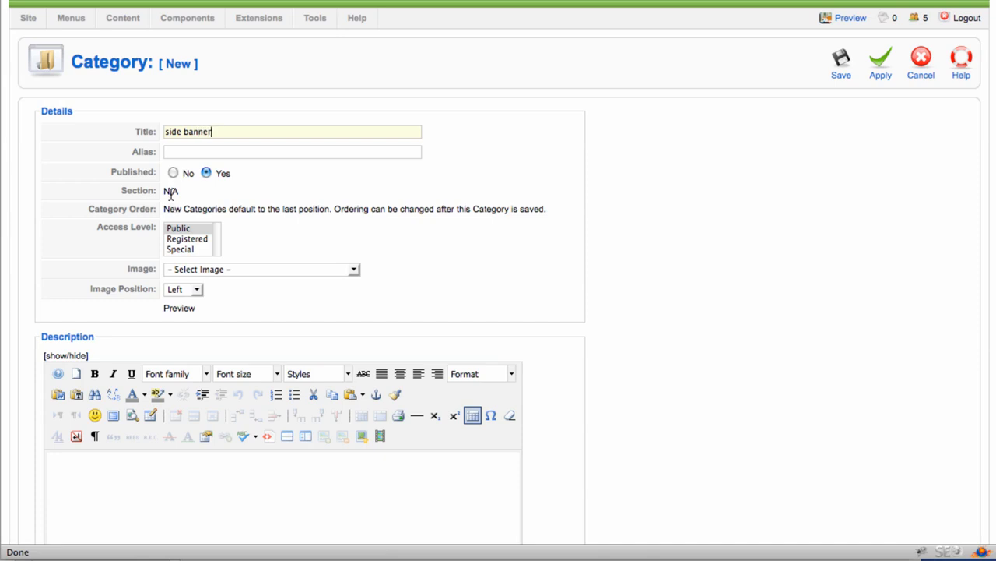
mouse_move(177, 249)
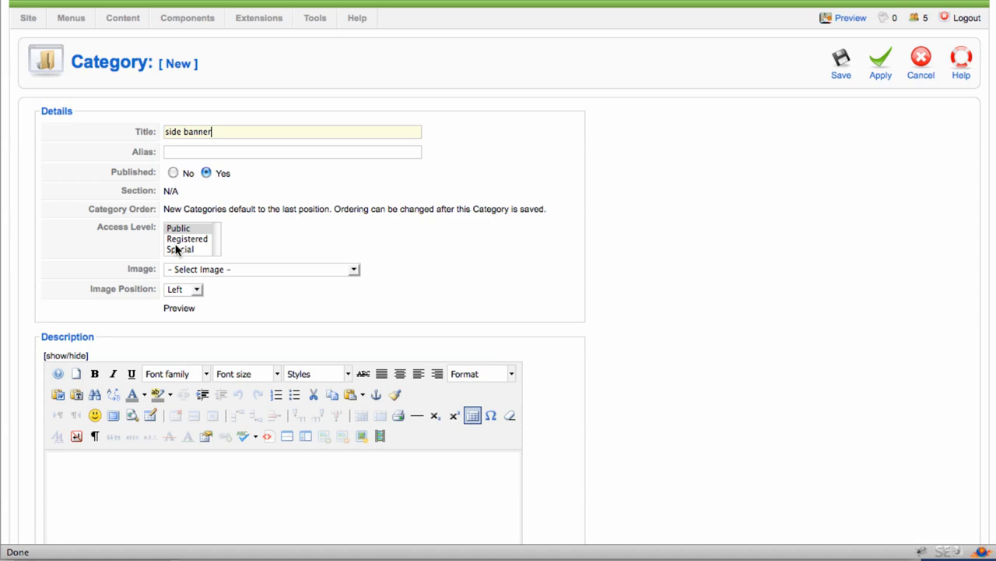
scroll(down, 3)
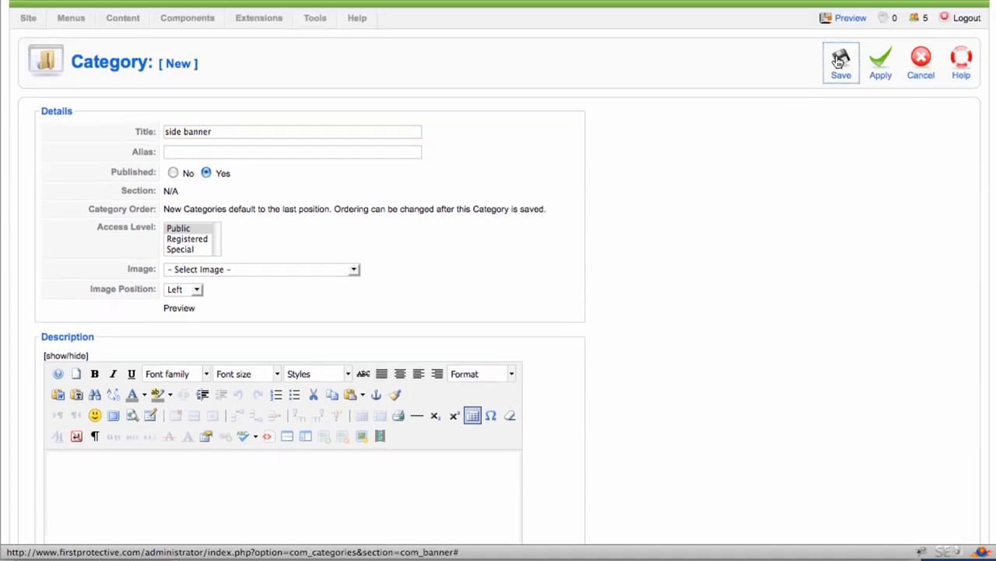
click(840, 62)
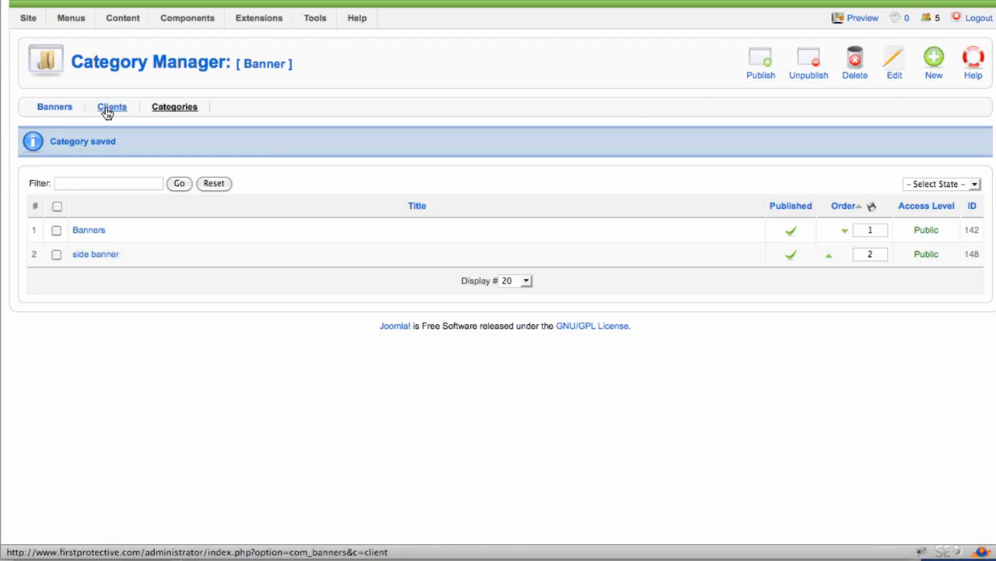
- Add a new banner client 'sample side banner' with contact Ed and e-mail, and save it
click(112, 105)
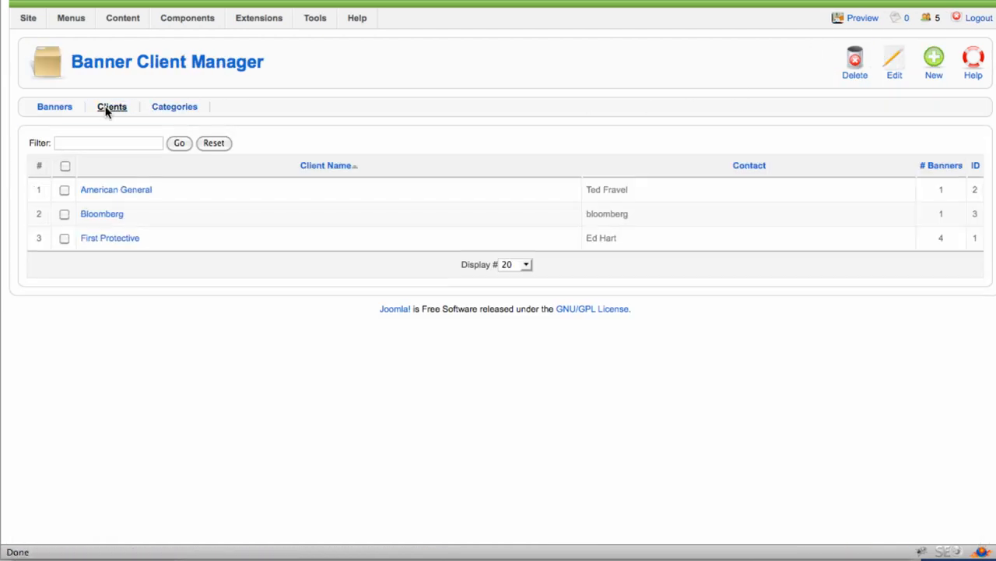
click(934, 63)
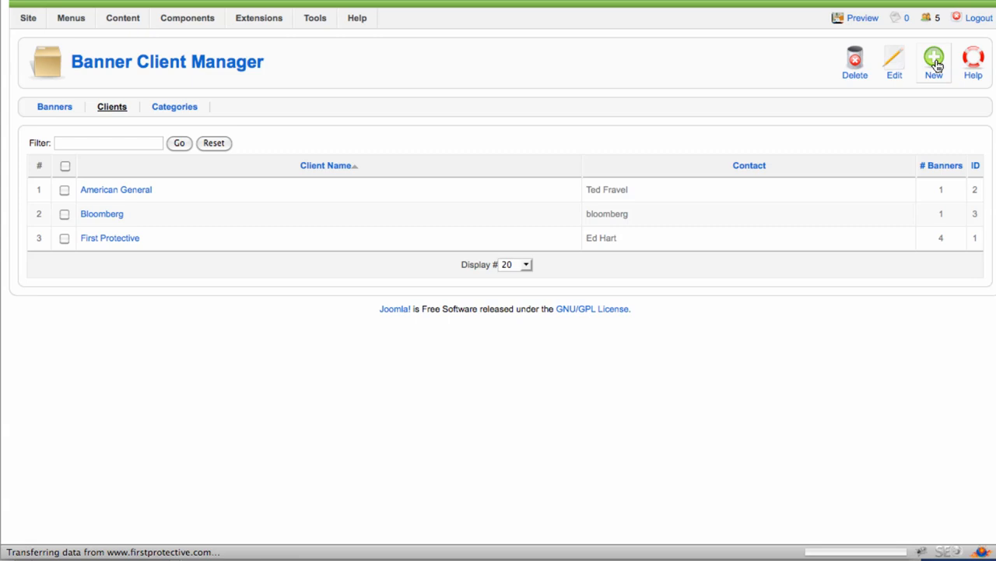
click(933, 61)
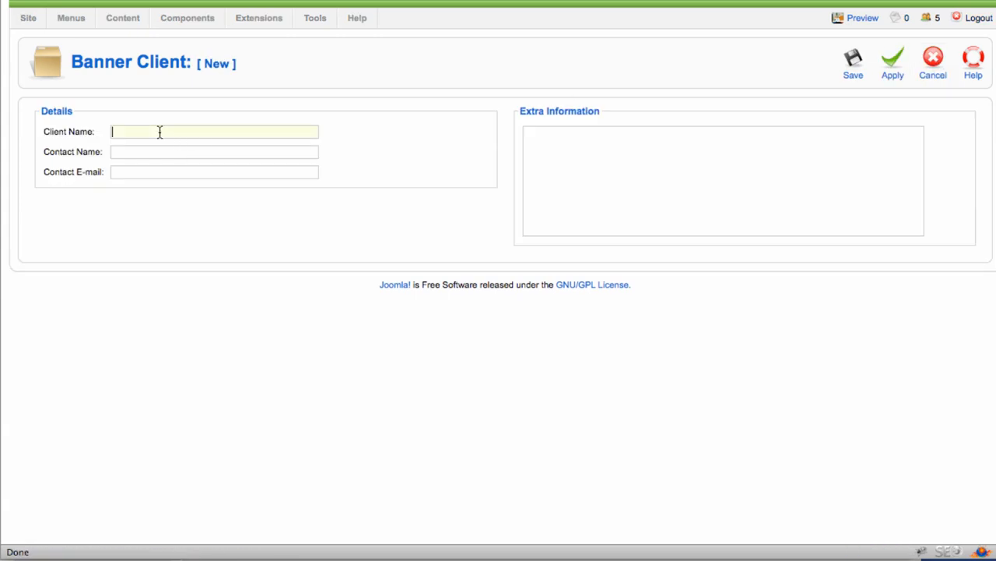
text(sample side banner)
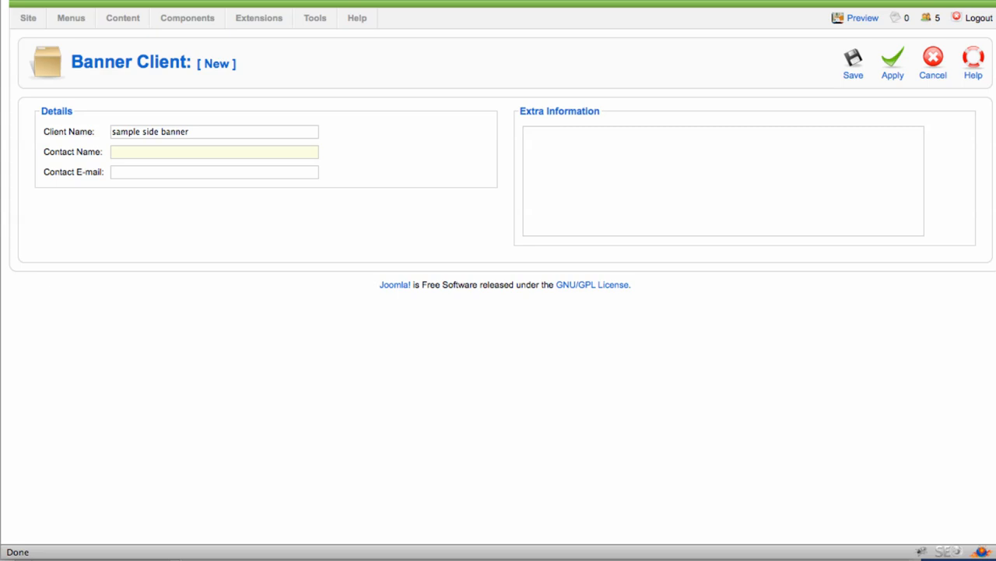
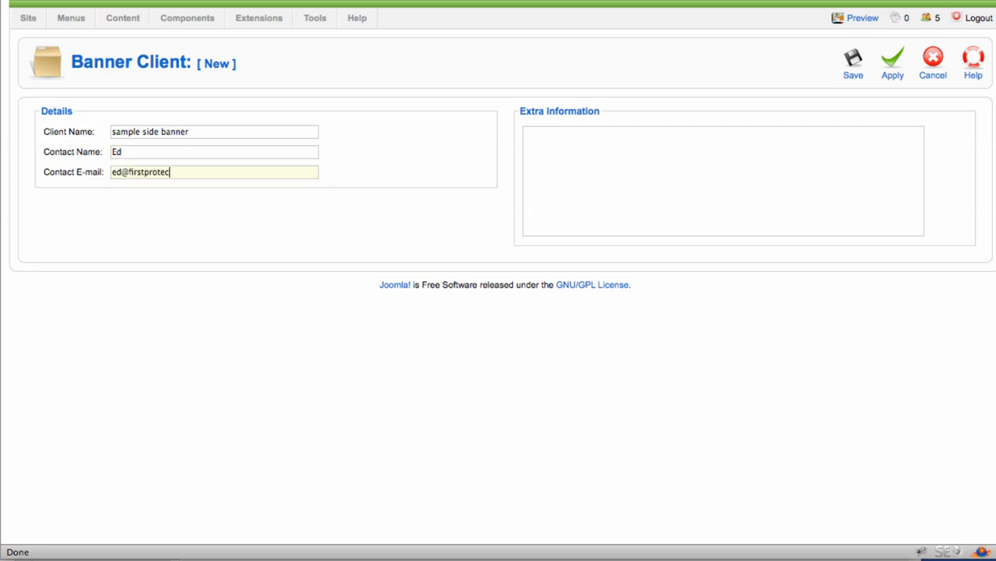
click(853, 62)
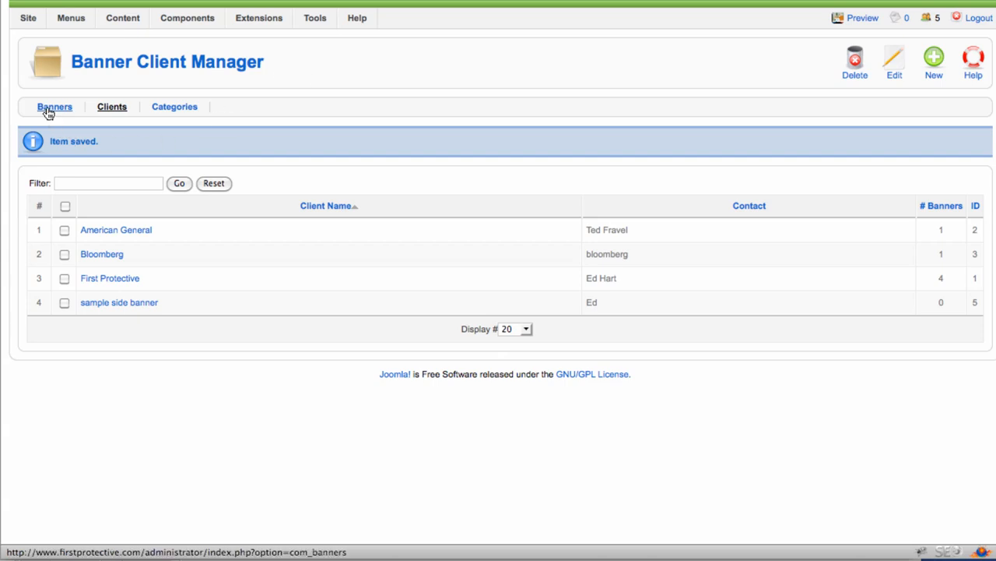
- Switch to the Banners list and start a blank new-banner form at the Name field
click(54, 106)
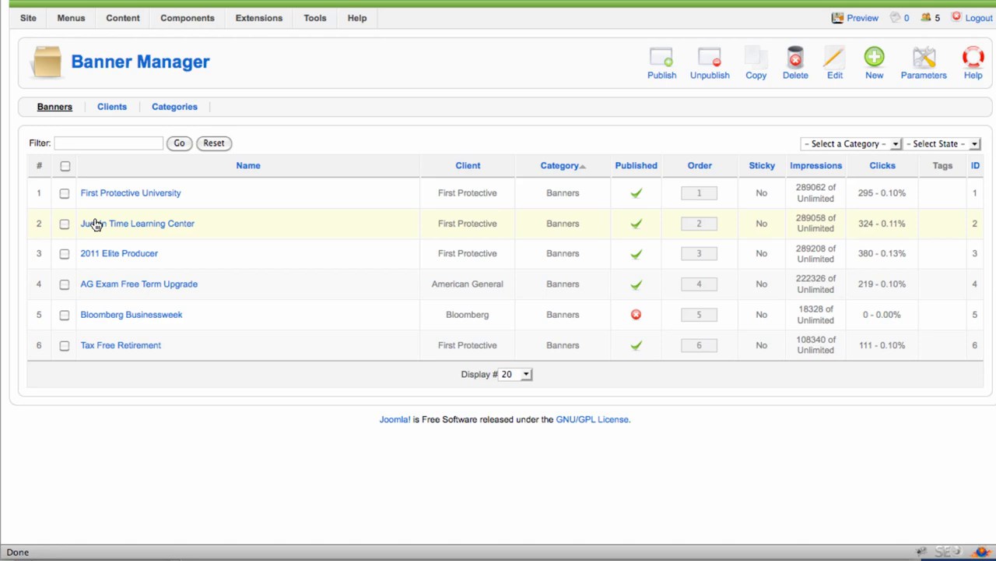
click(875, 61)
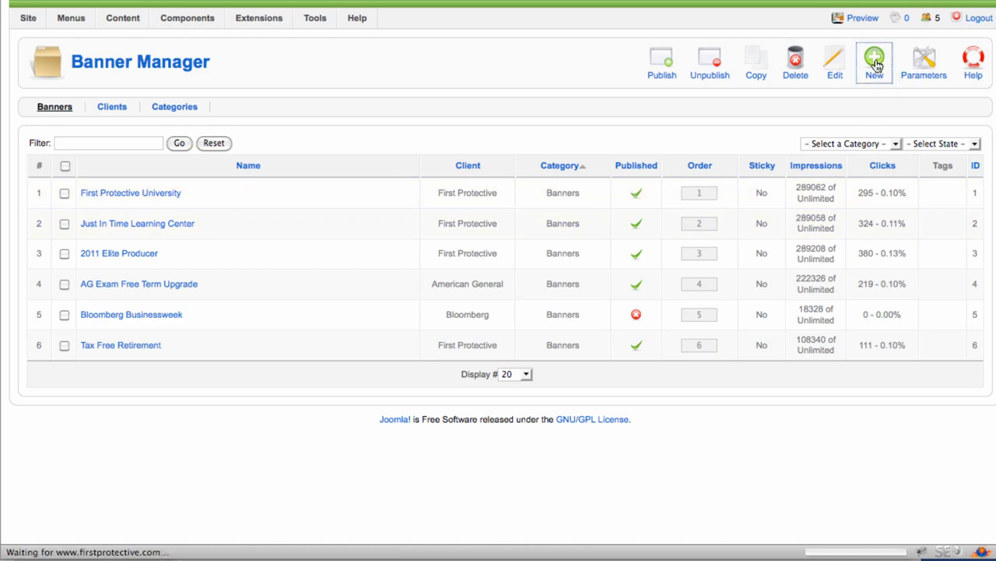
click(875, 63)
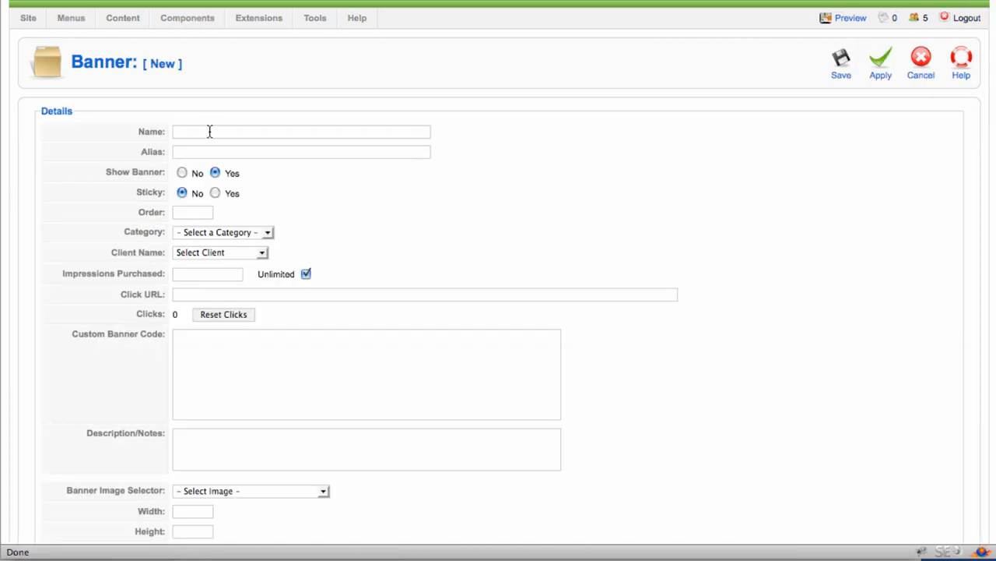
- Name the banner 'sample side banner', category side banner, client sample side banner
text(sampl)
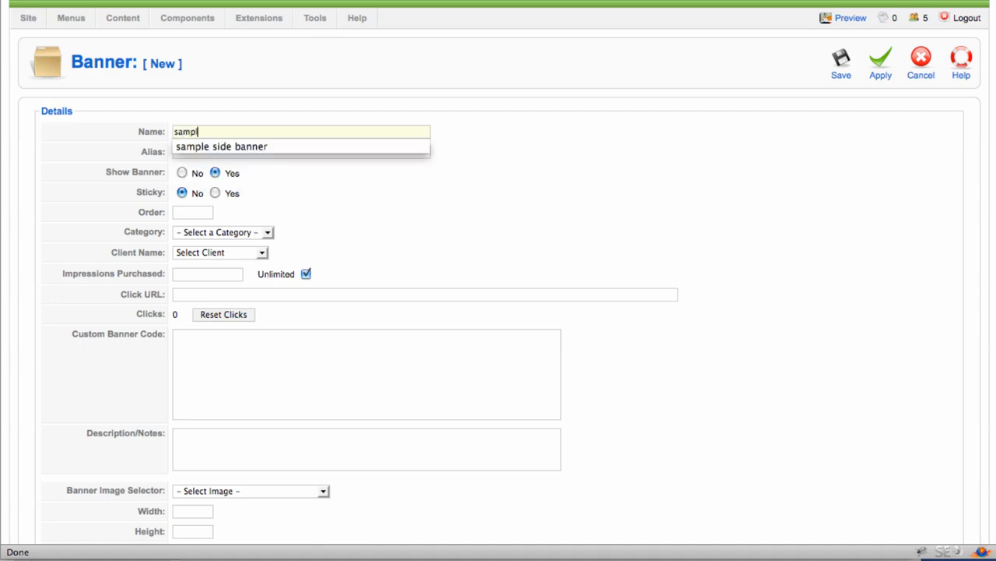
click(221, 146)
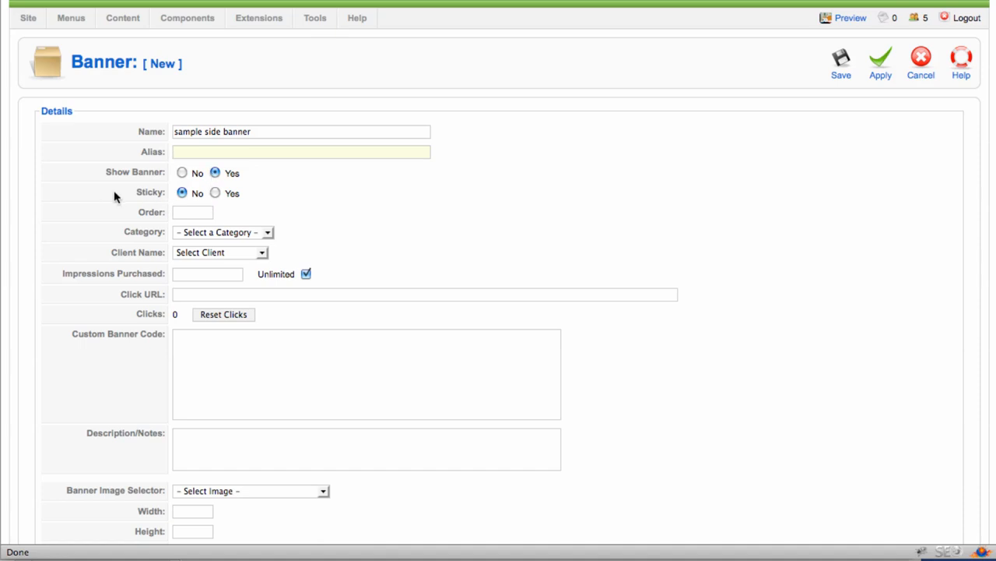
click(301, 151)
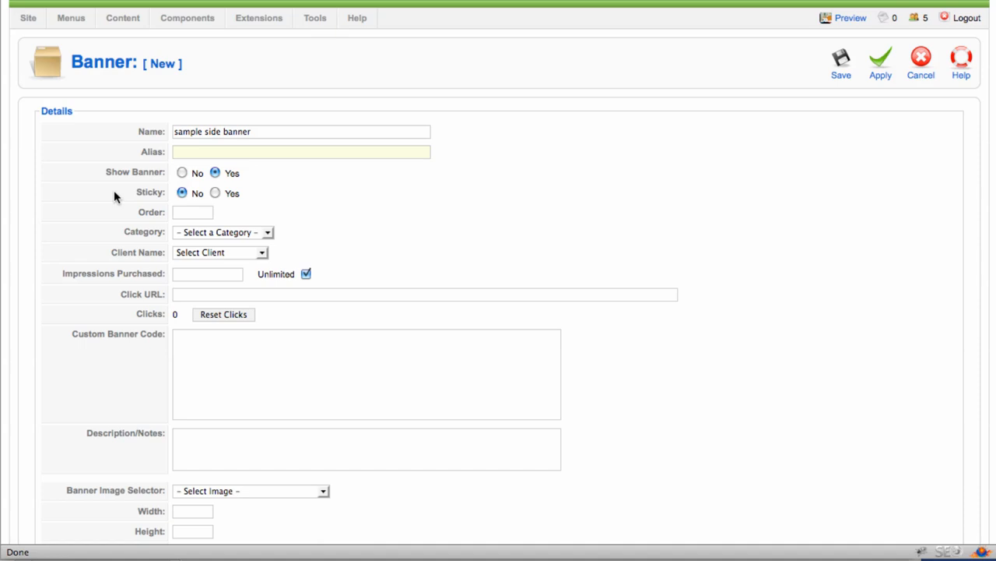
click(300, 151)
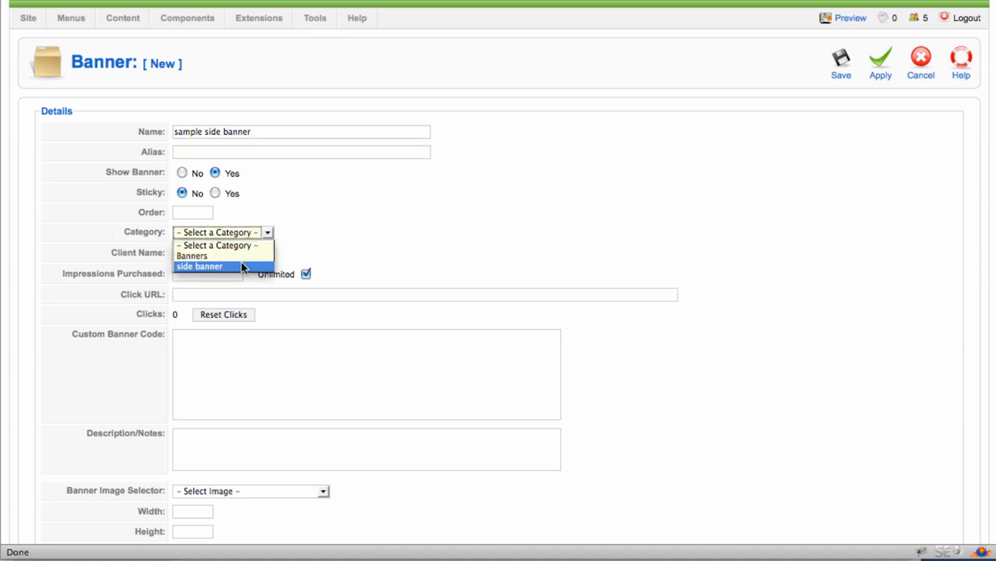
mouse_move(189, 274)
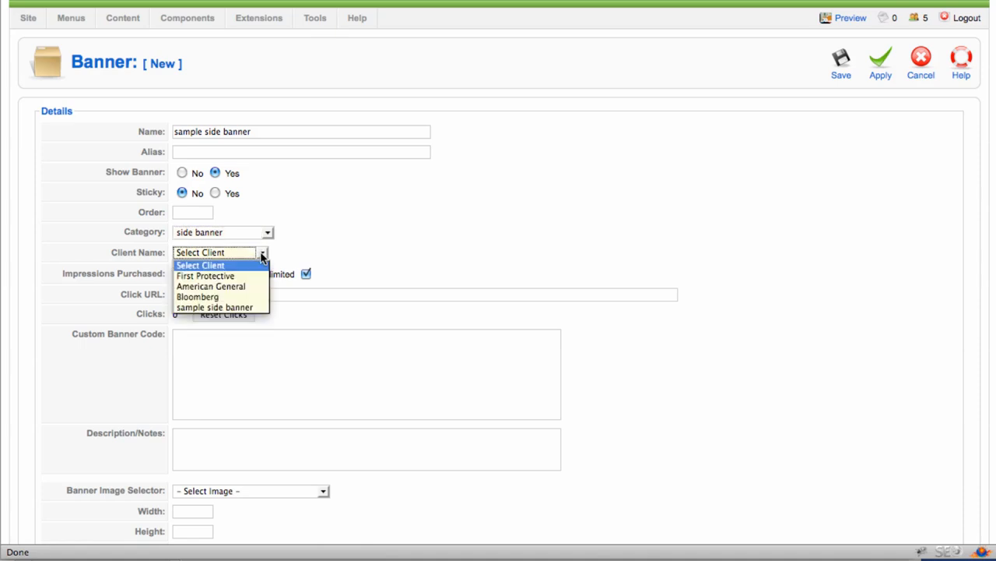
click(217, 306)
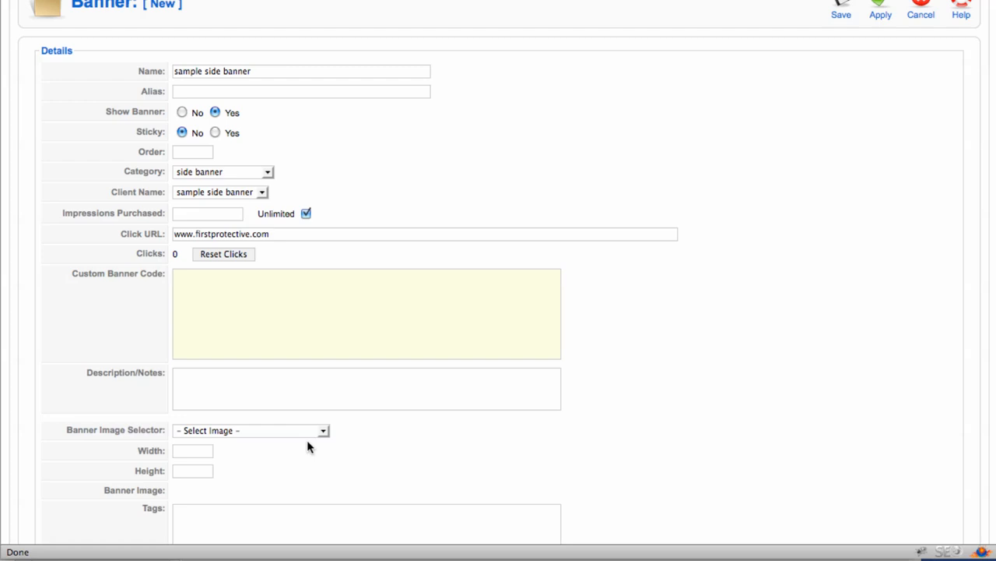
click(251, 430)
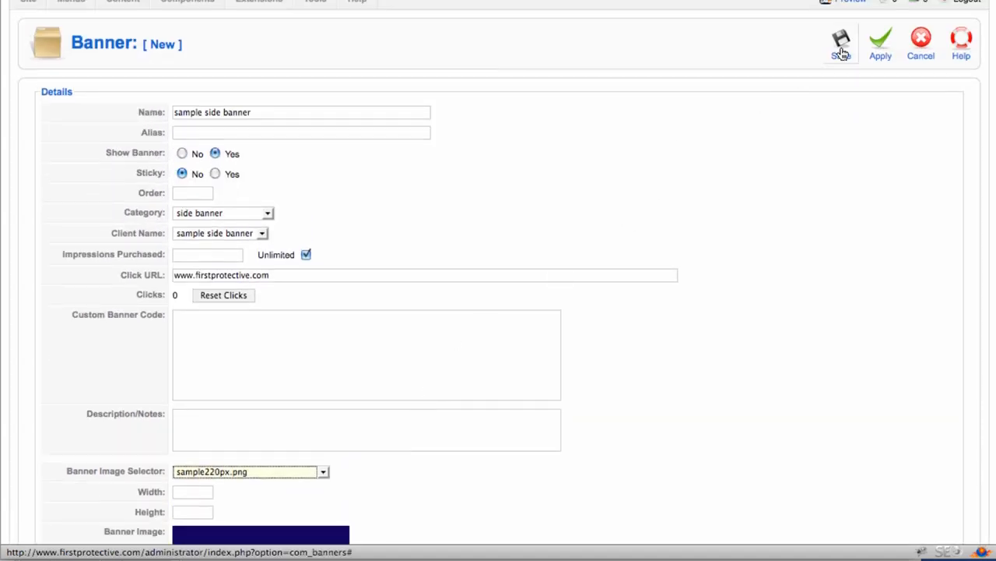
mouse_move(841, 44)
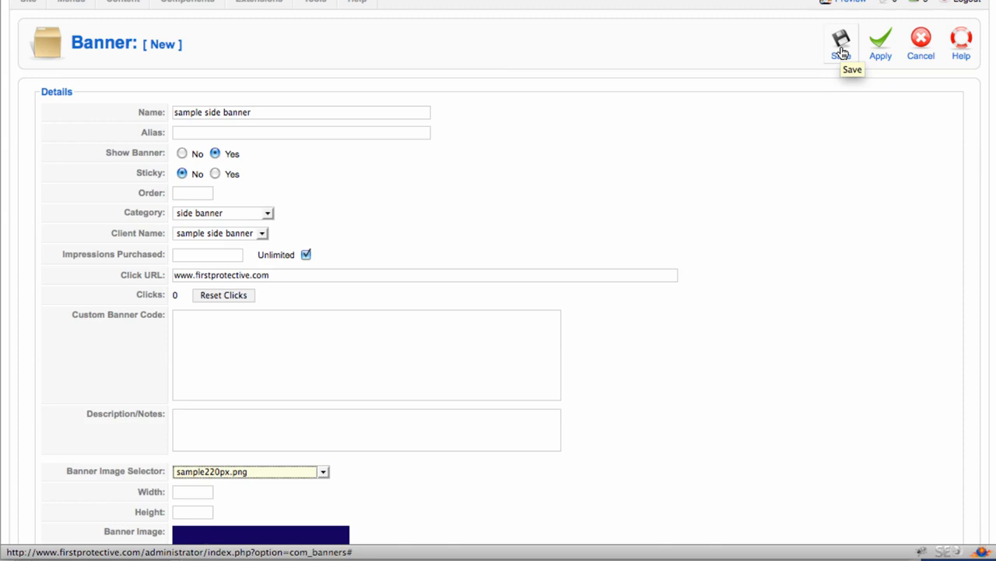
click(840, 44)
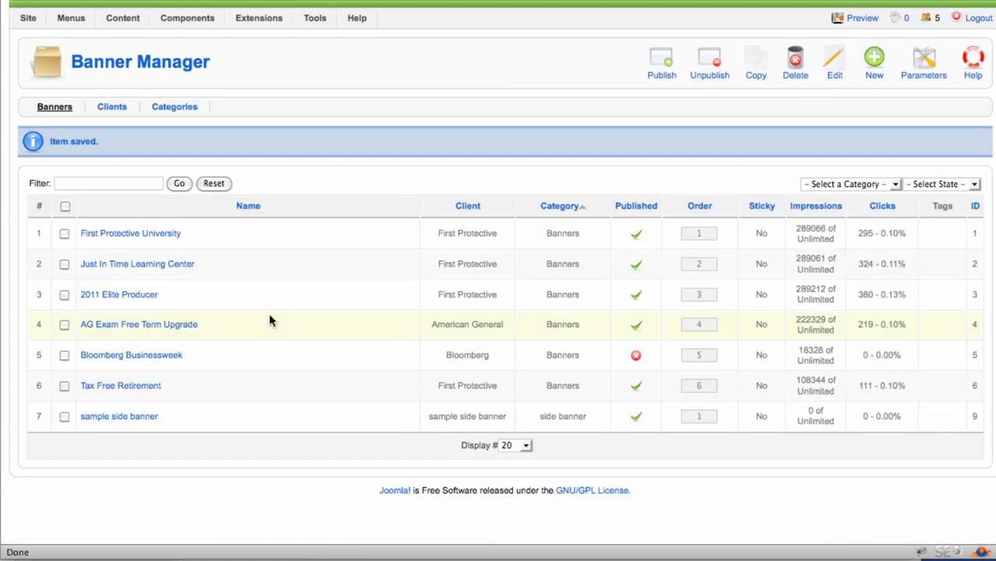
mouse_move(203, 355)
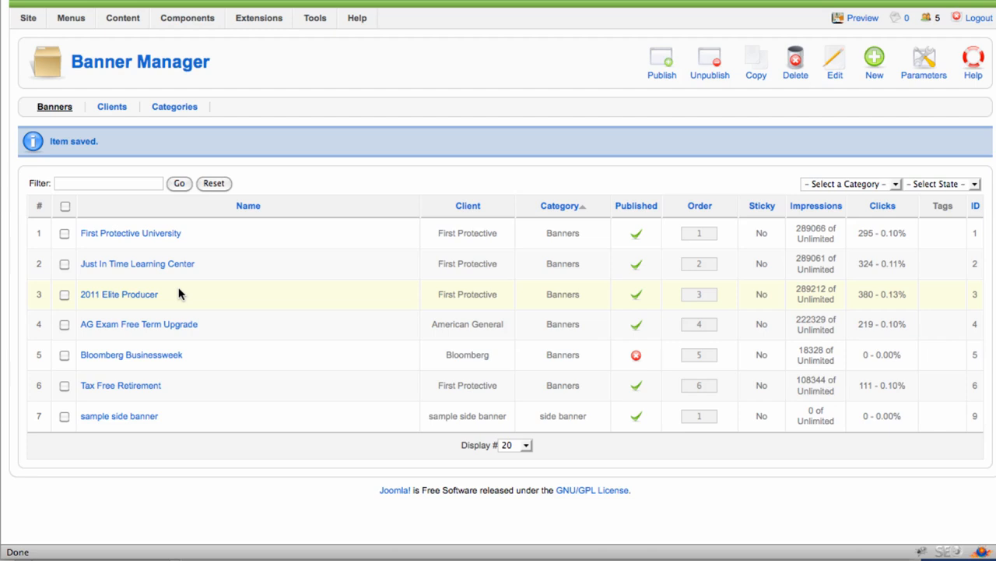
- Drop down the Extensions menu over the banners list
click(259, 17)
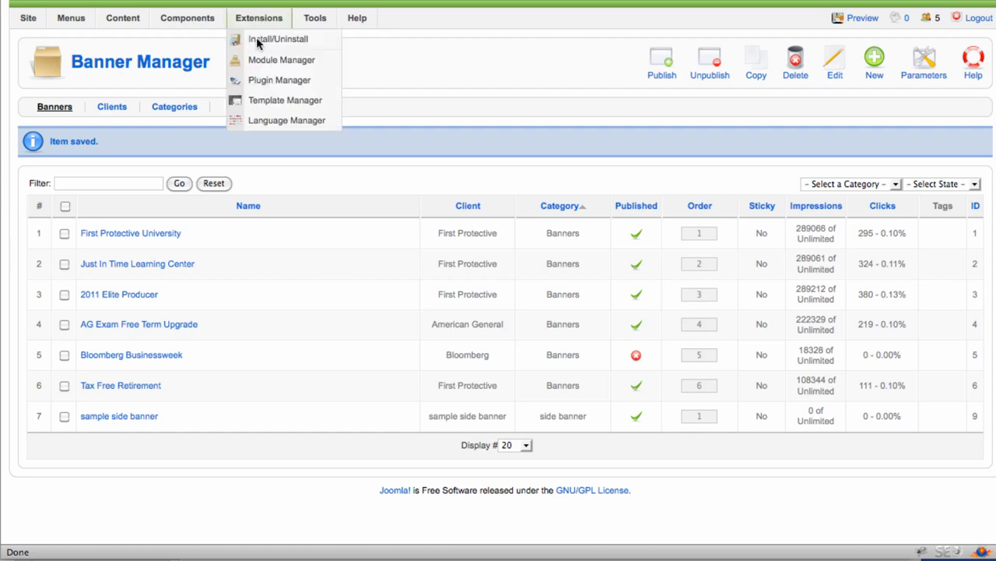
- Filter the Module Manager to mod_banners only, clearing the left position filter
click(281, 59)
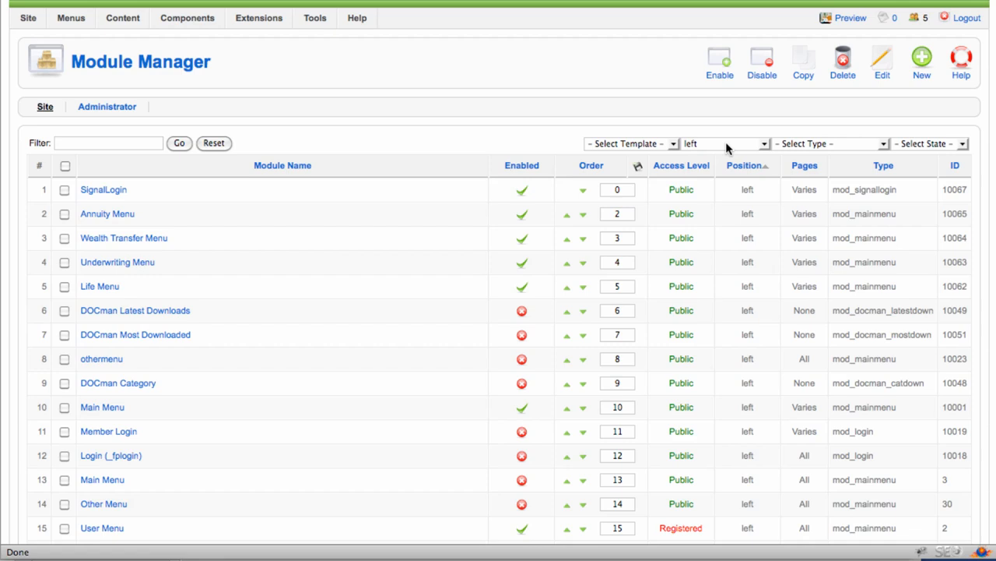
click(719, 143)
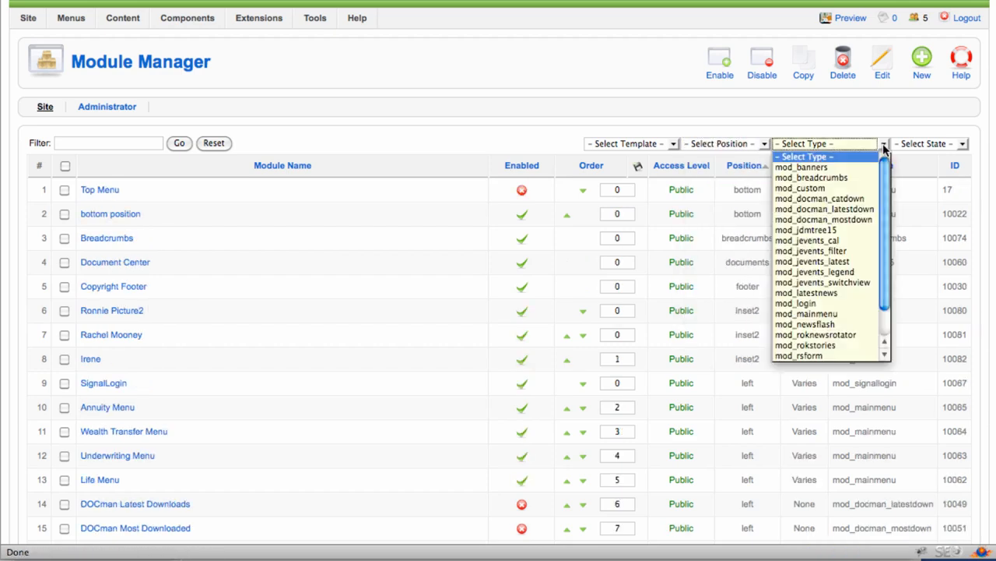
click(802, 167)
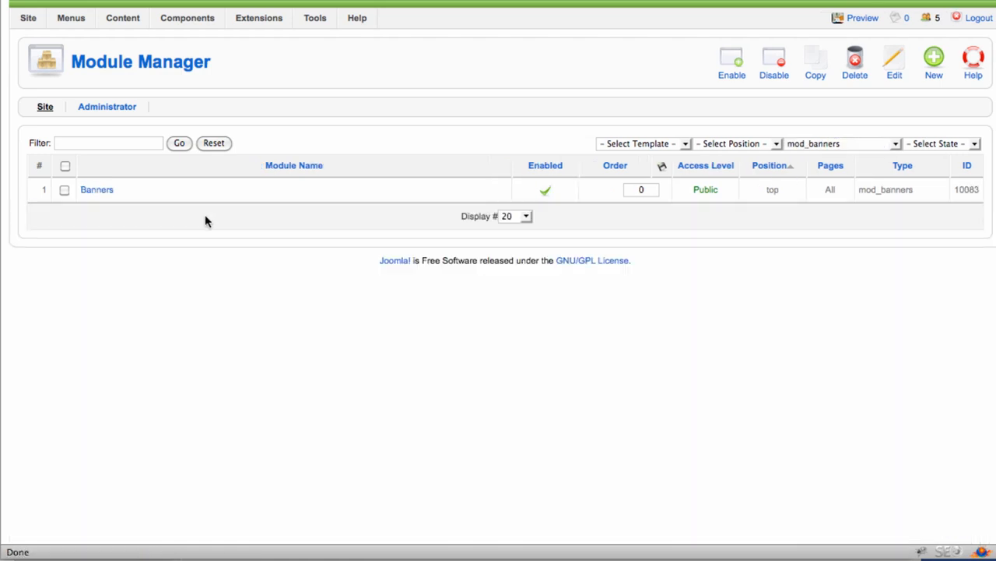
mouse_move(318, 246)
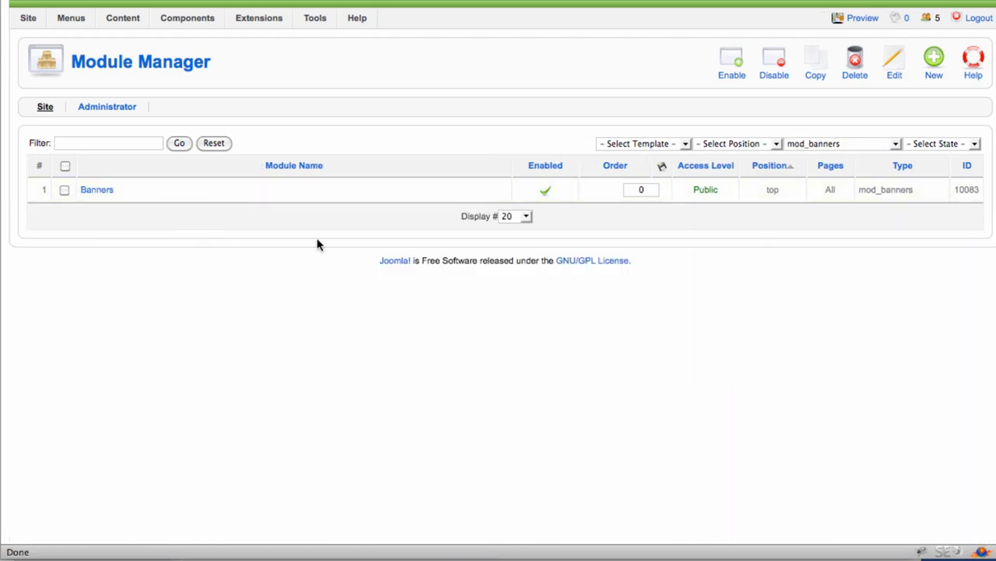
- Start a new module of the Banner type
click(934, 61)
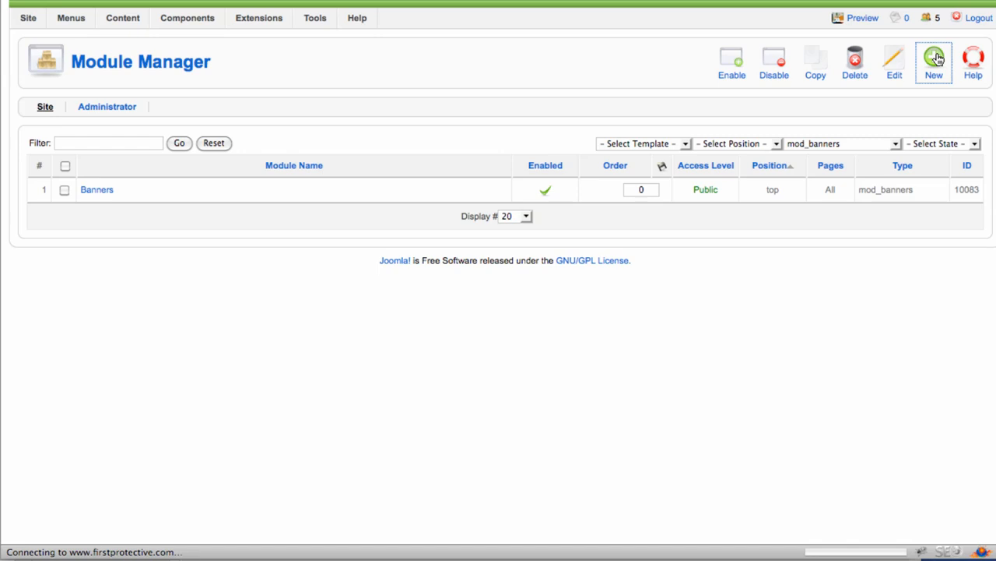
click(934, 63)
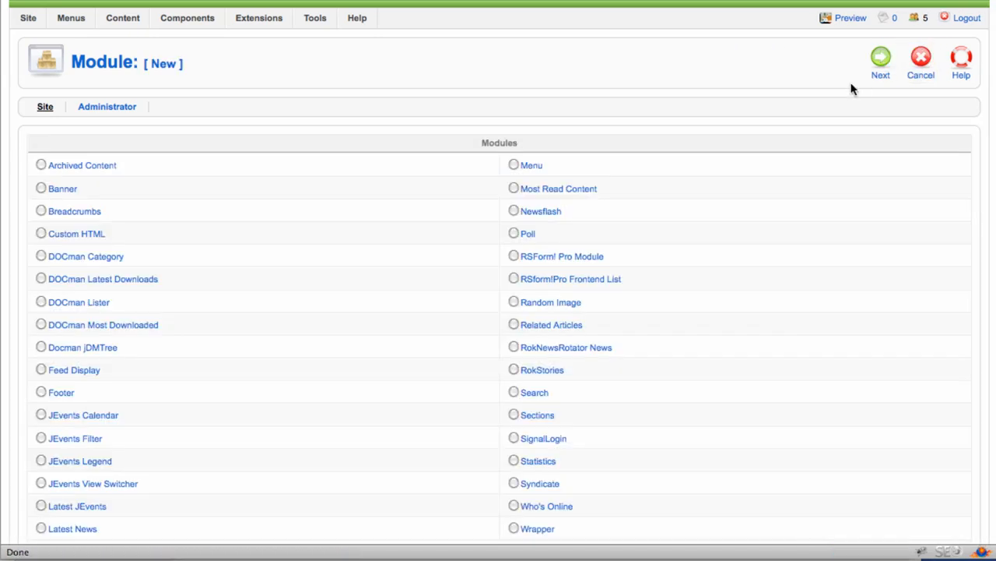
mouse_move(240, 295)
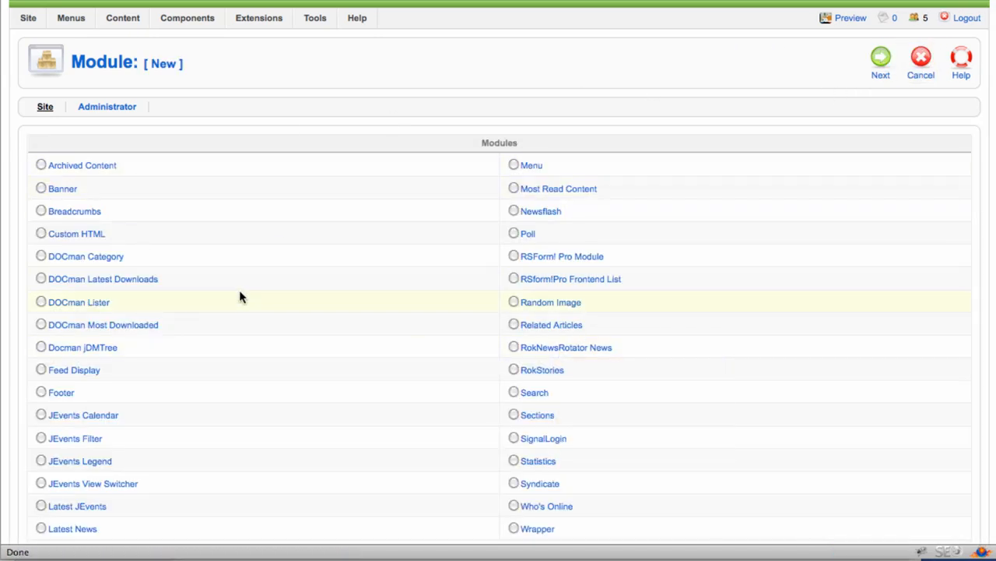
mouse_move(62, 188)
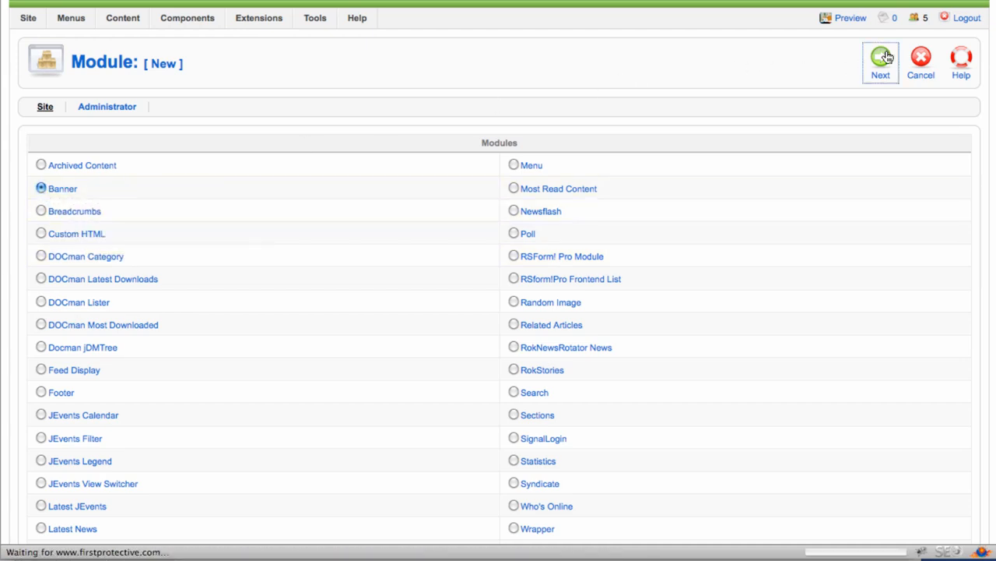
- Title the module 'side banner', keep position left with an order, and review Menu Assignment
click(881, 59)
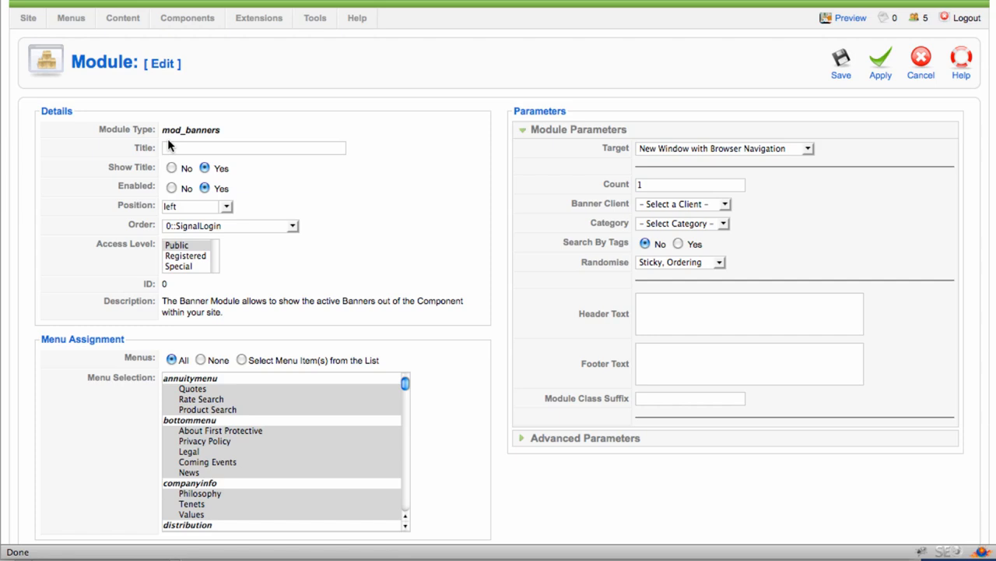
text(side)
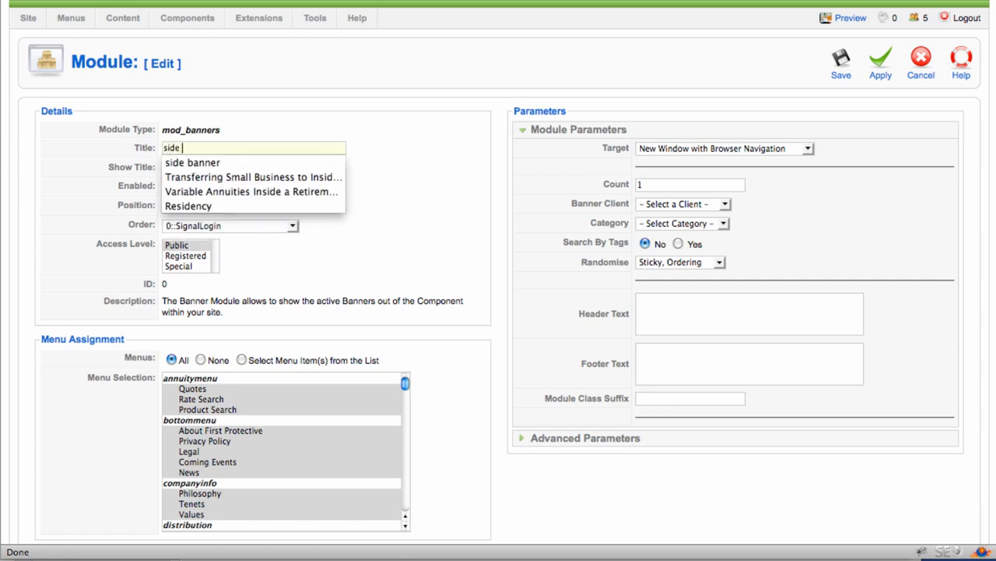
click(193, 162)
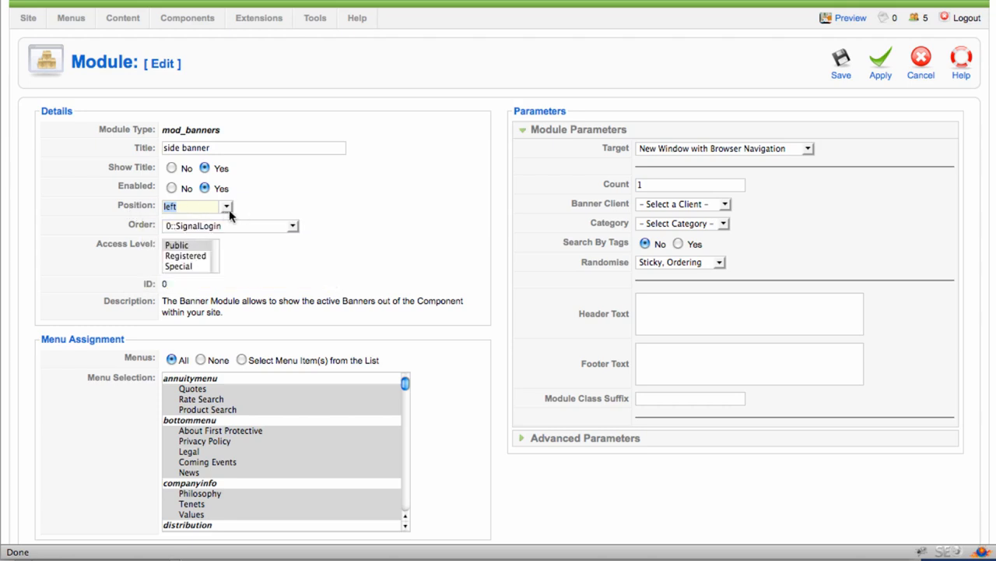
click(228, 205)
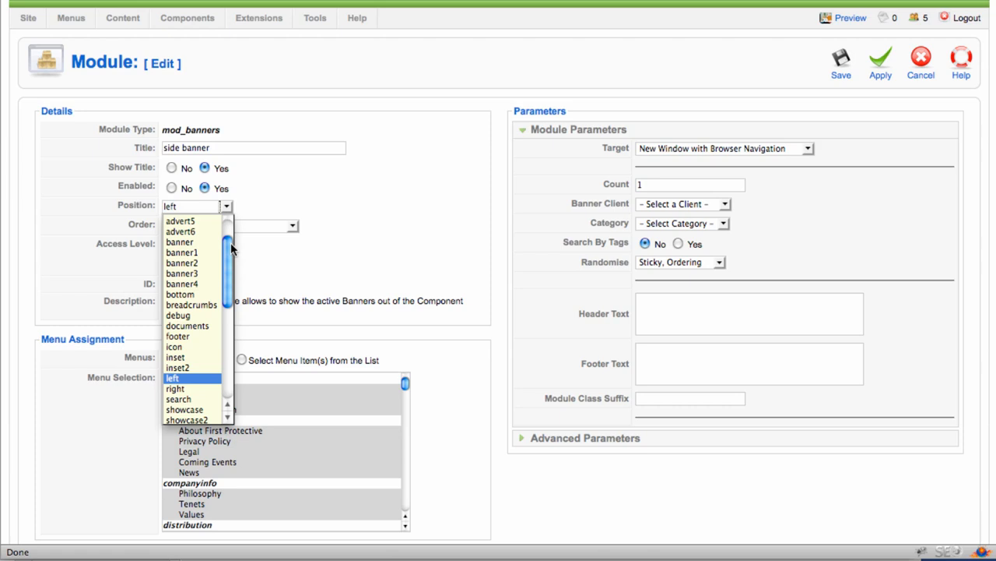
scroll(down, 3)
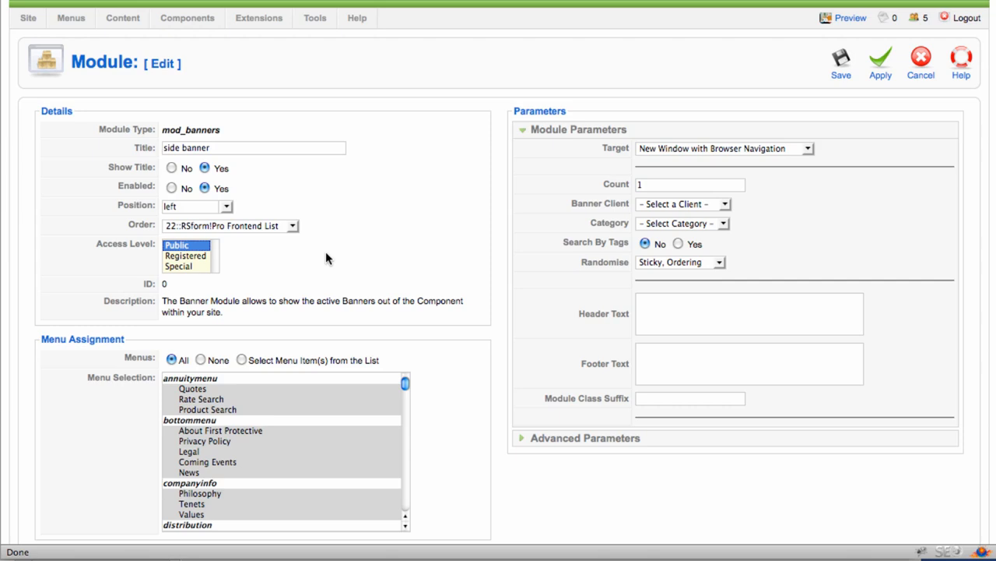
scroll(down, 3)
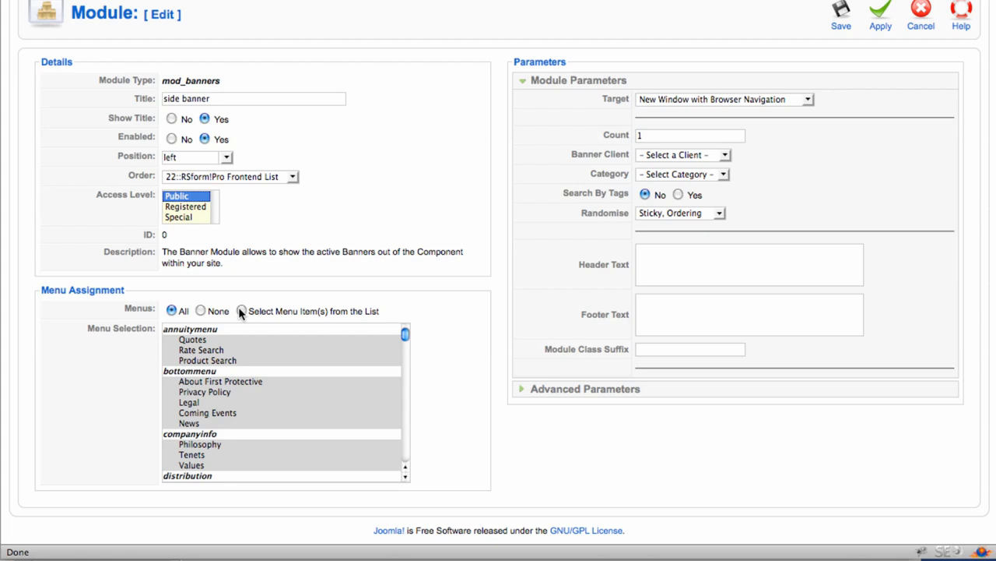
mouse_move(243, 314)
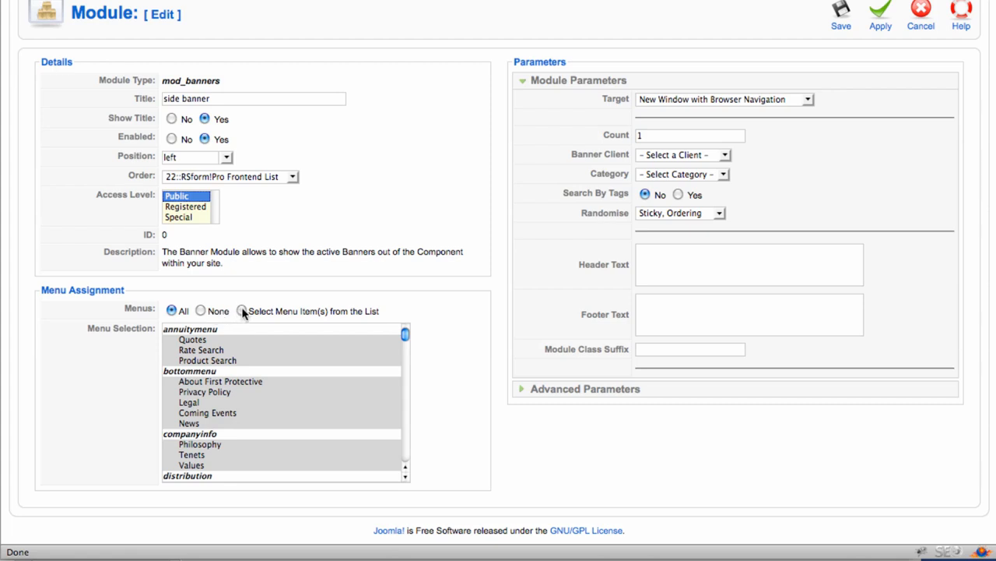
- Assign the module to selected menu items only and choose topmenu > Term Quotes
click(241, 311)
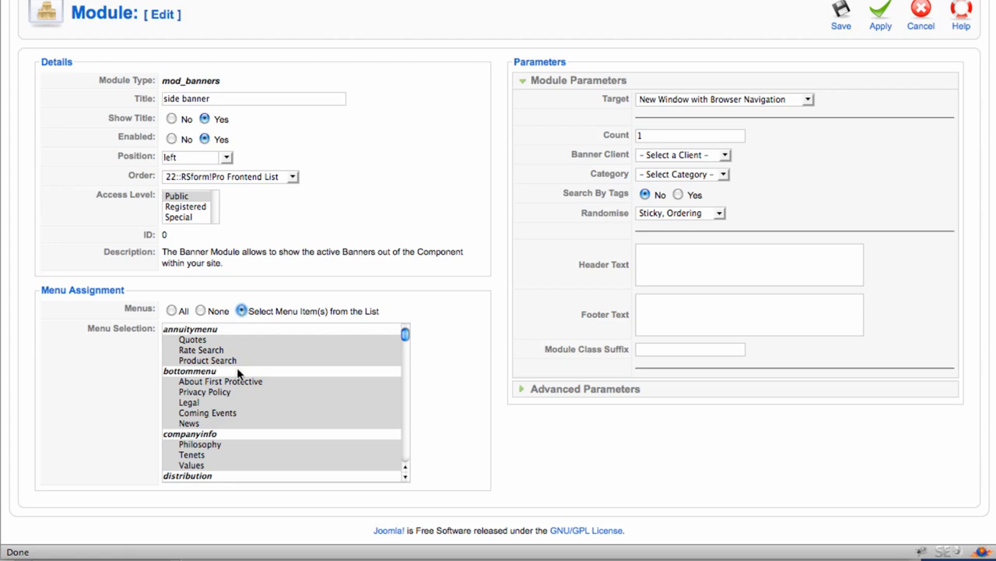
scroll(down, 3)
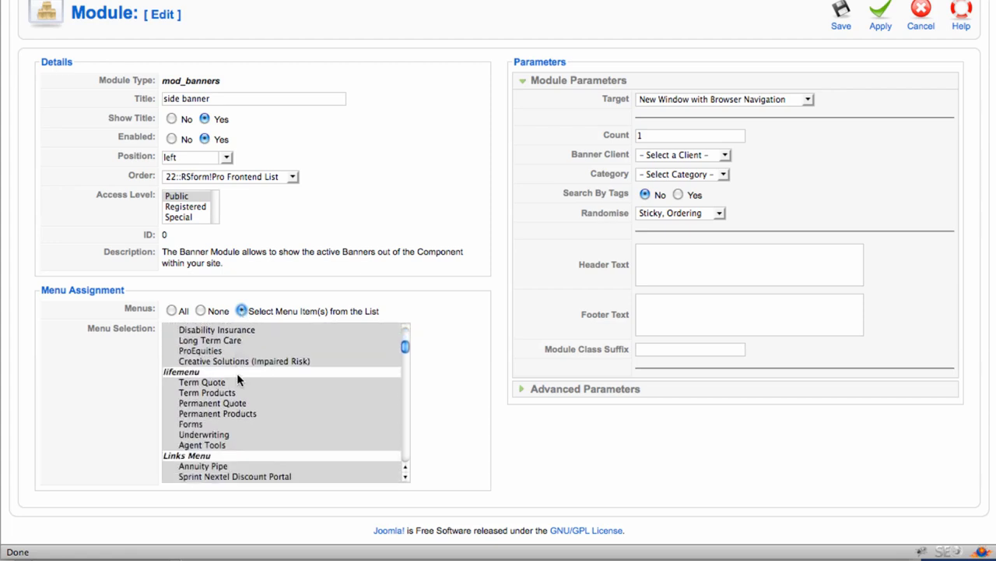
scroll(down, 3)
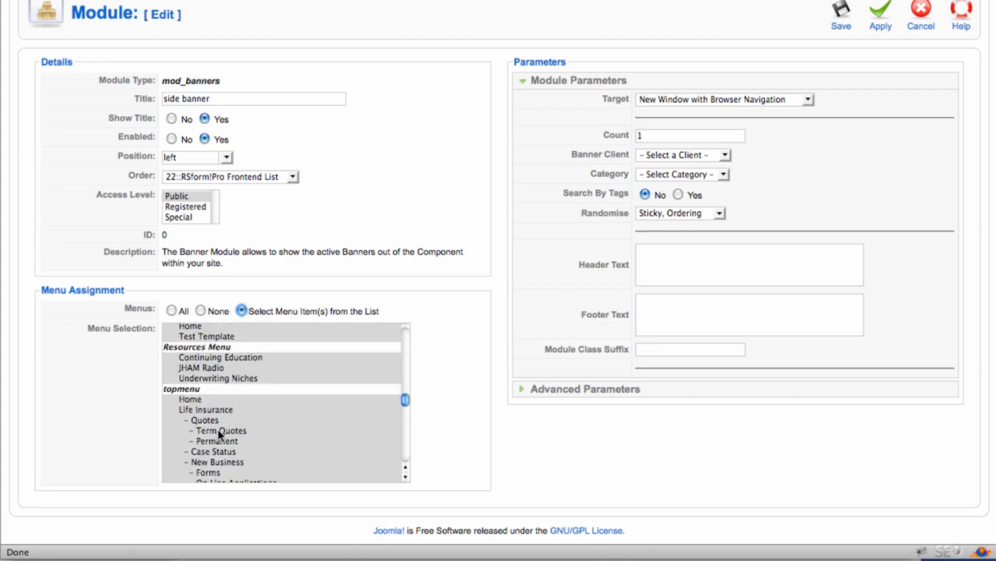
click(222, 429)
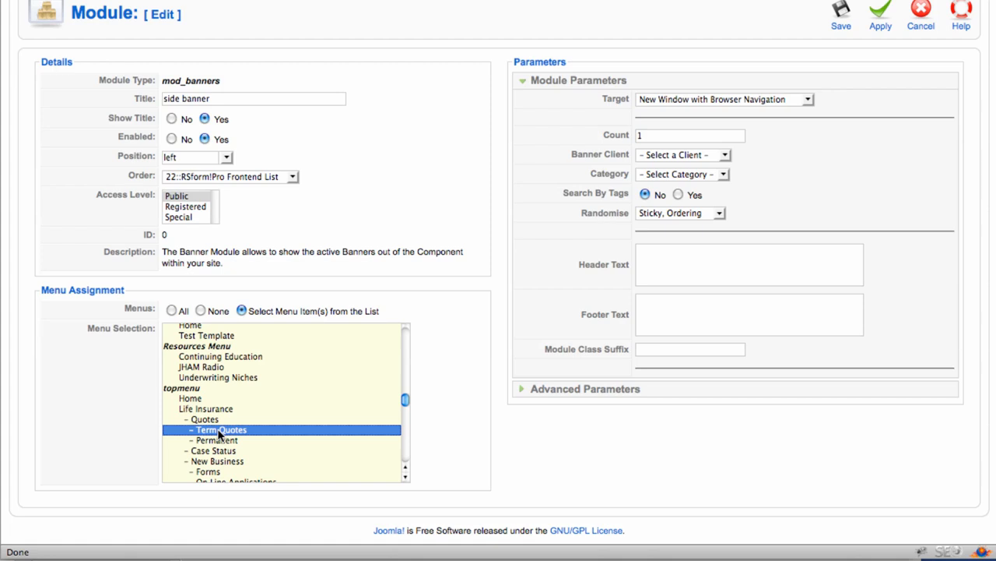
mouse_move(510, 89)
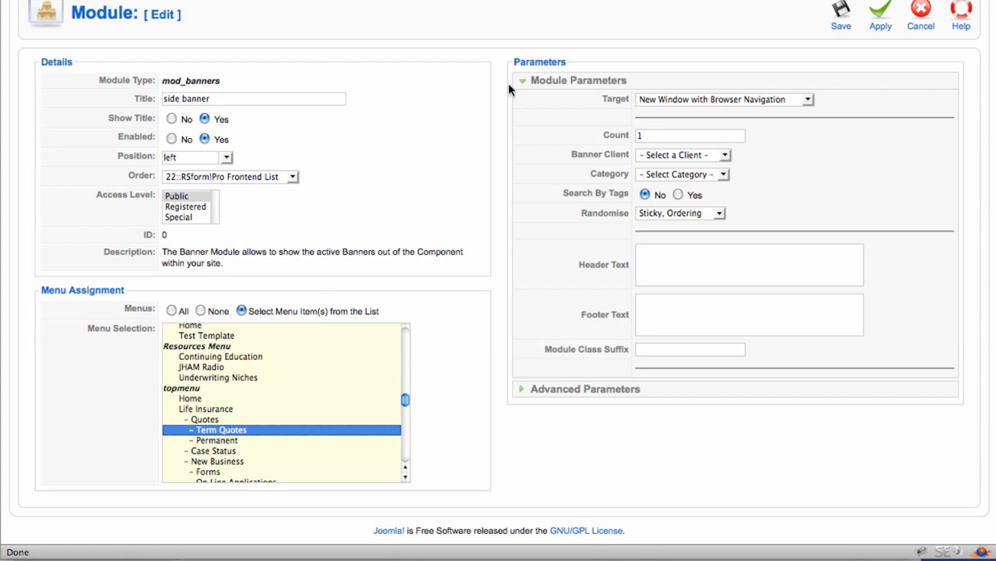
mouse_move(588, 108)
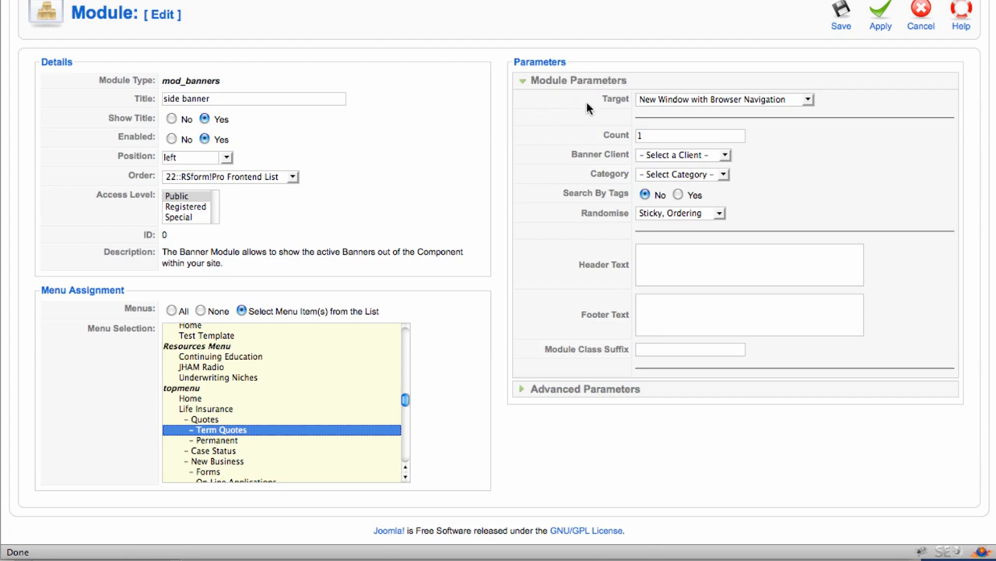
mouse_move(663, 108)
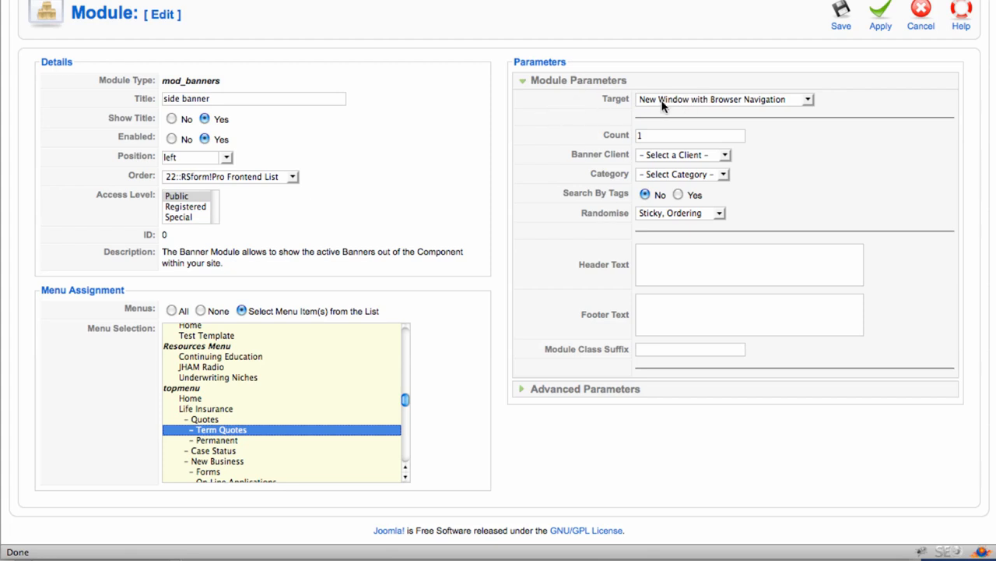
mouse_move(698, 112)
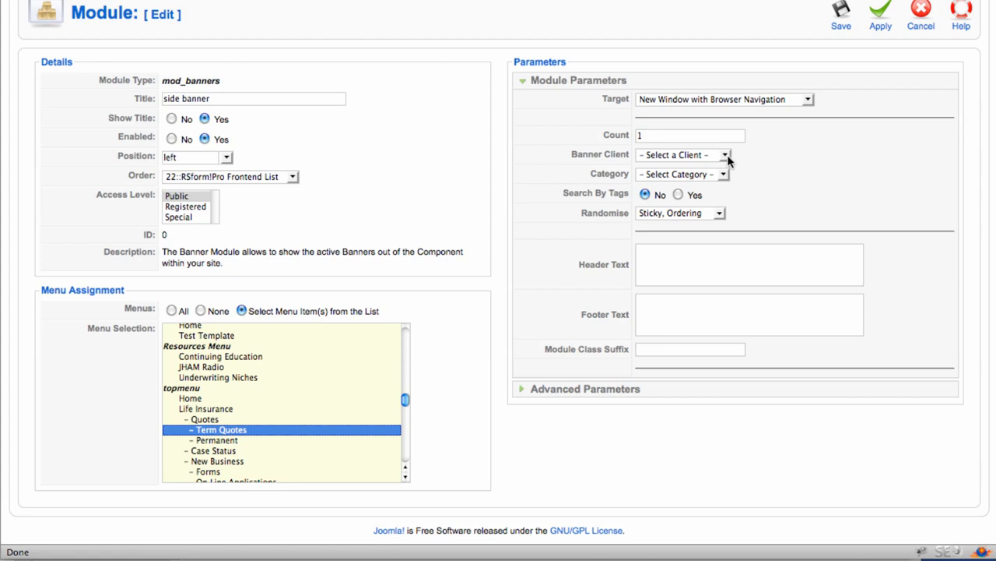
- Set client to sample side banner, category to side banner, and ordering to Sticky, Randomise
click(723, 154)
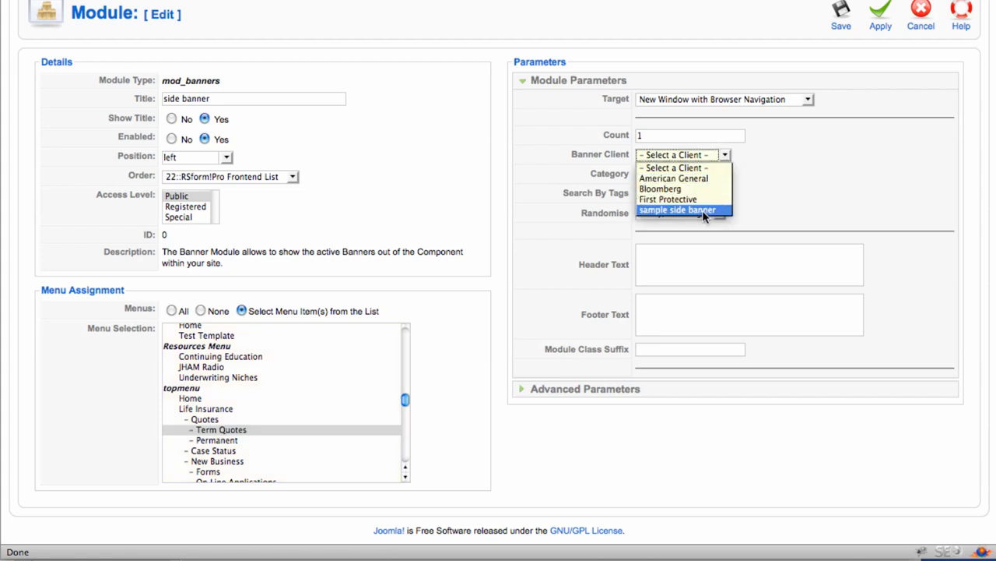
click(677, 209)
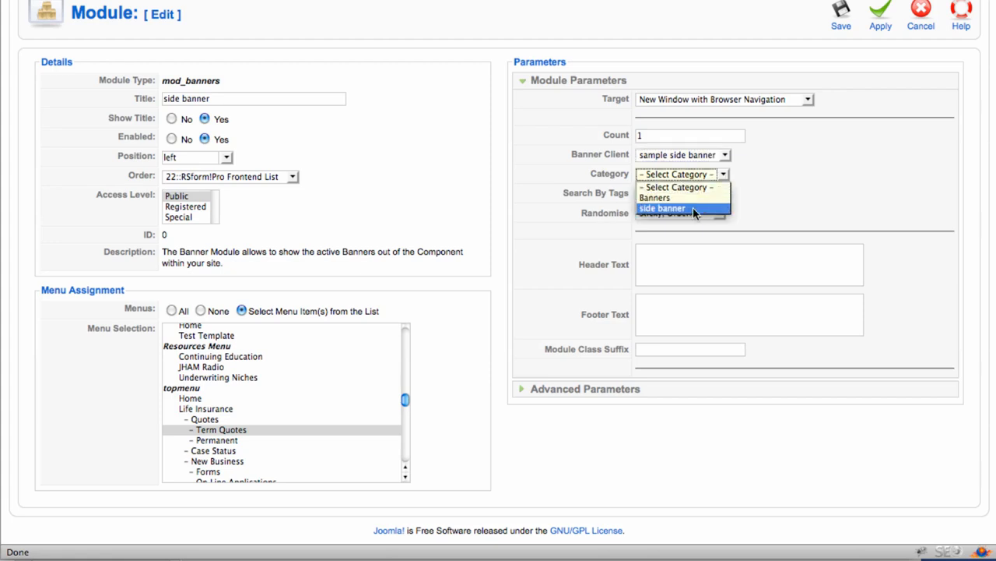
click(660, 209)
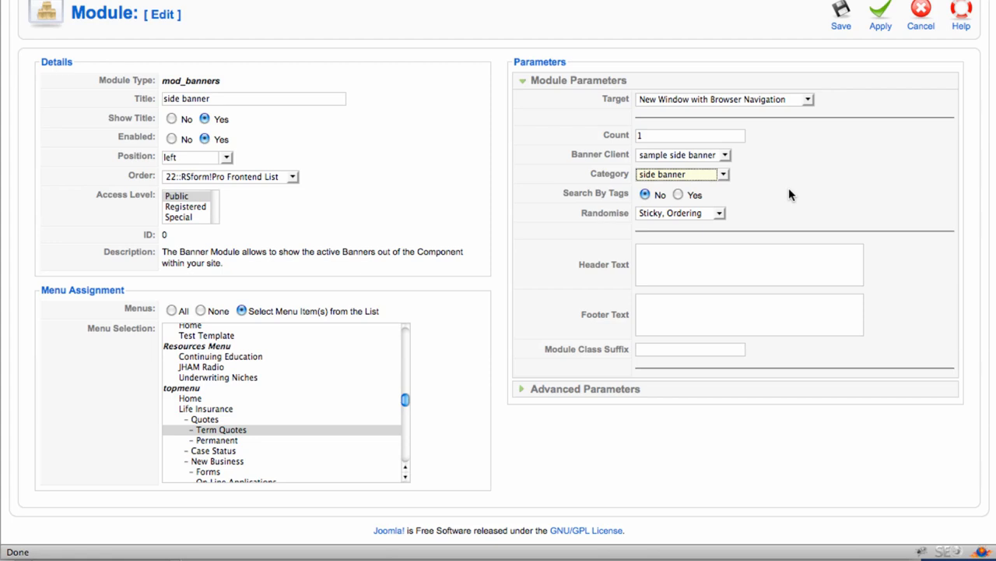
mouse_move(763, 193)
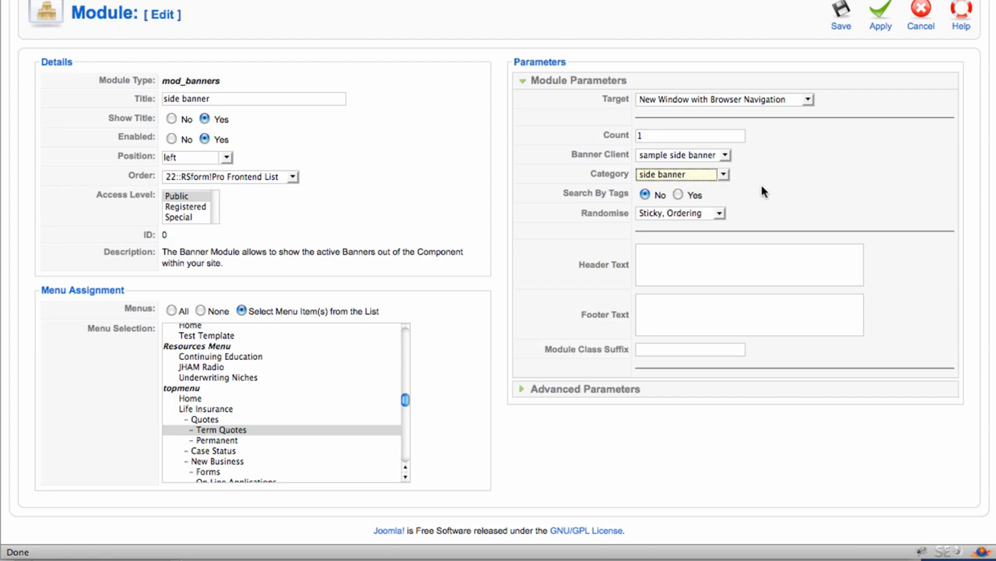
mouse_move(605, 211)
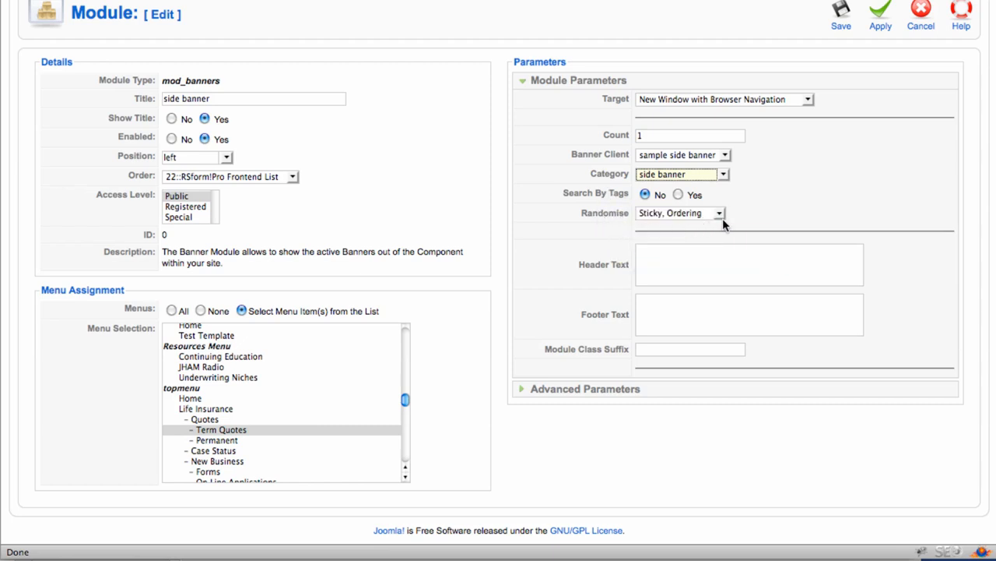
click(720, 212)
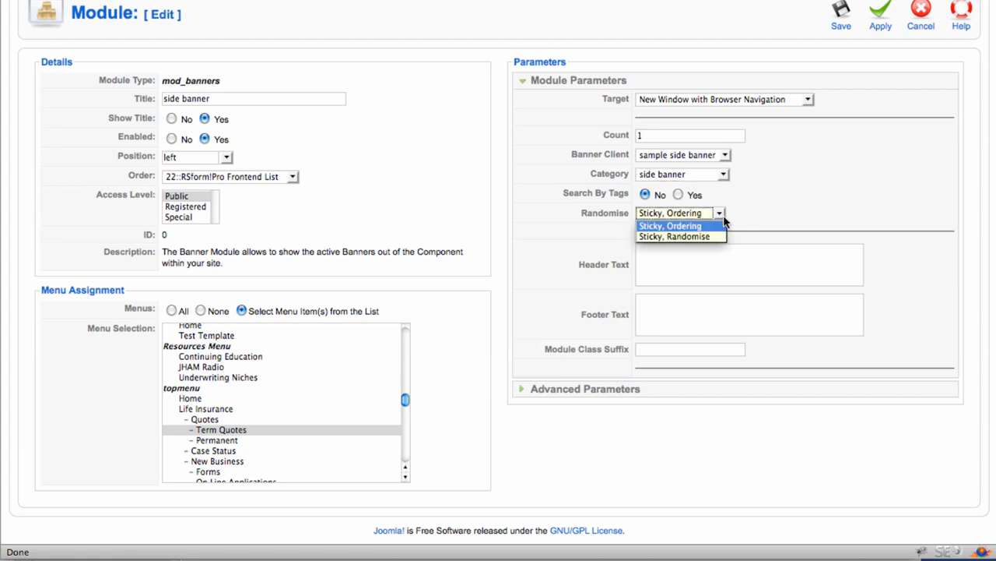
click(673, 237)
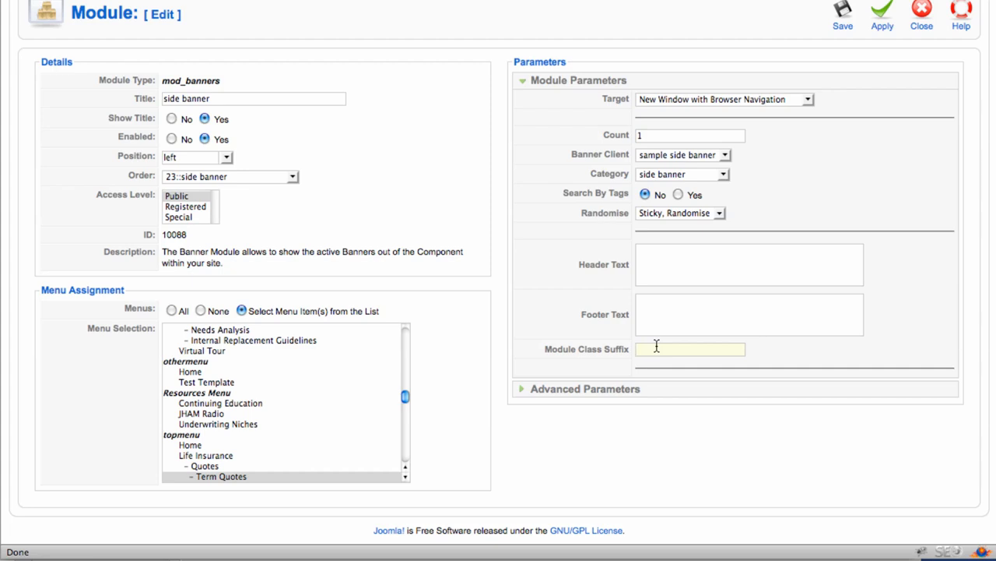
mouse_move(533, 282)
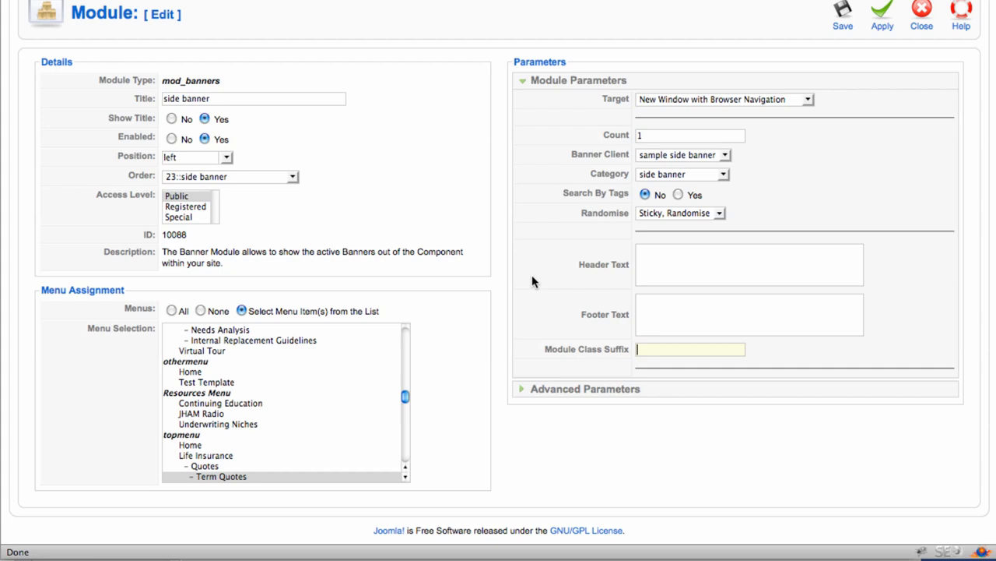
- Give the module class suffix '-none' and save the side banner module
click(690, 349)
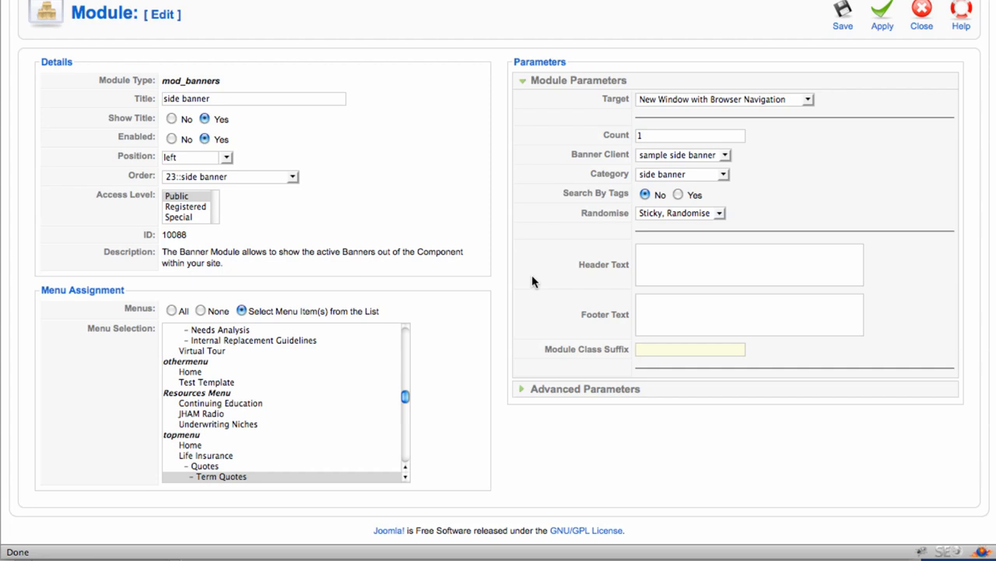
text(-none)
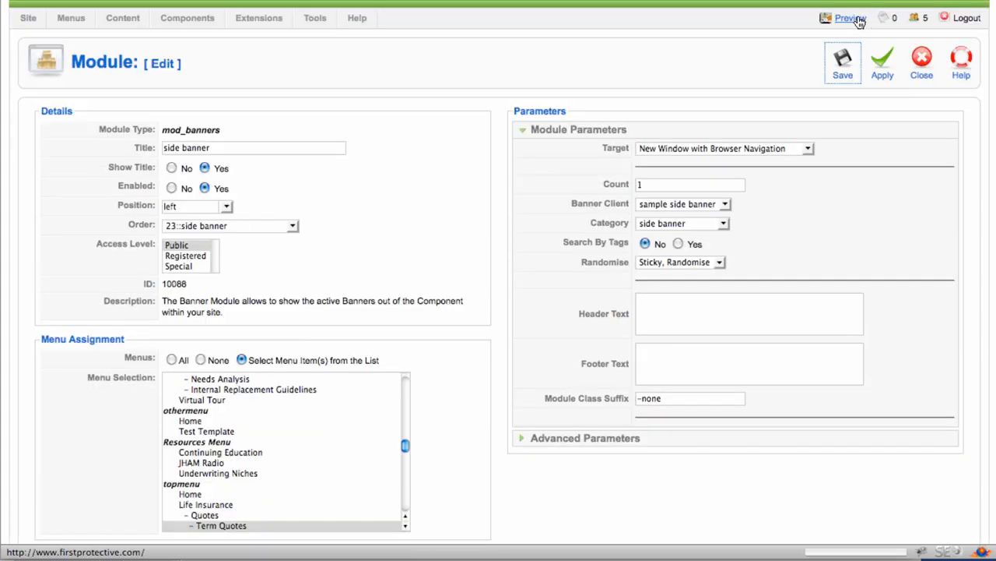
click(843, 63)
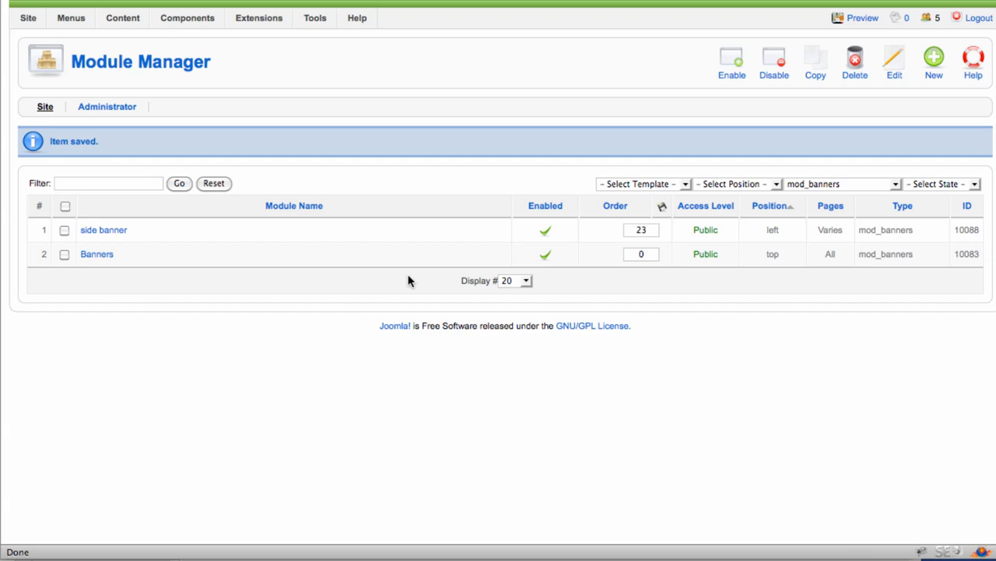
mouse_move(103, 230)
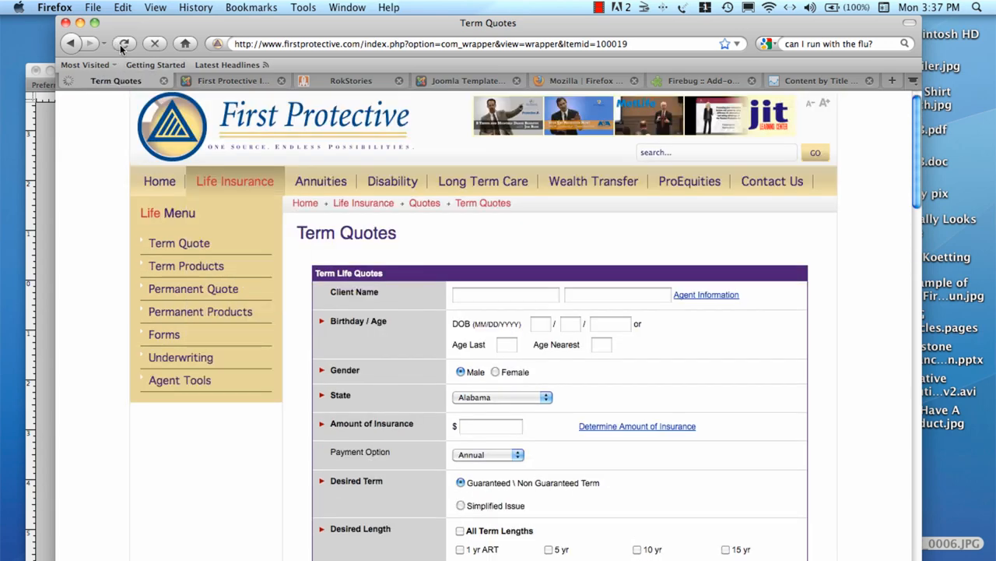
- Set Show Title to No on the side banner module, apply it, and check Term Quotes
scroll(down, 3)
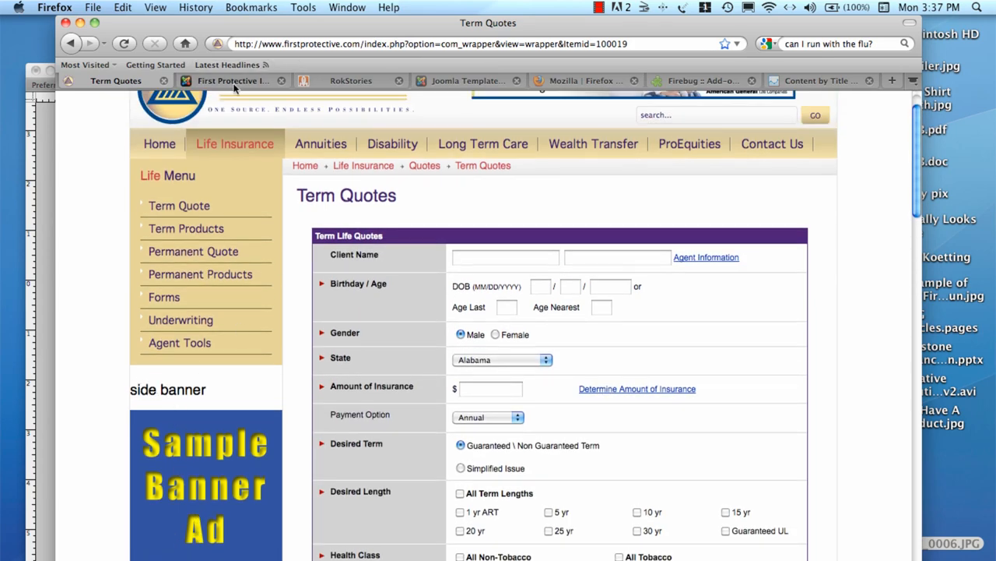
click(232, 81)
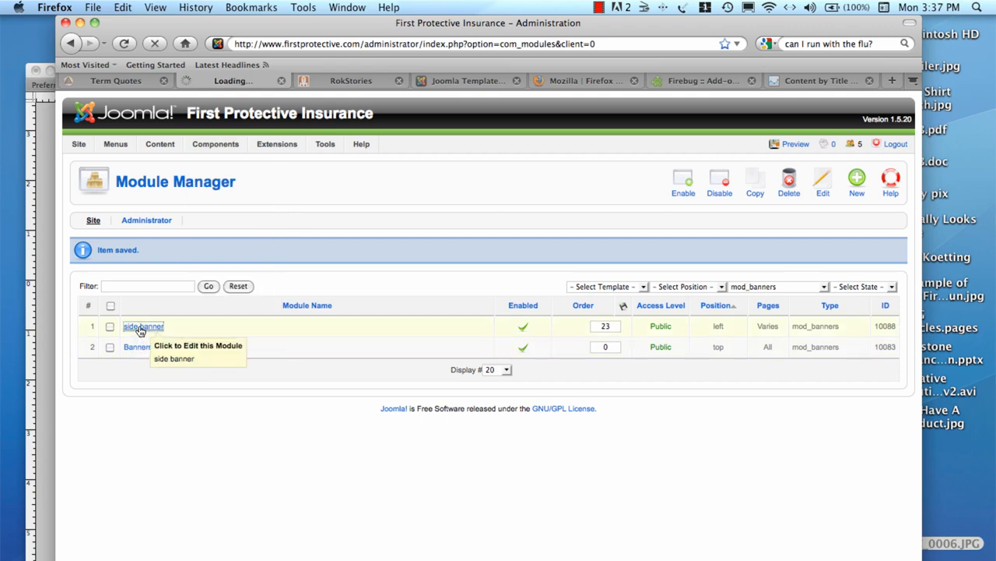
click(143, 326)
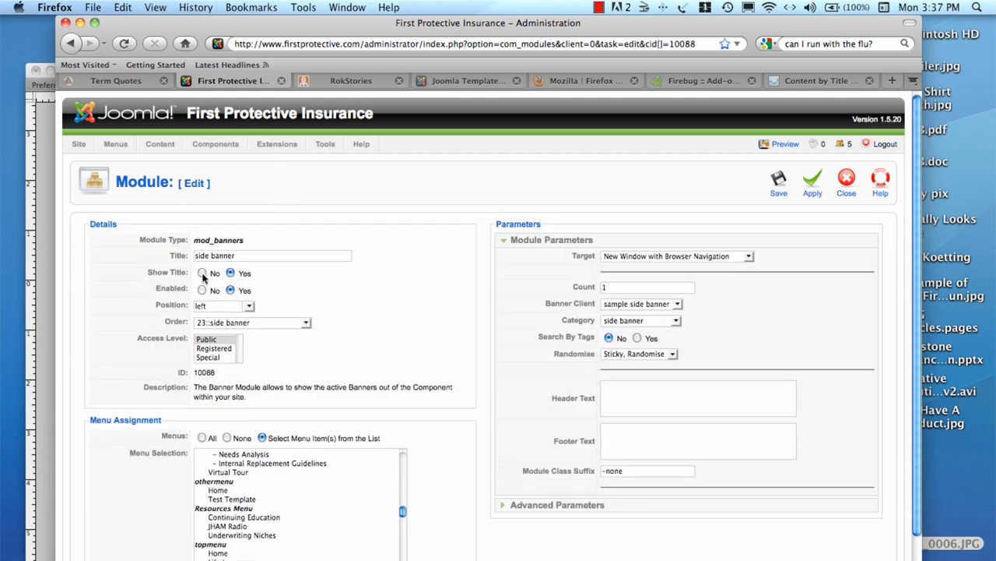
click(203, 272)
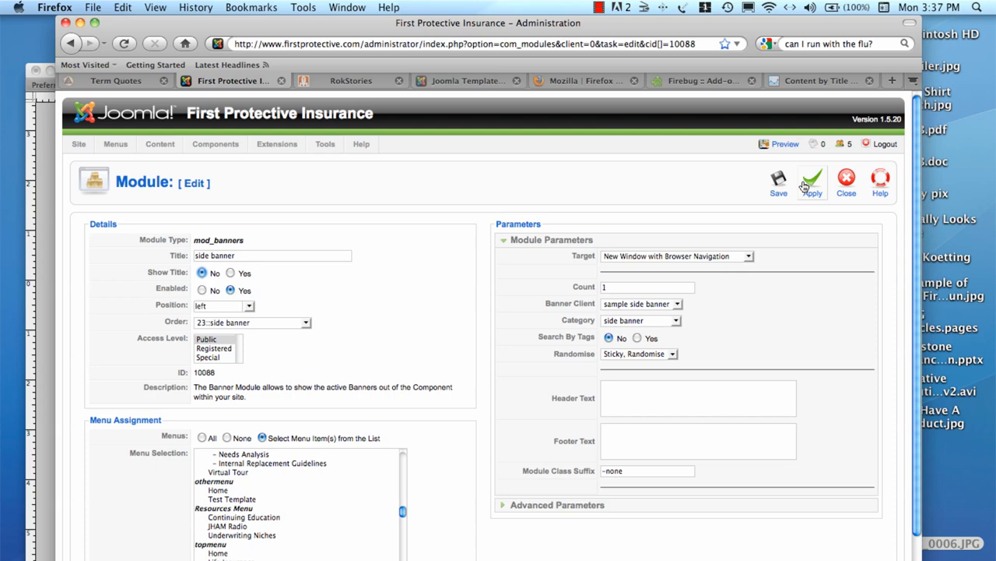
click(809, 183)
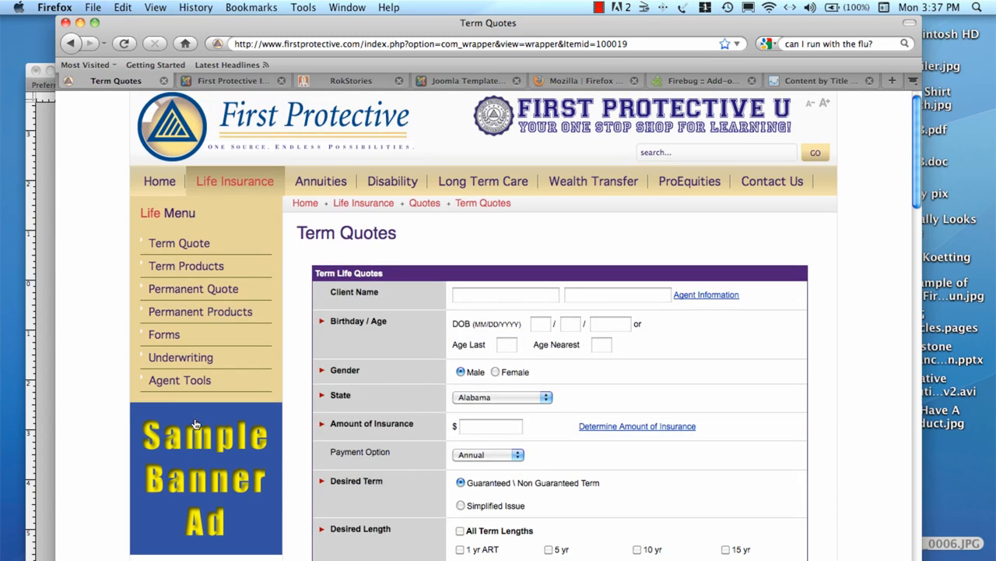
mouse_move(357, 345)
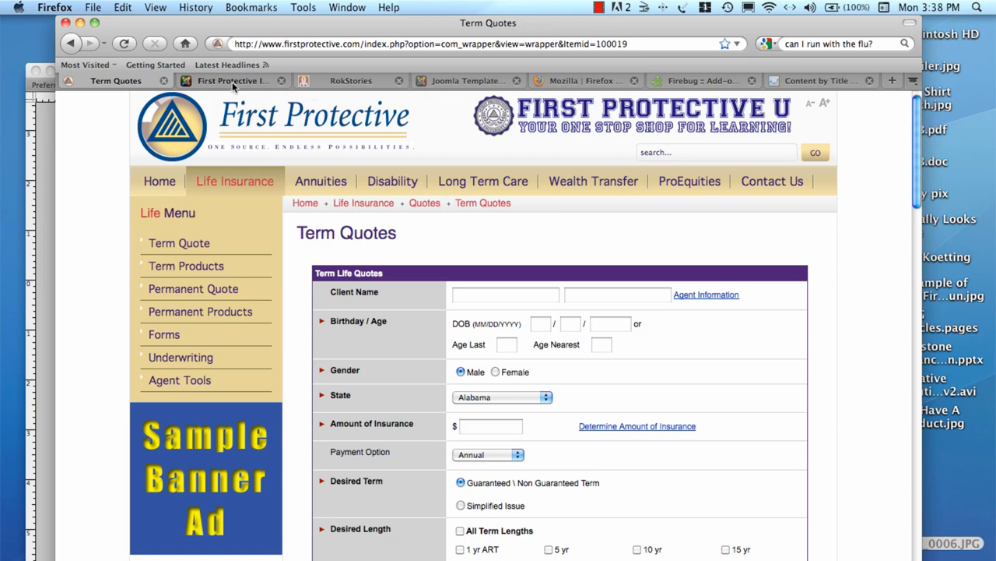
click(230, 81)
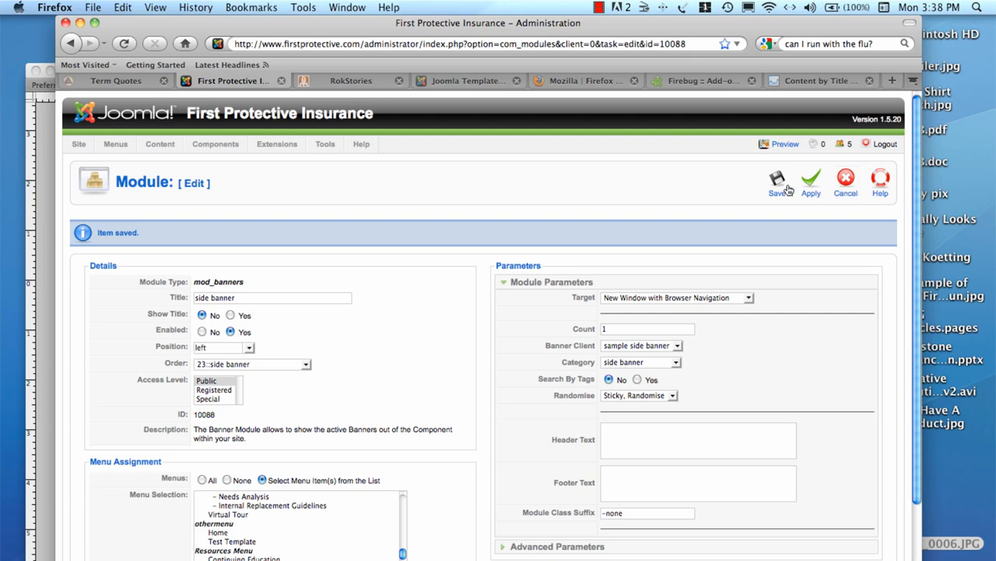
- Close the module, and in Banner Manager start a new banner named 'another si...'
click(215, 143)
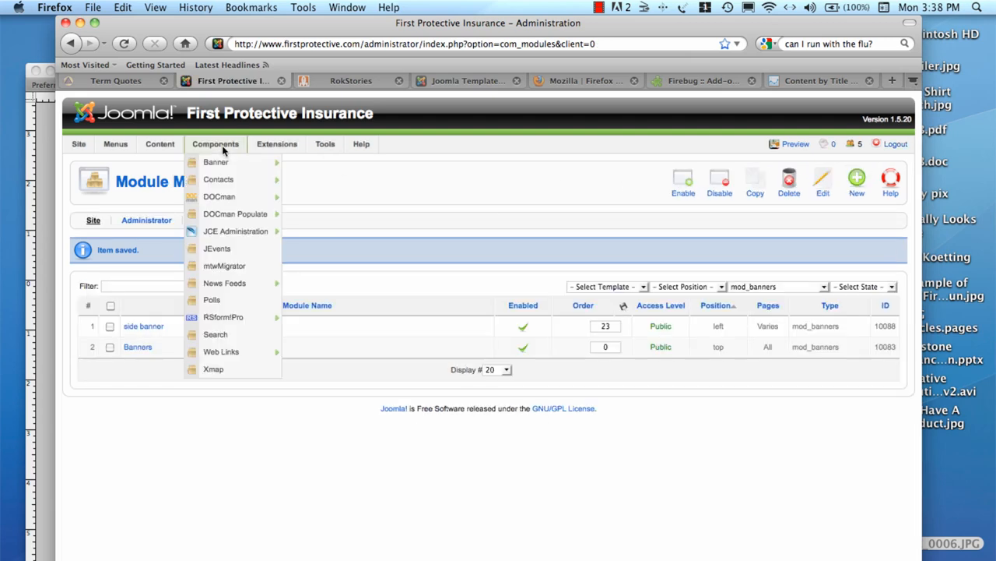
click(215, 162)
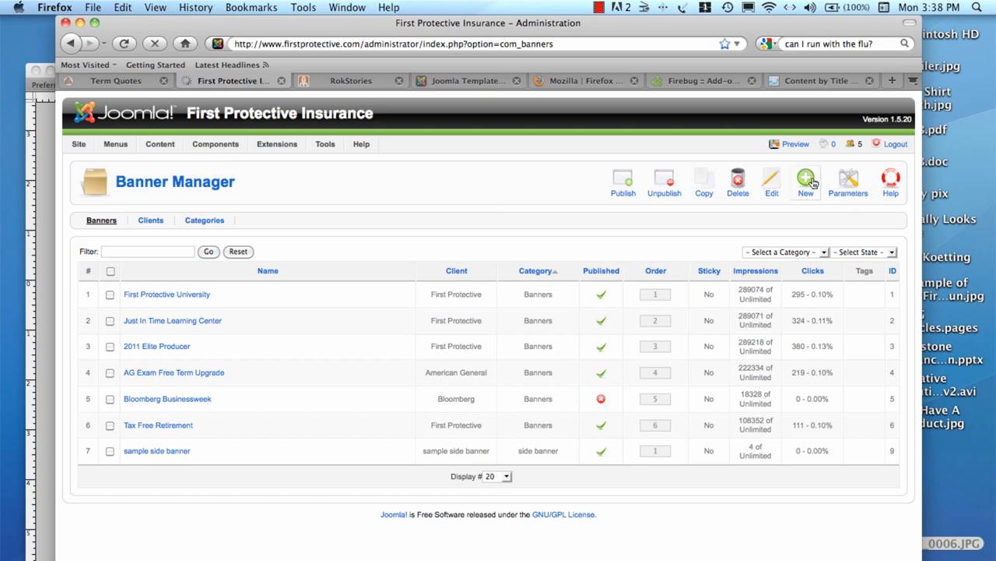
click(806, 184)
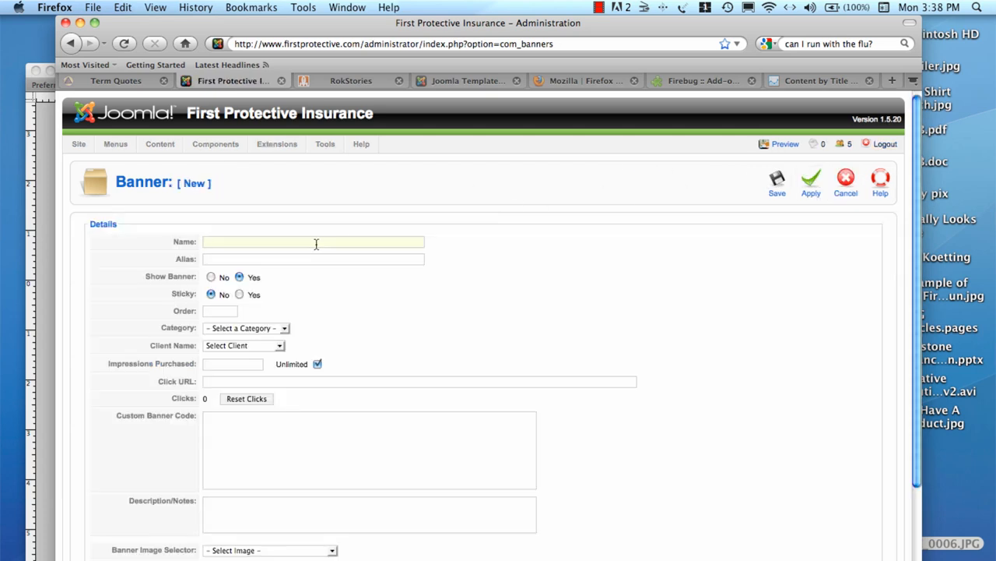
text(another side banner)
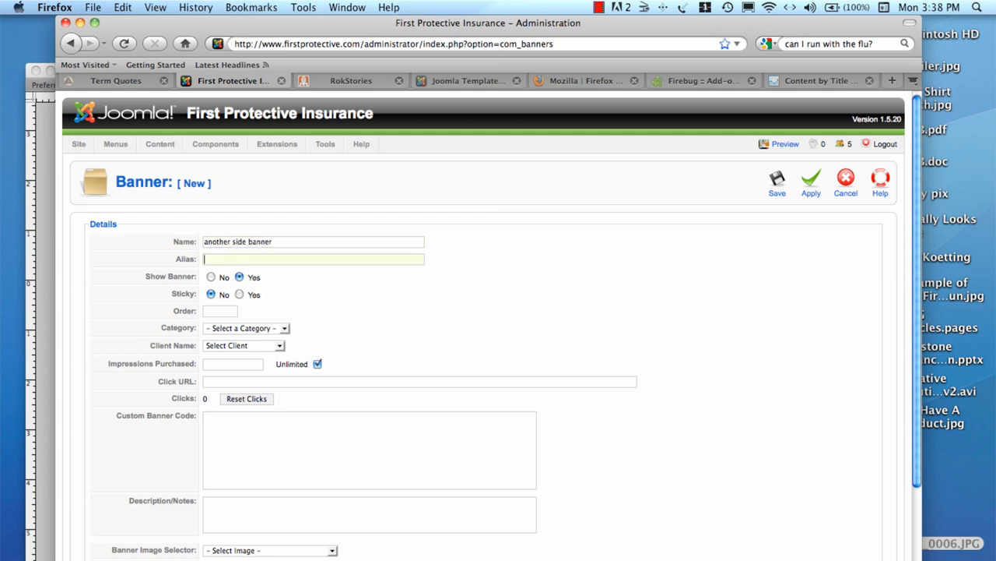
- File it under side banner for sample side banner with image another220px.png, and save
click(246, 327)
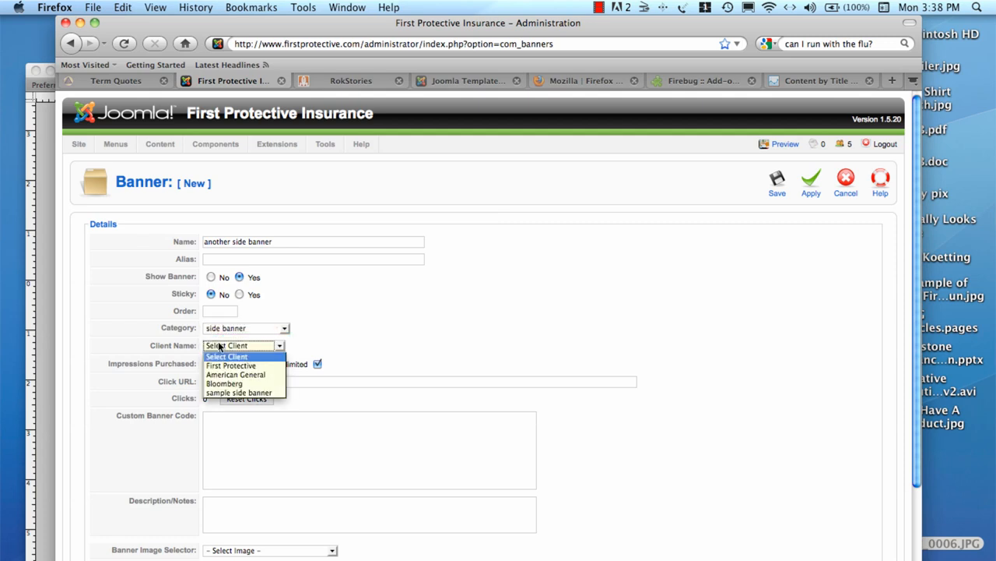
click(237, 392)
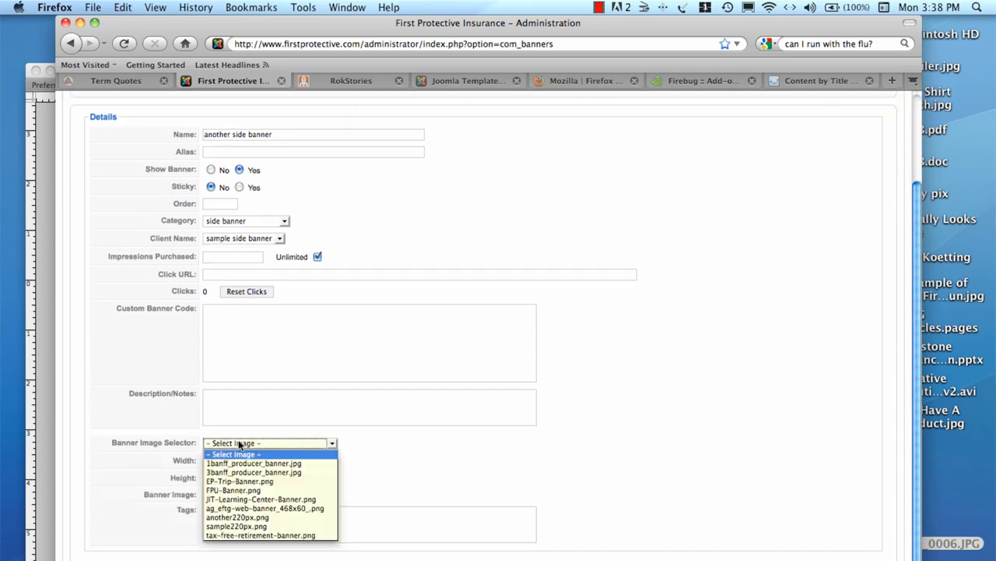
mouse_move(237, 517)
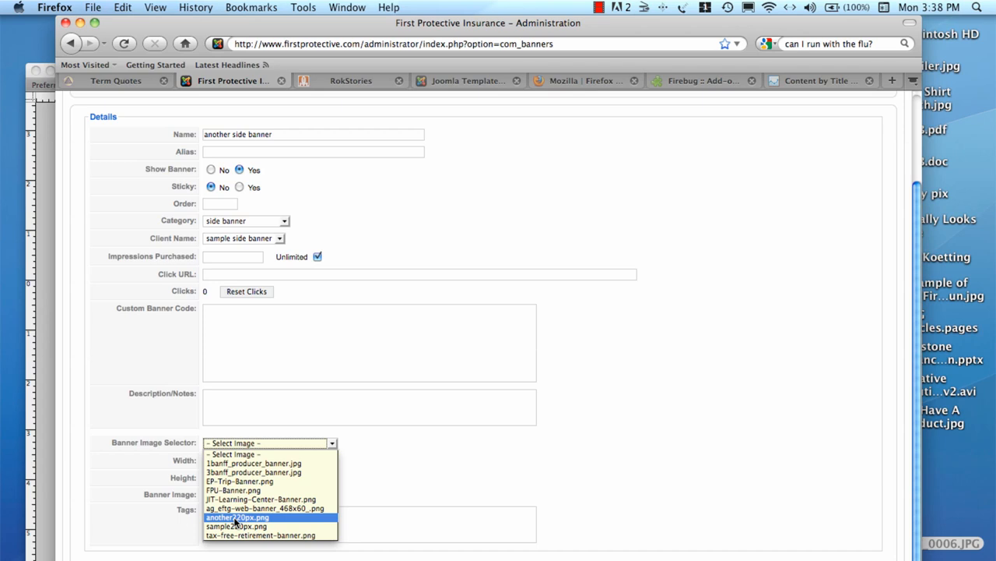
click(237, 526)
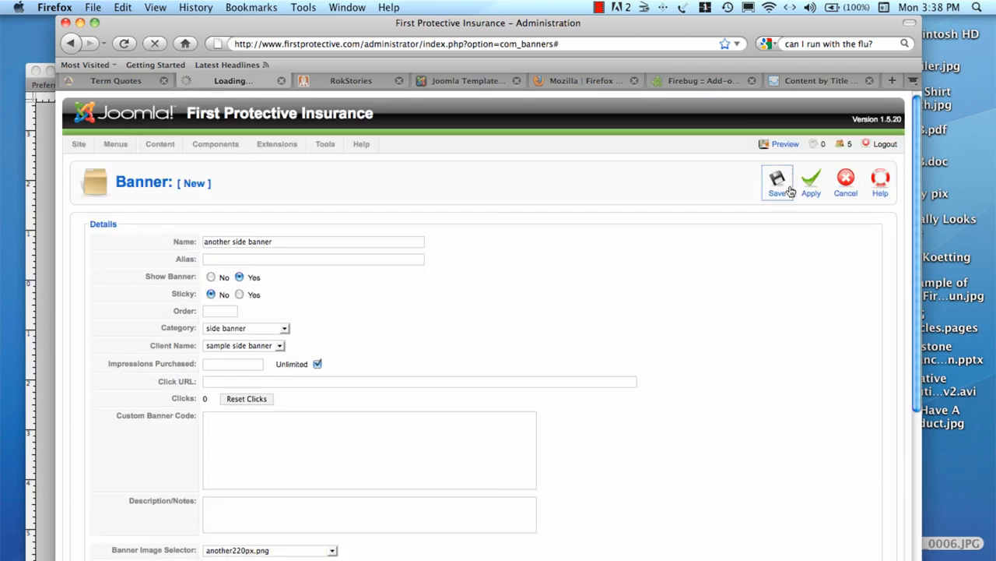
click(777, 180)
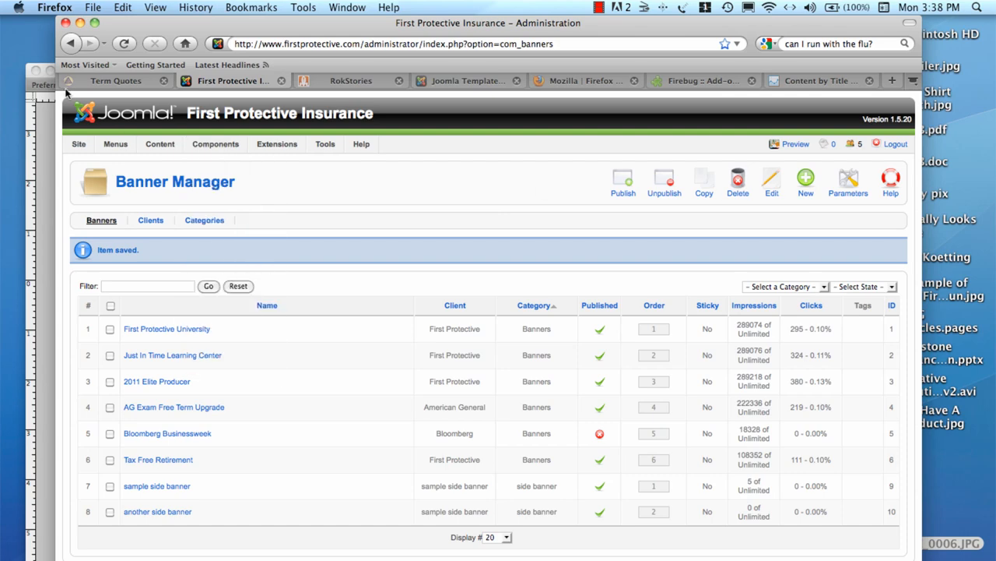
click(115, 81)
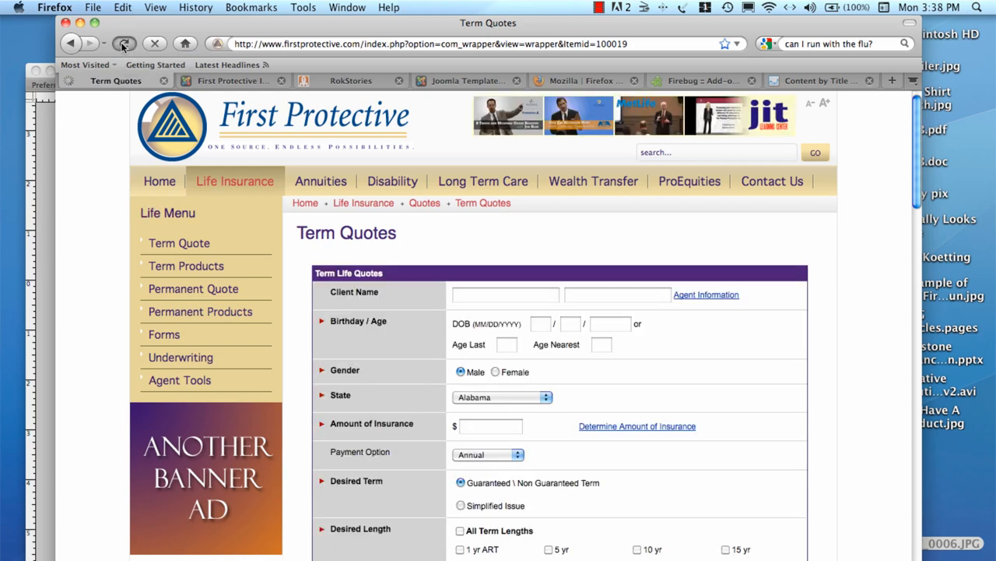
- Reload Term Quotes to see Another Banner Ad, then return to administration
click(124, 44)
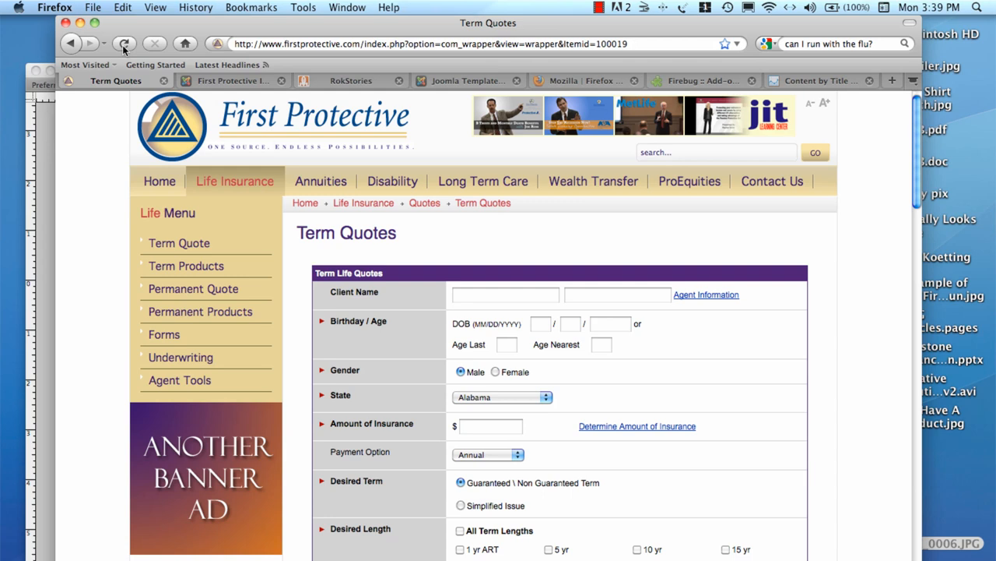
mouse_move(207, 420)
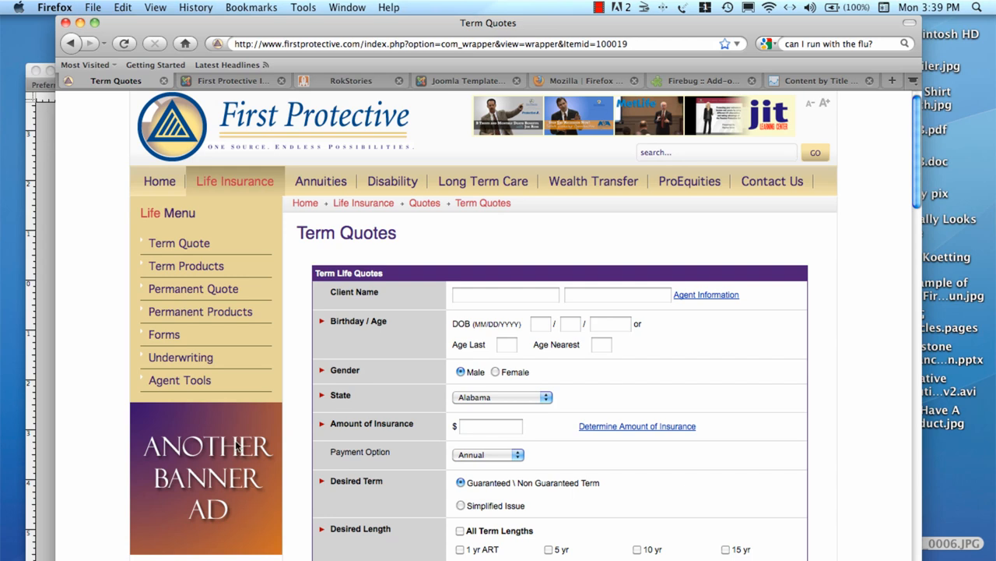
mouse_move(196, 426)
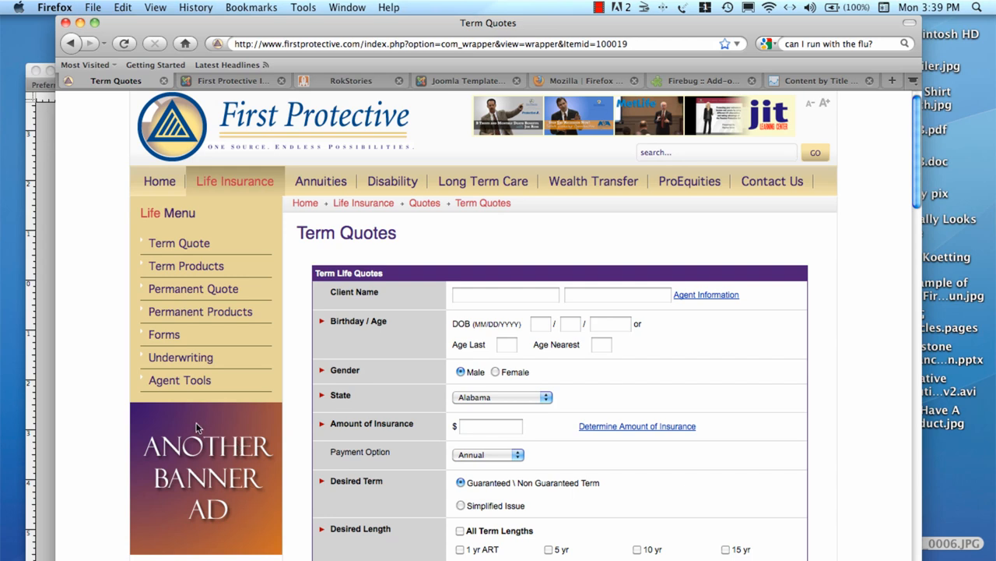
click(231, 81)
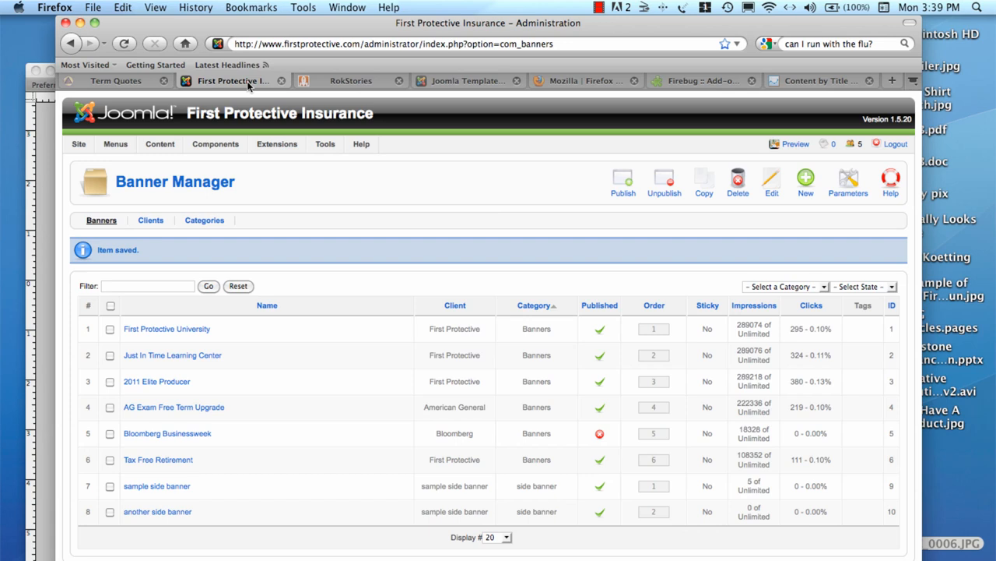
- Open the side banner module from Module Manager, set Count to 2, and apply
click(278, 143)
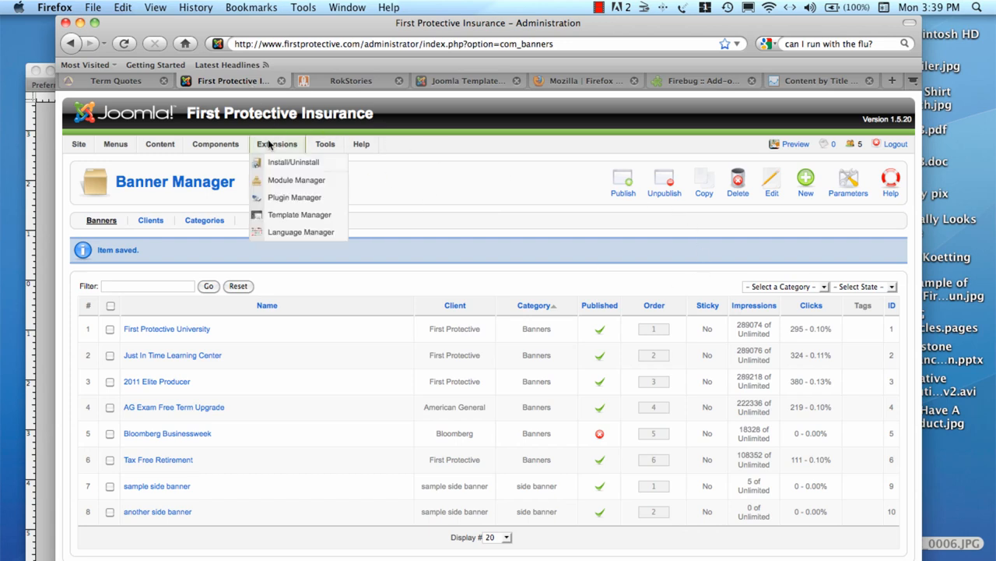
click(296, 180)
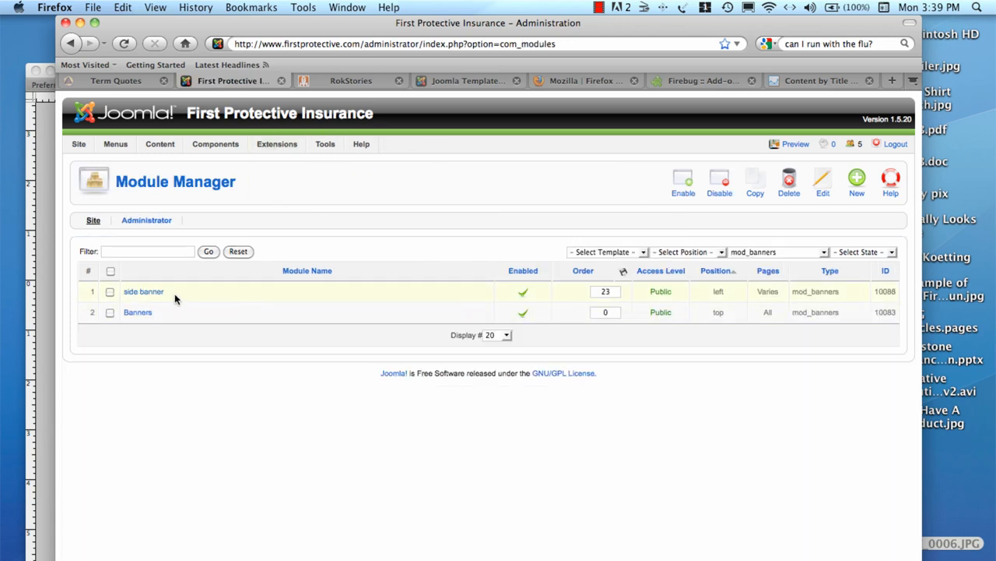
click(143, 291)
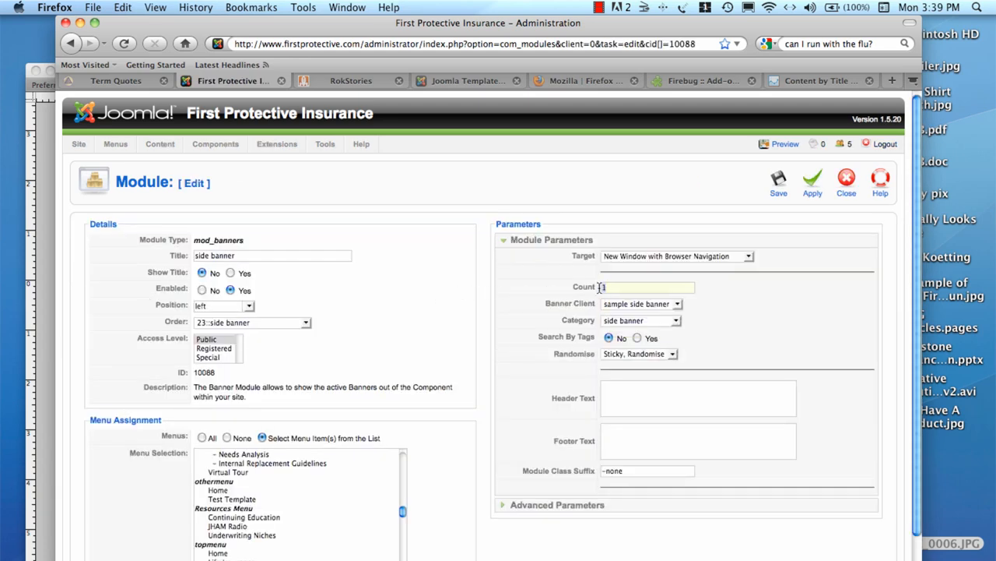
text(2)
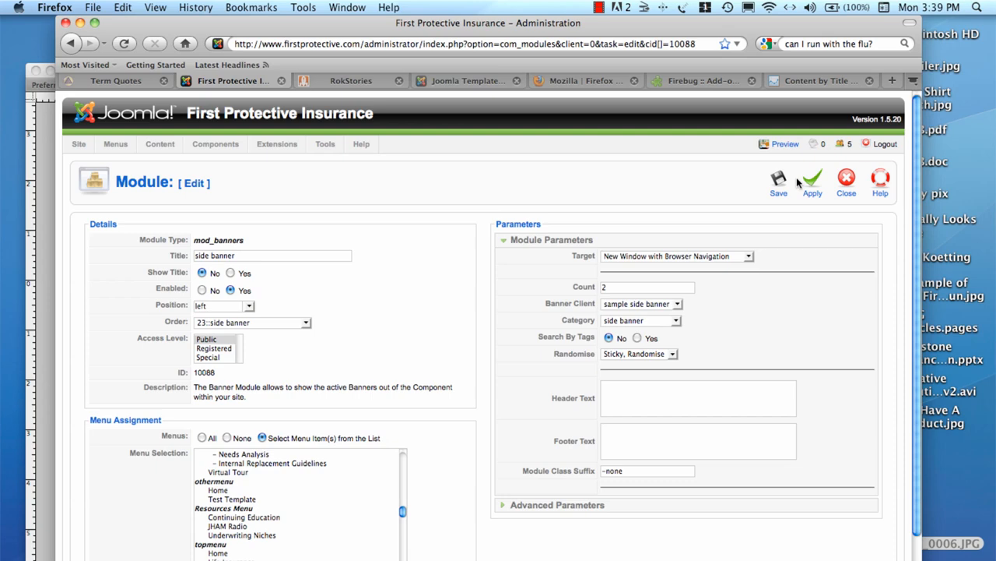
click(811, 184)
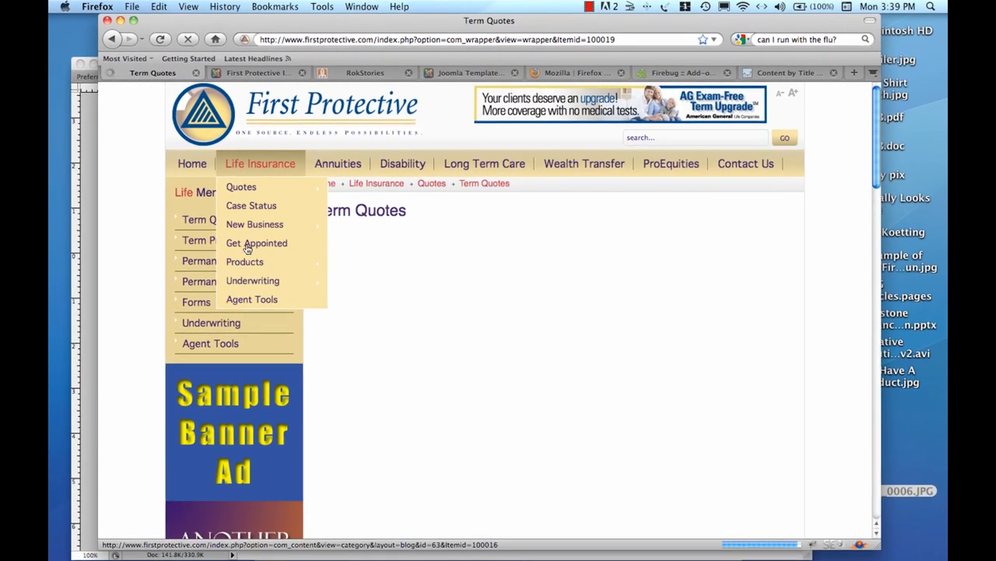
click(242, 187)
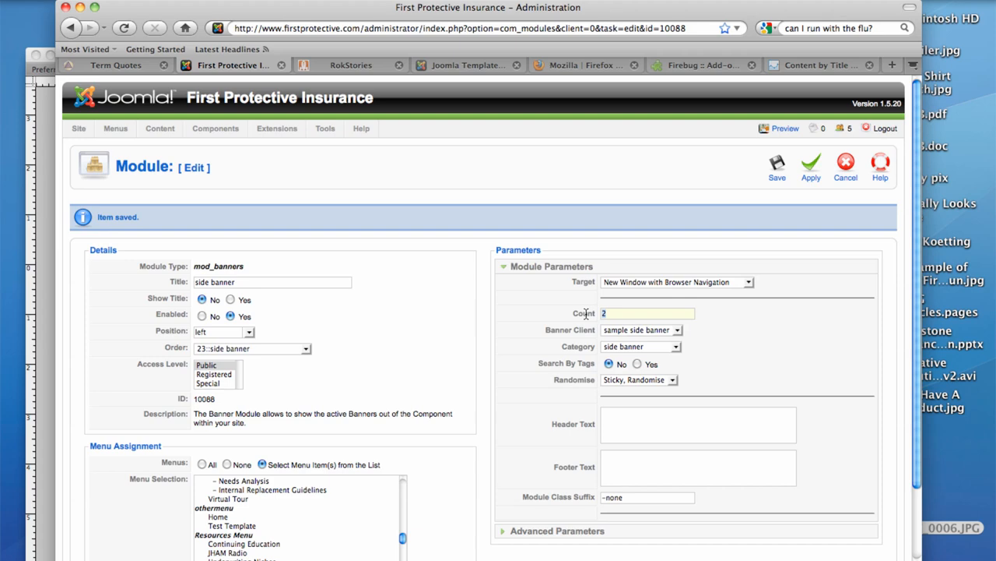
- Change Count to 1 and pick a new Order position for the side banner
text(1)
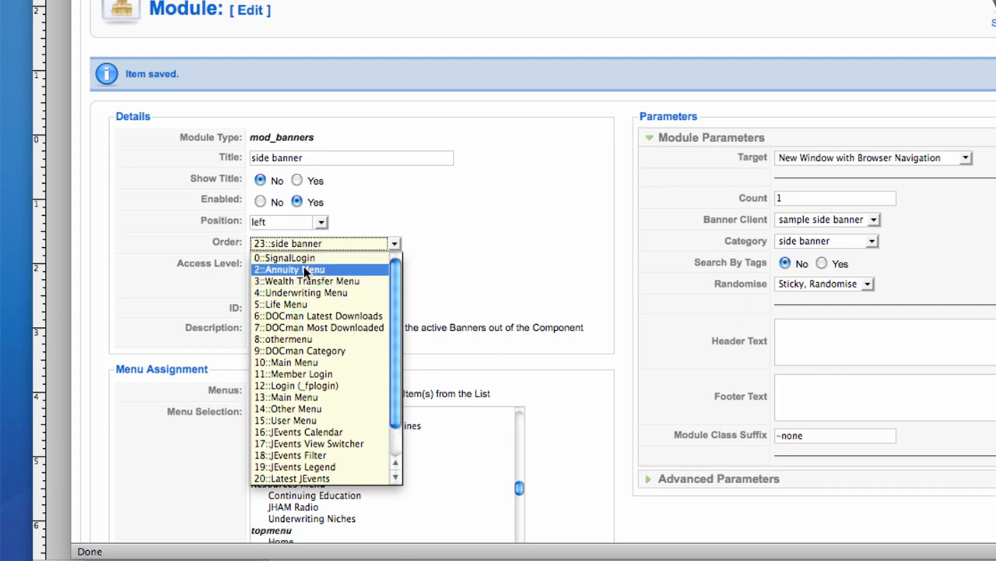
click(292, 259)
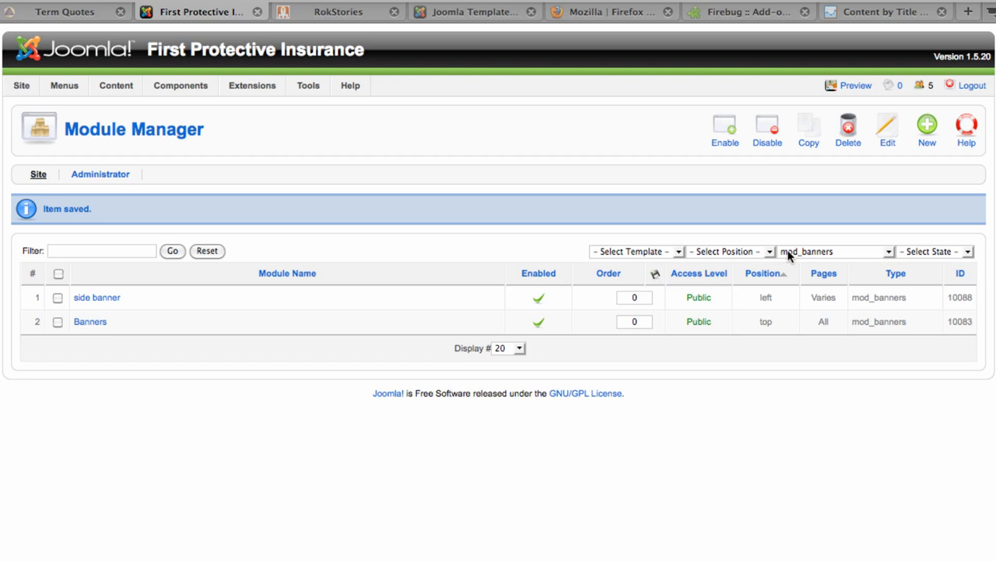
- Clear the type filter and show only left-position modules
click(833, 251)
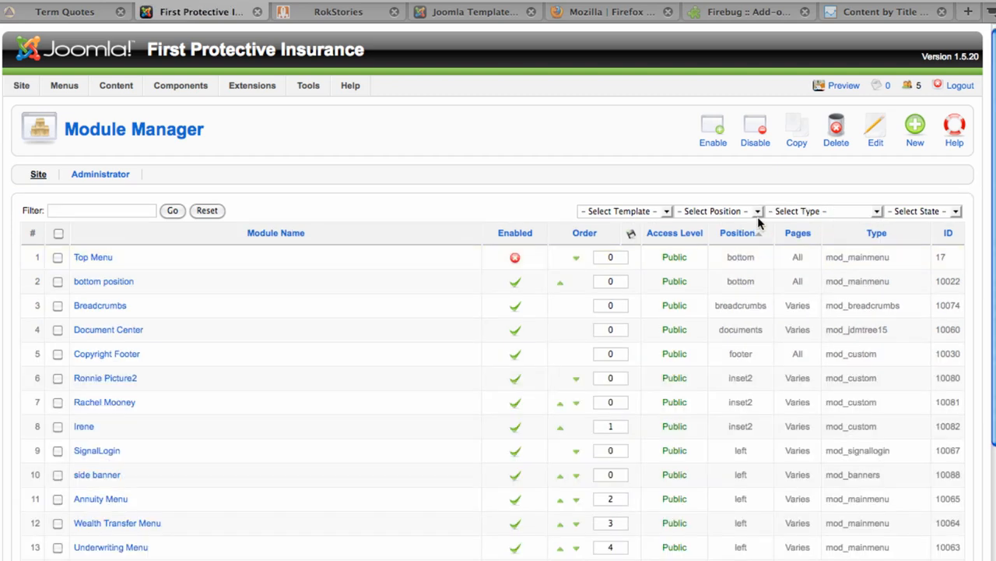
click(716, 212)
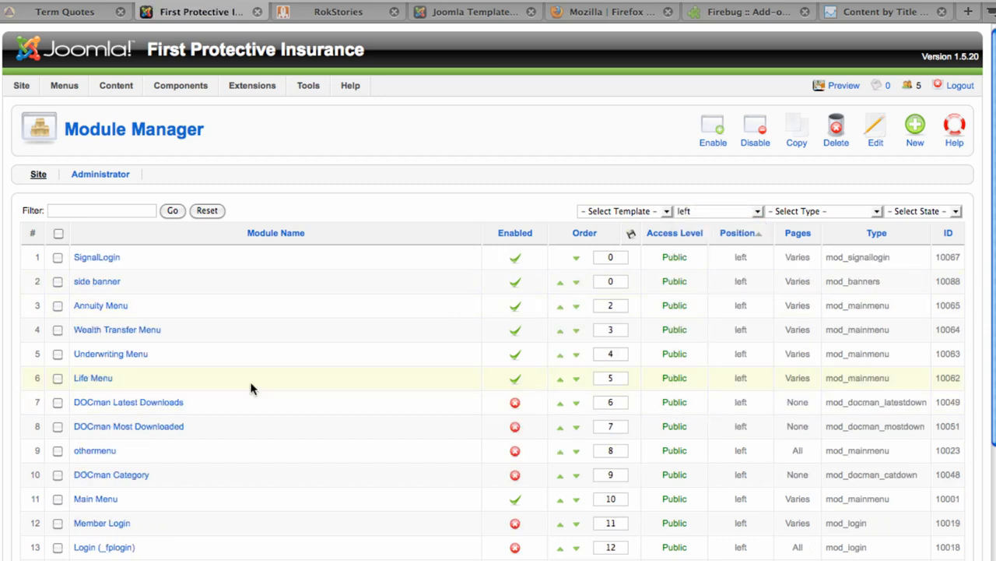
mouse_move(97, 280)
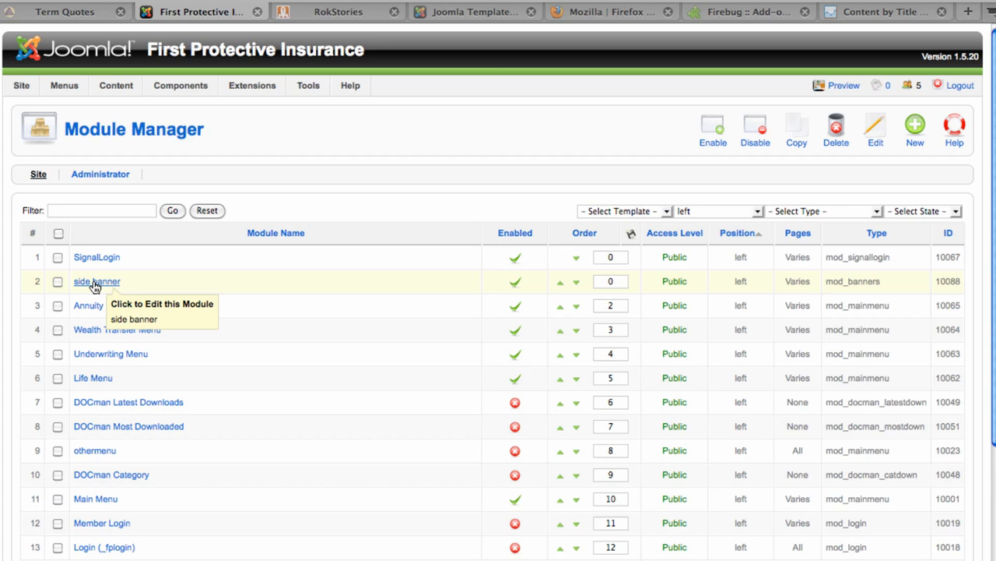
mouse_move(92, 378)
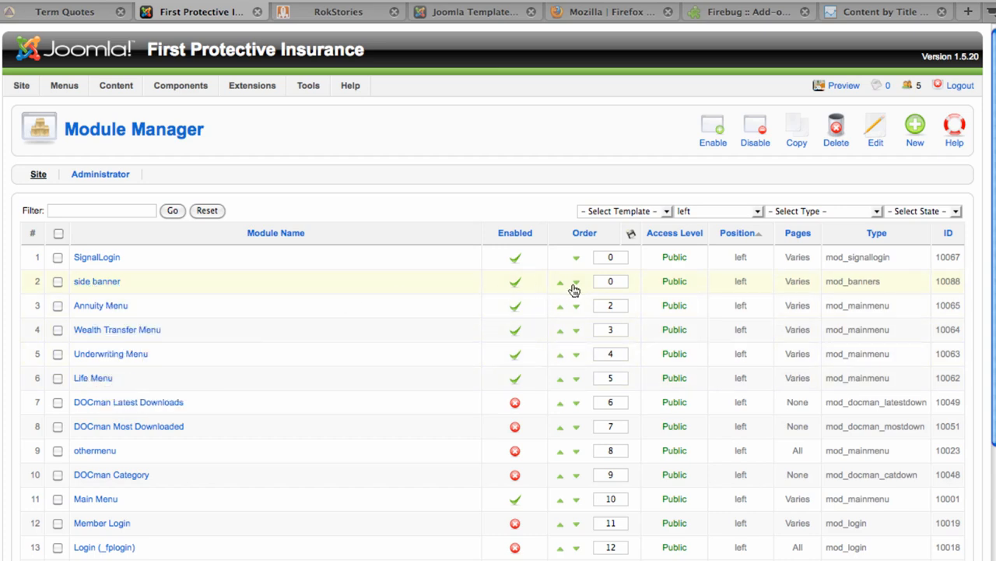
- Move the side banner down past Annuity, Underwriting and Life Menu to order 5, then view Term Quotes
click(56, 280)
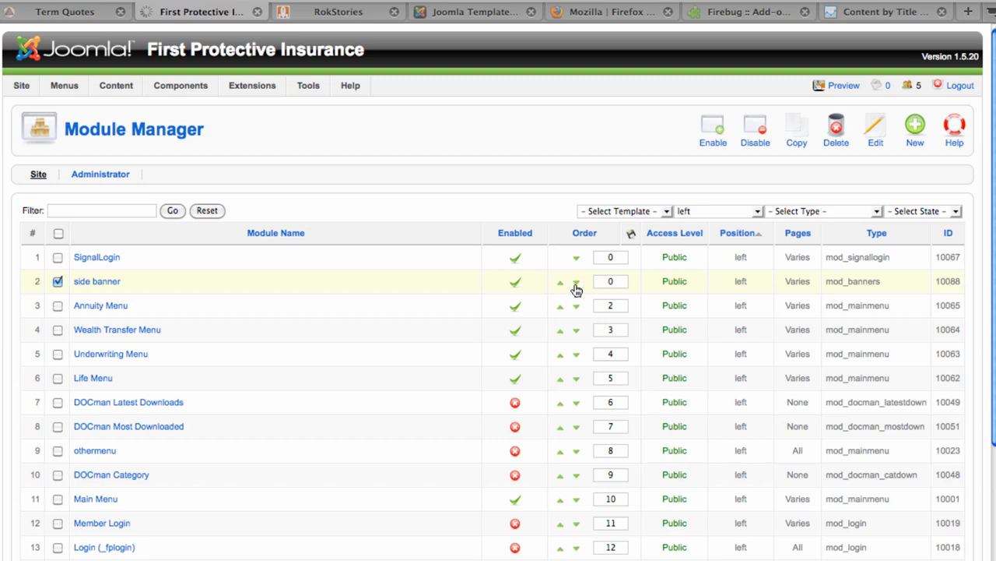
click(576, 280)
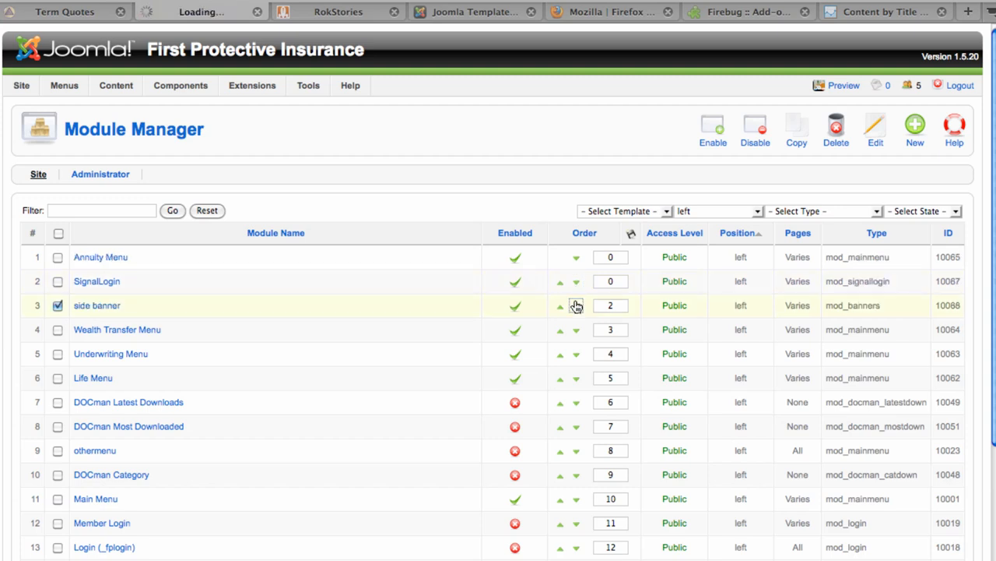
click(559, 305)
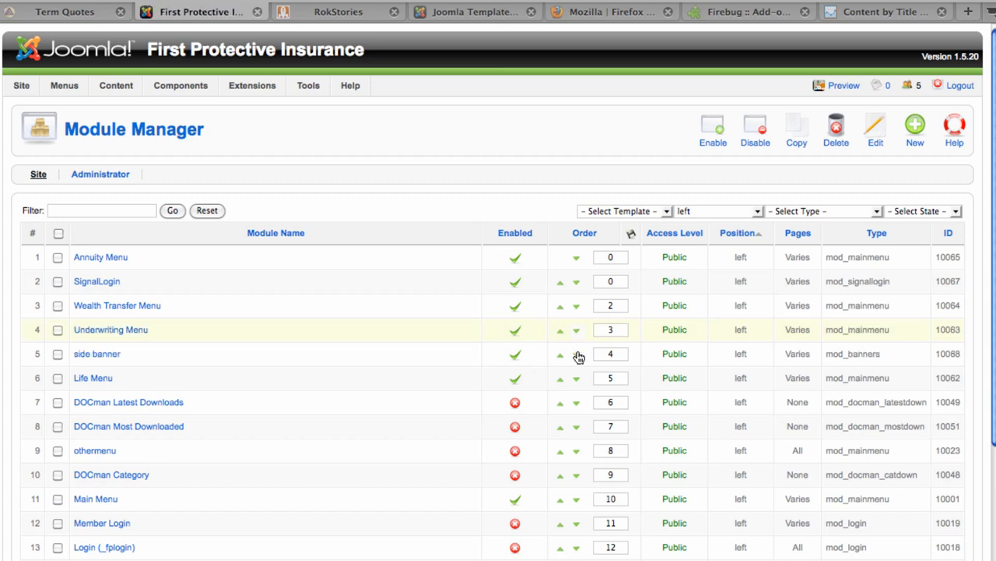
click(576, 354)
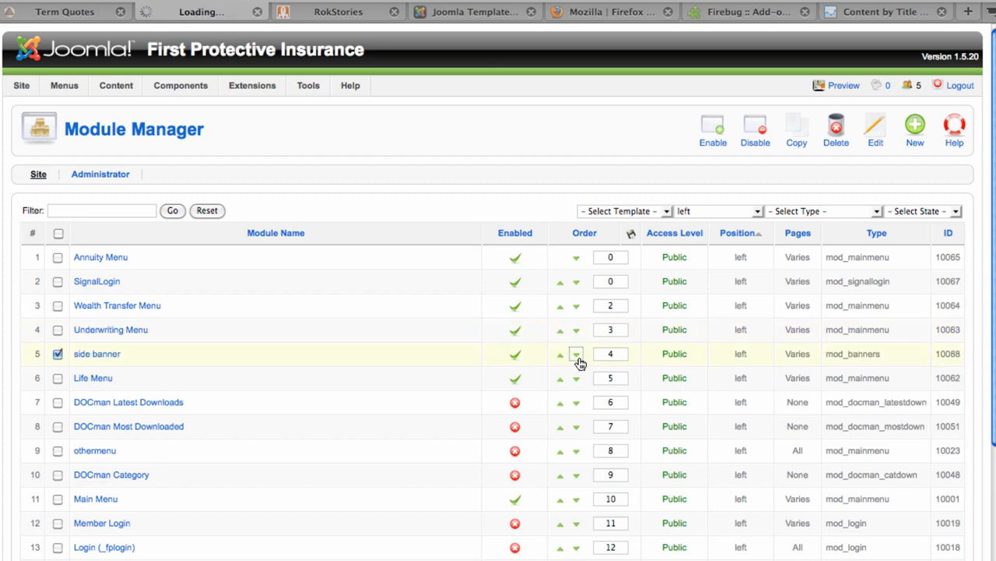
click(577, 354)
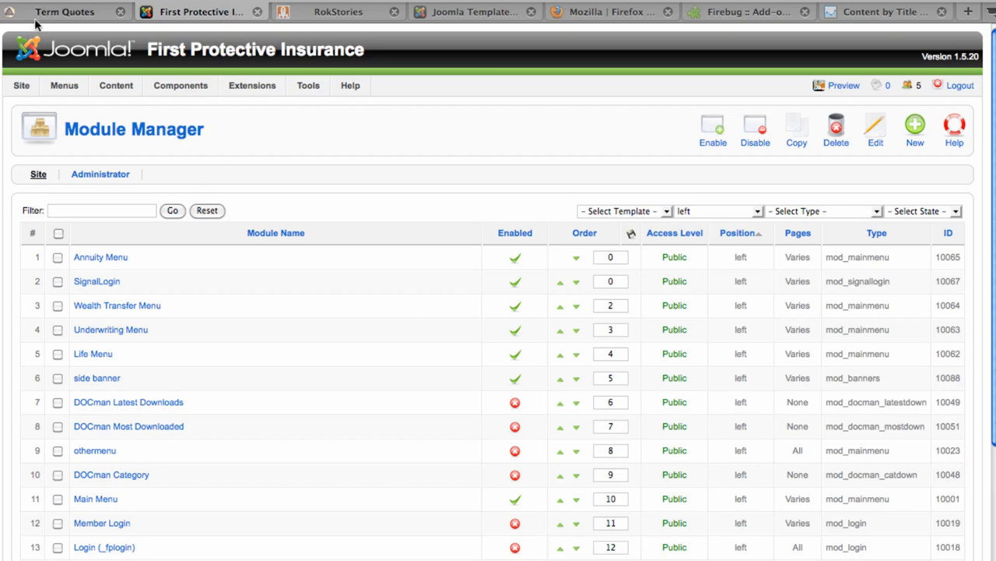
click(64, 11)
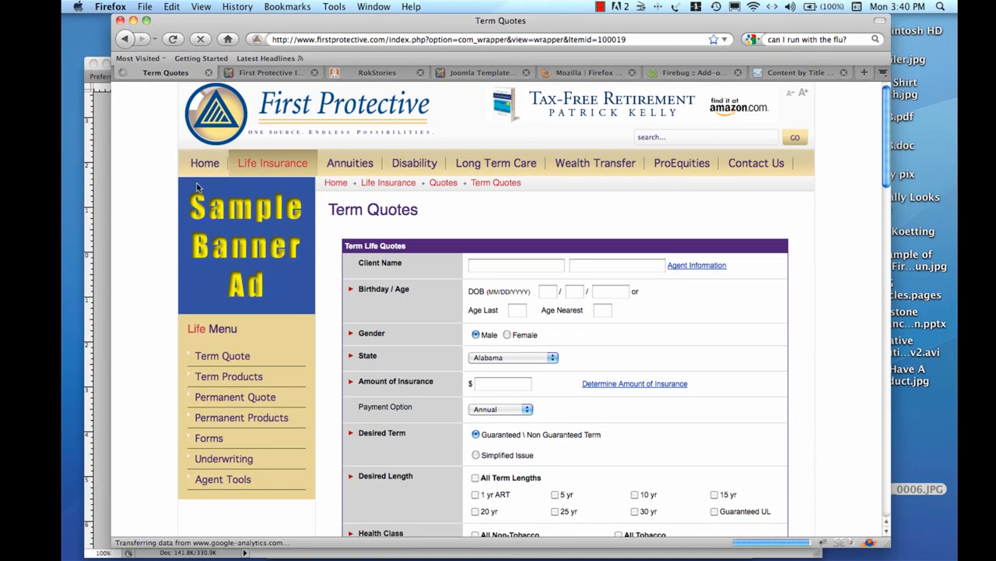